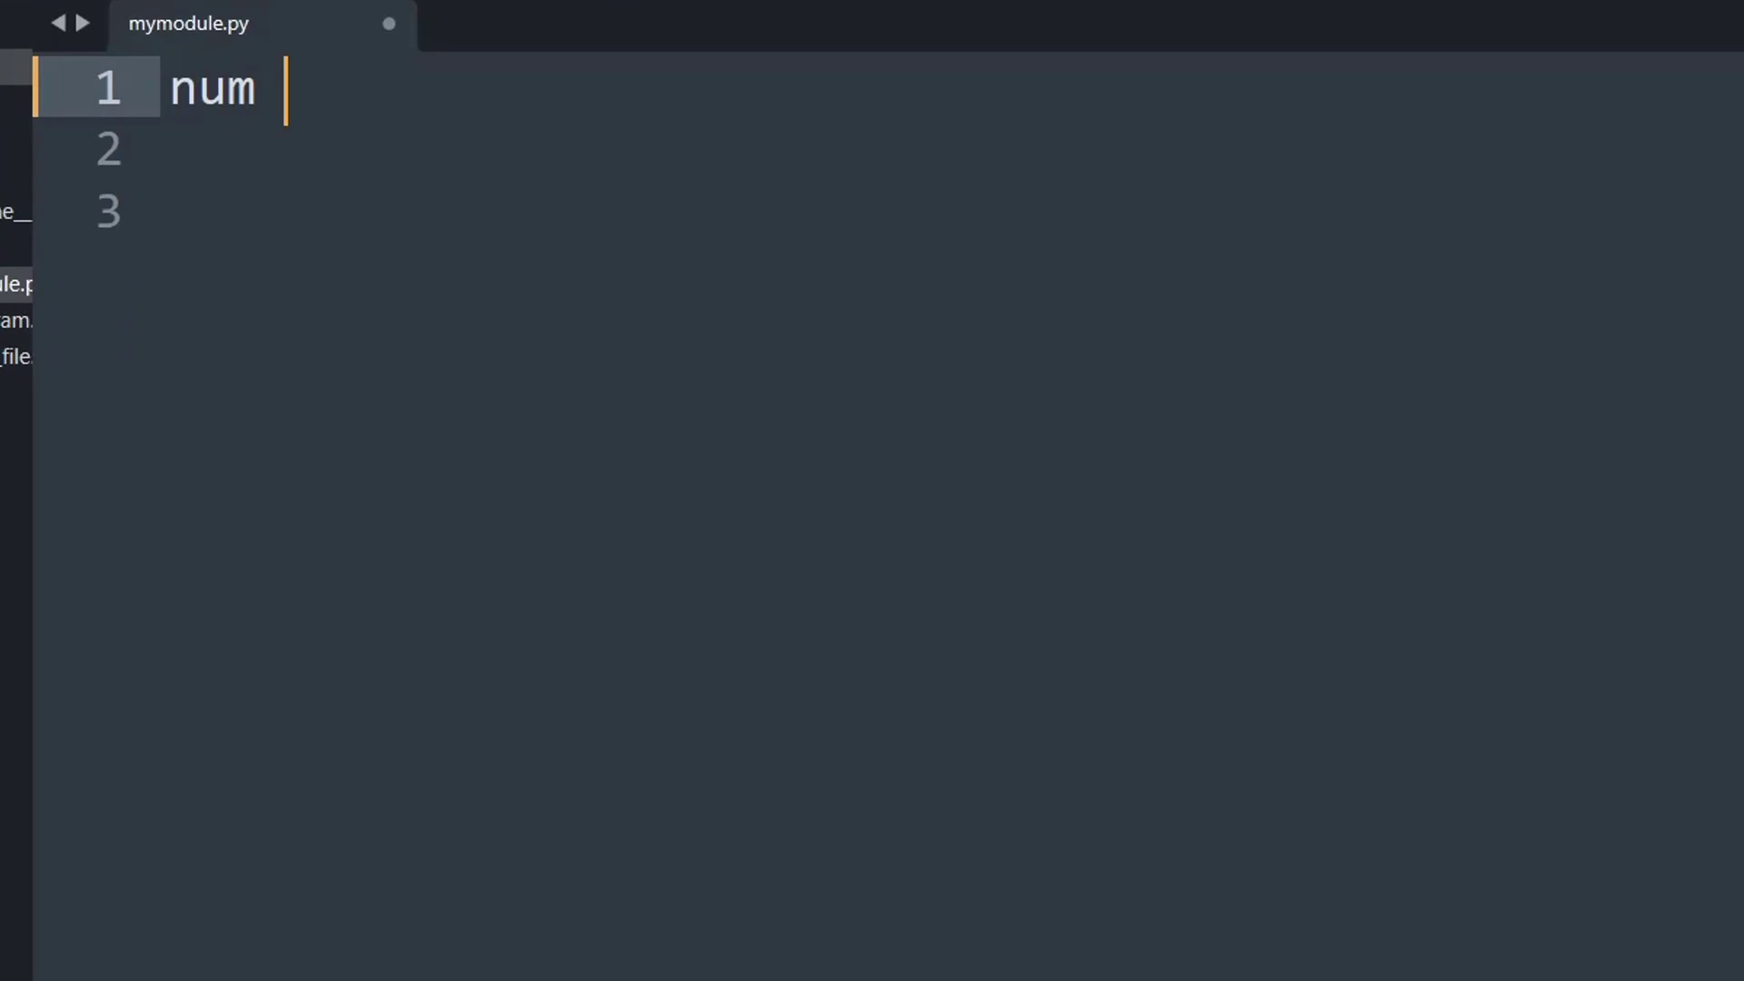
Define num = 10 and num2 = 20, print(num != num2), and build to see True
text(= 10)
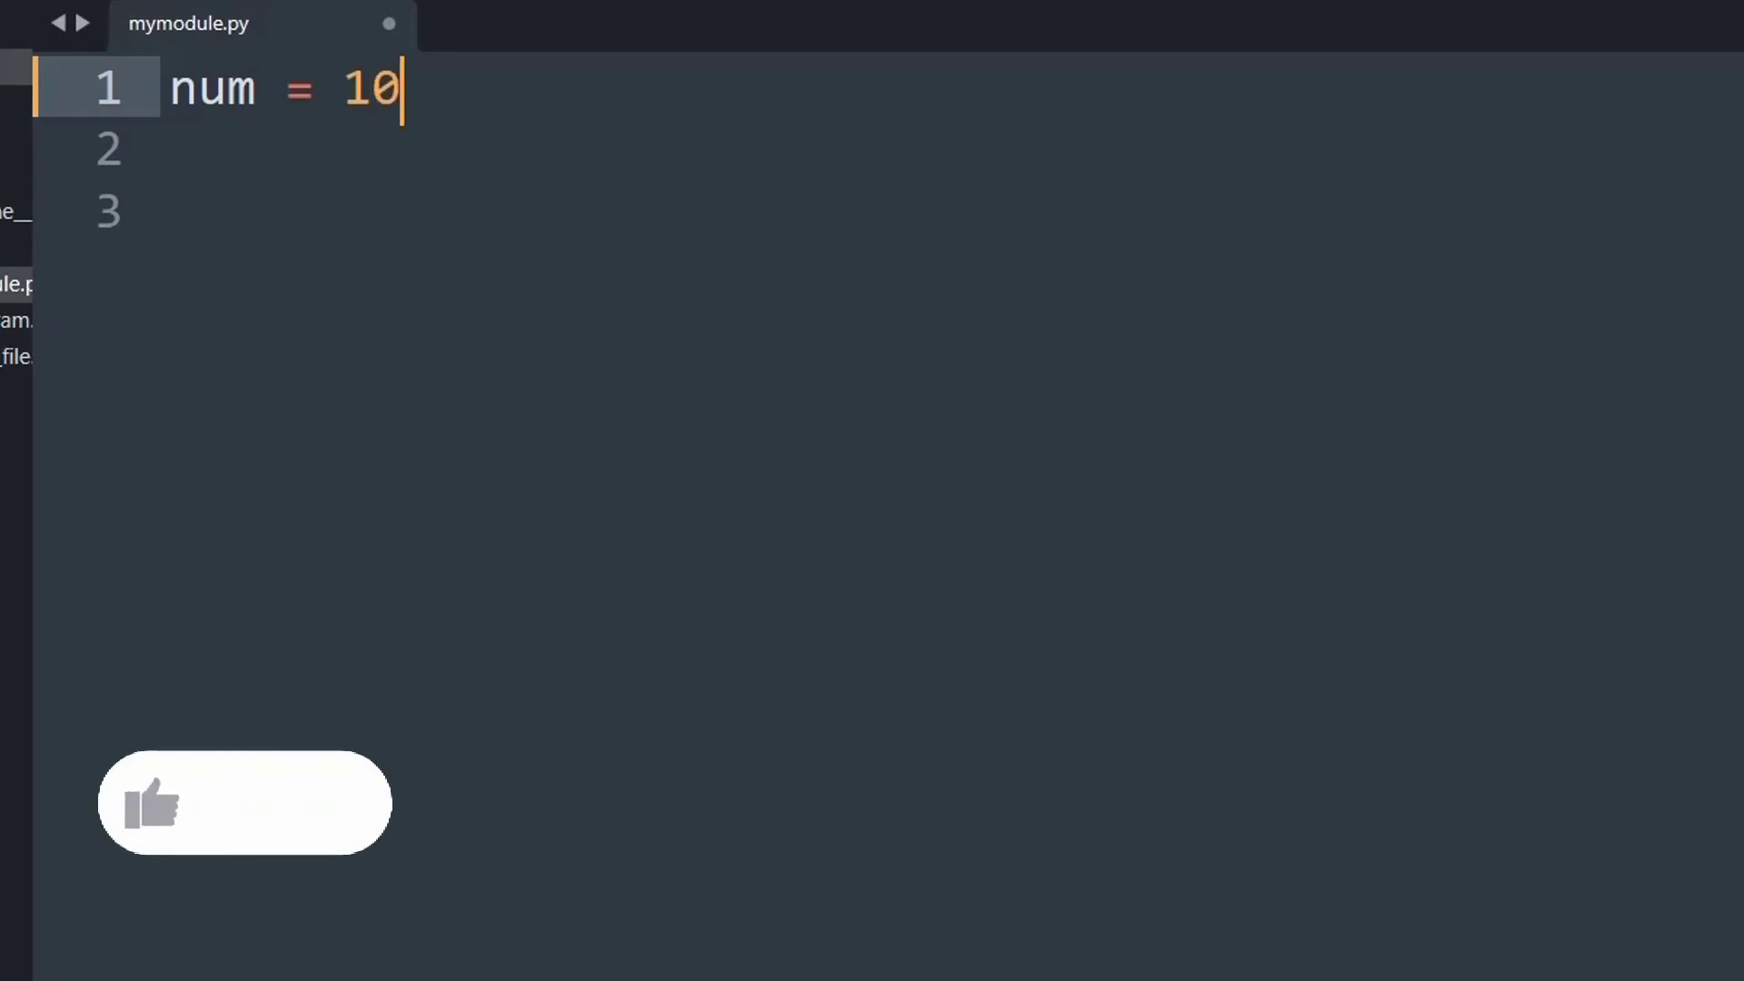
text(num2 = 20)
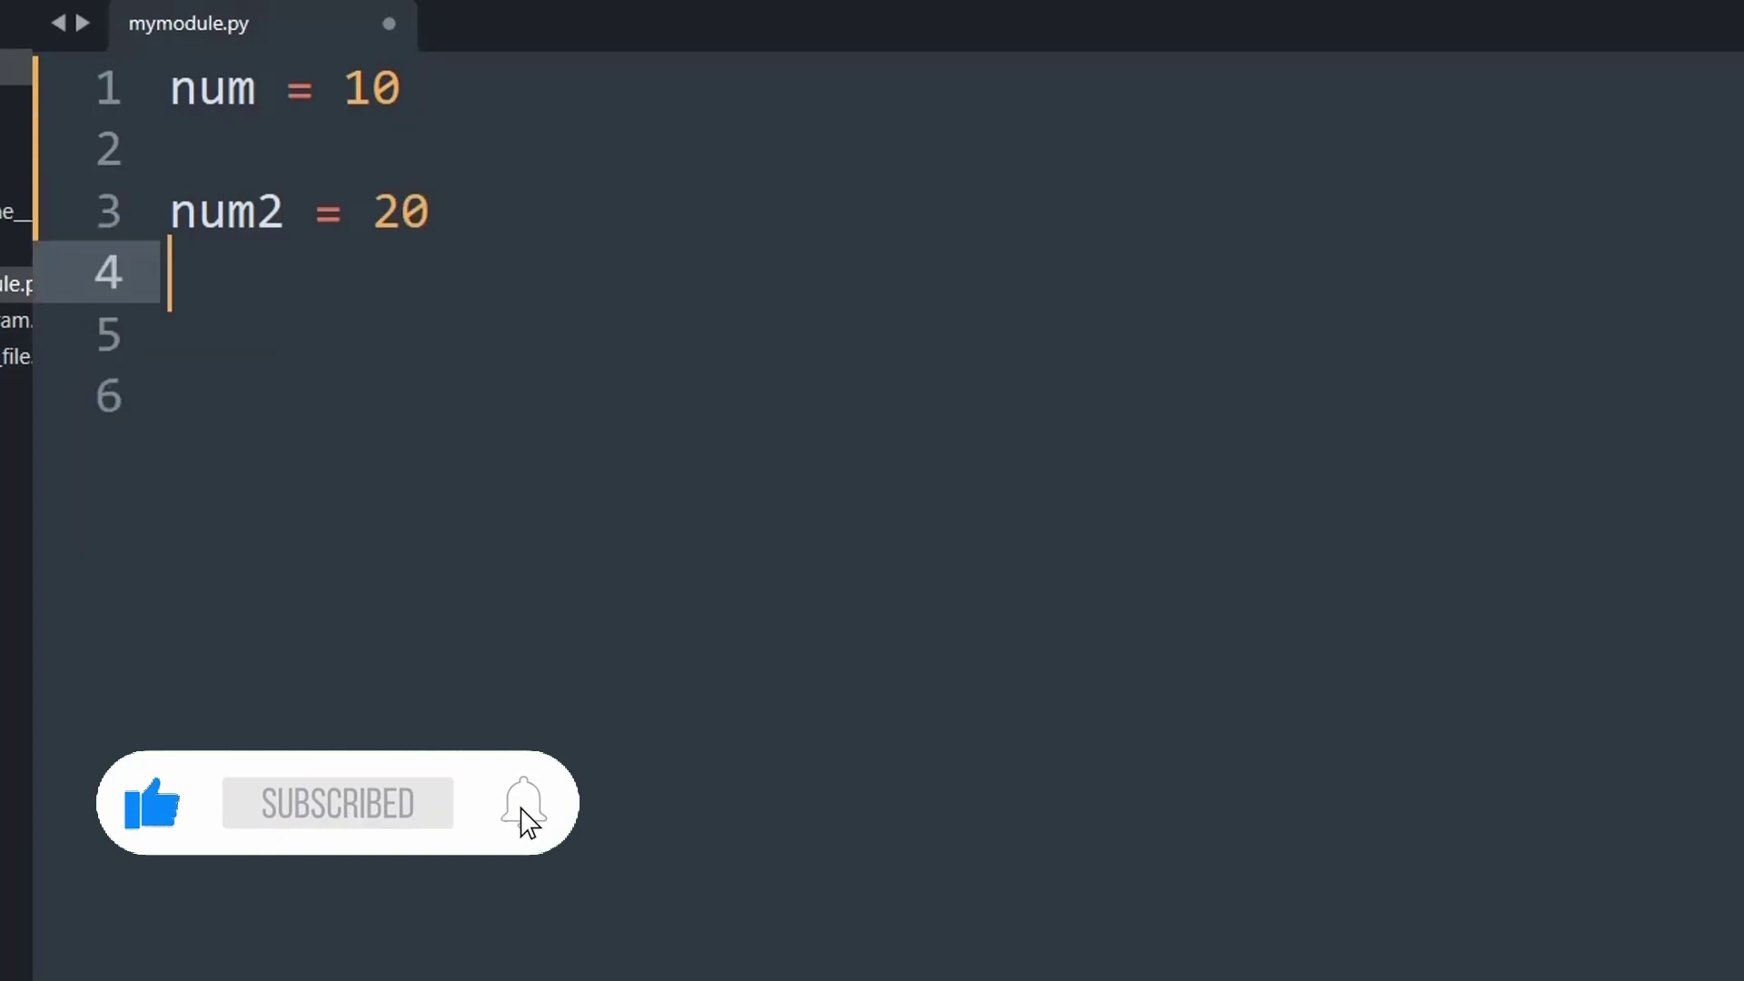
text(print)
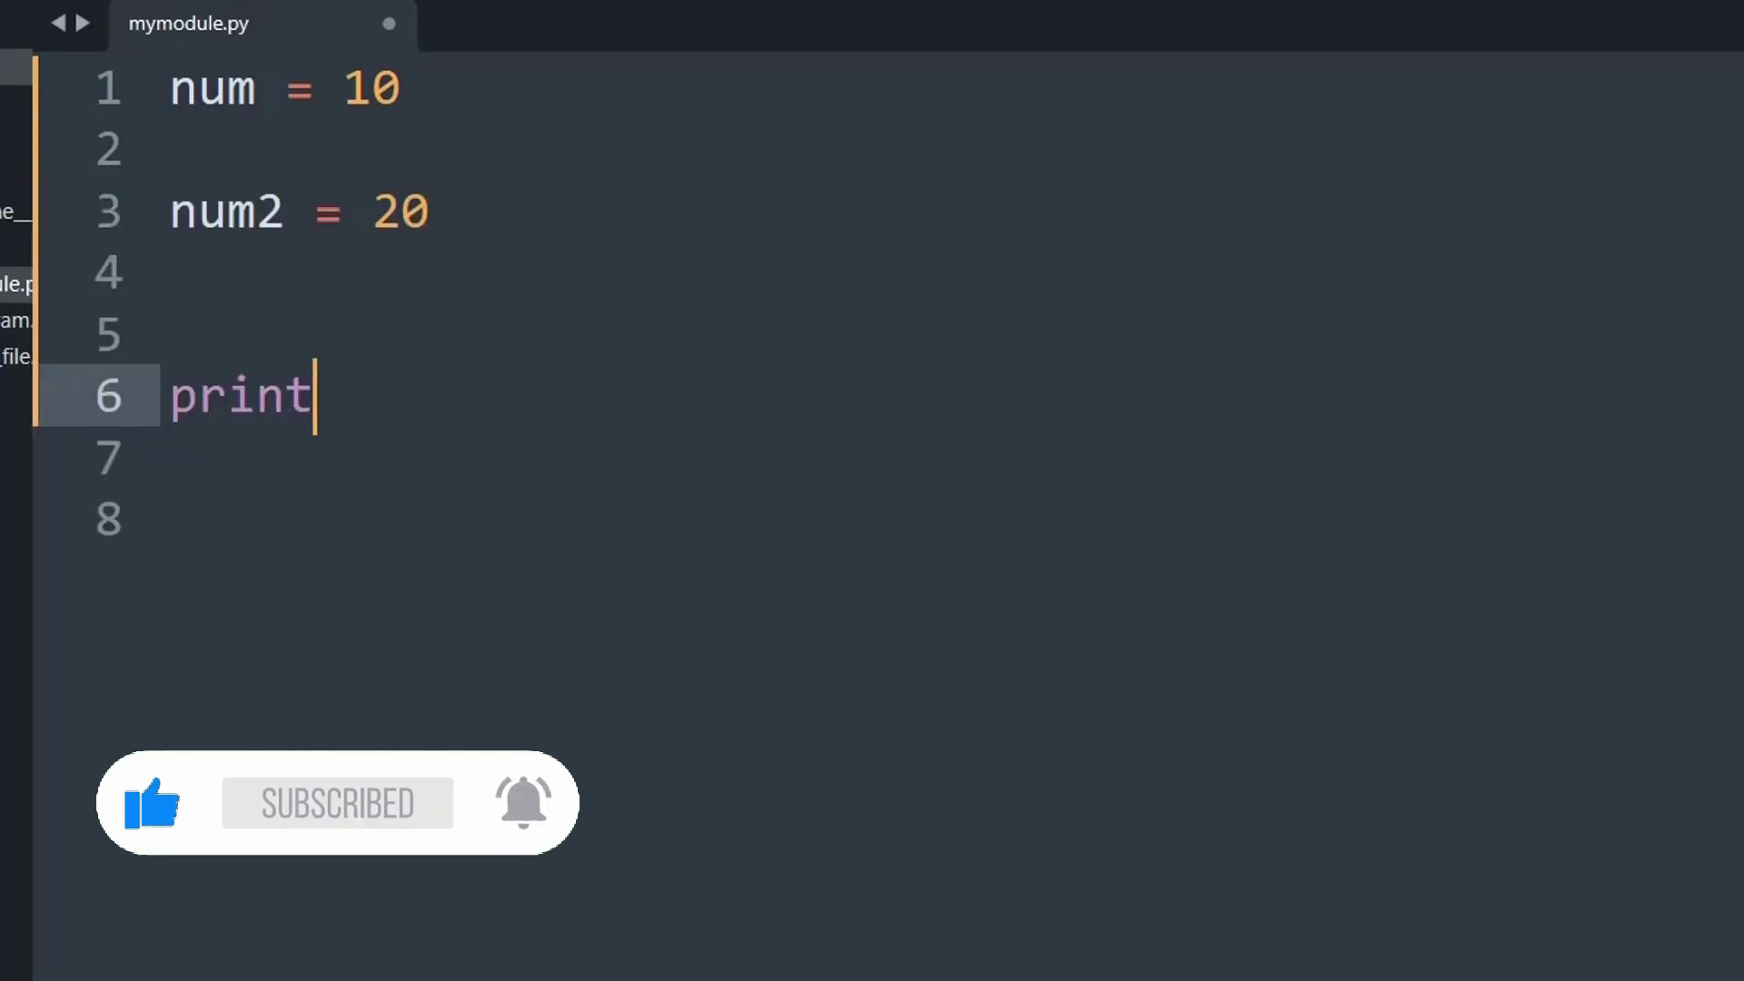
text((num1))
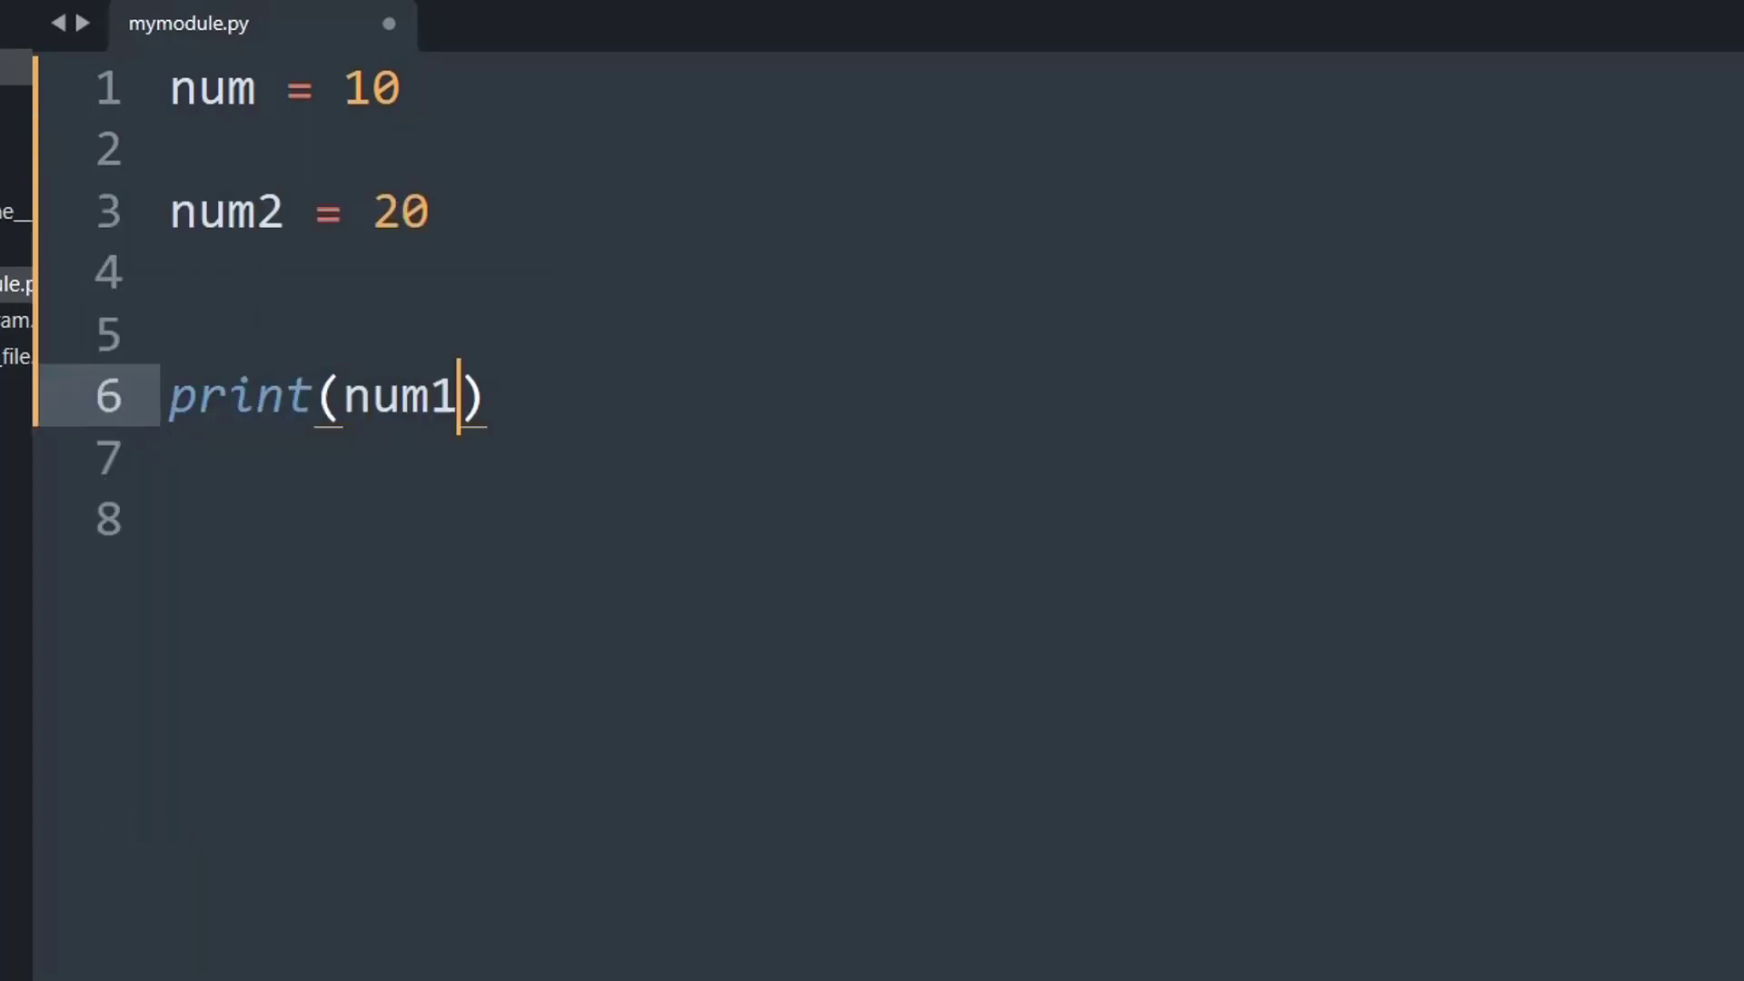
text(!)
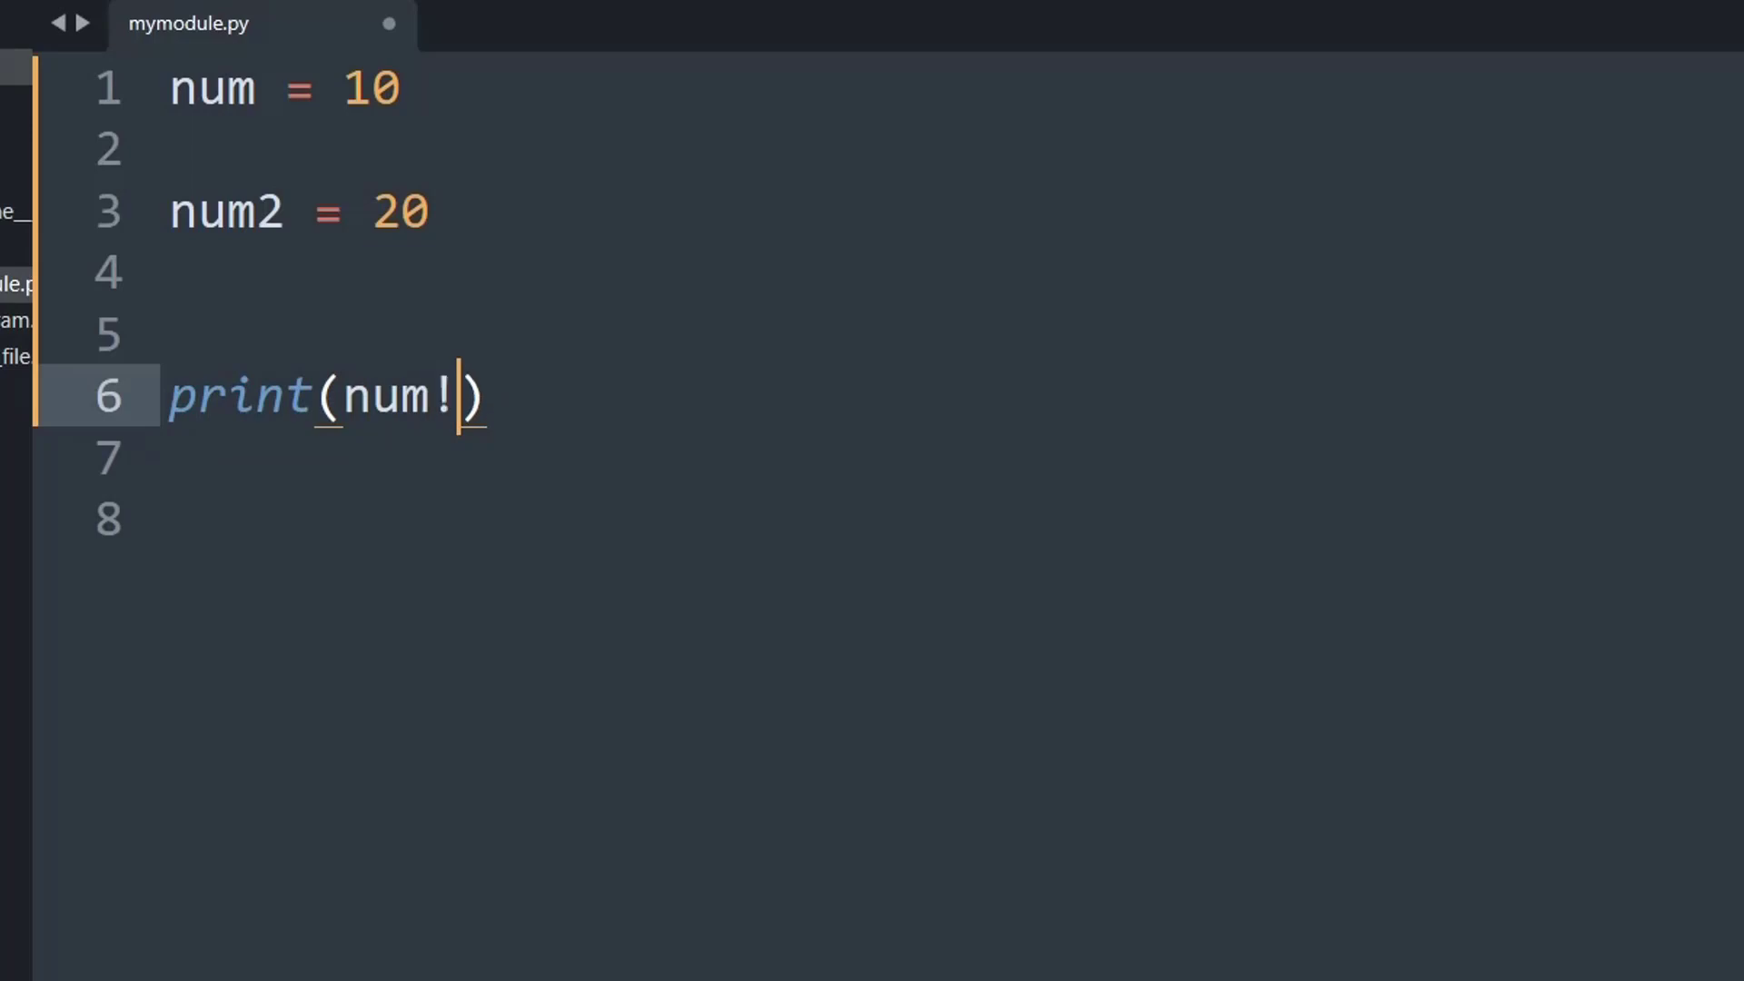
text(=)
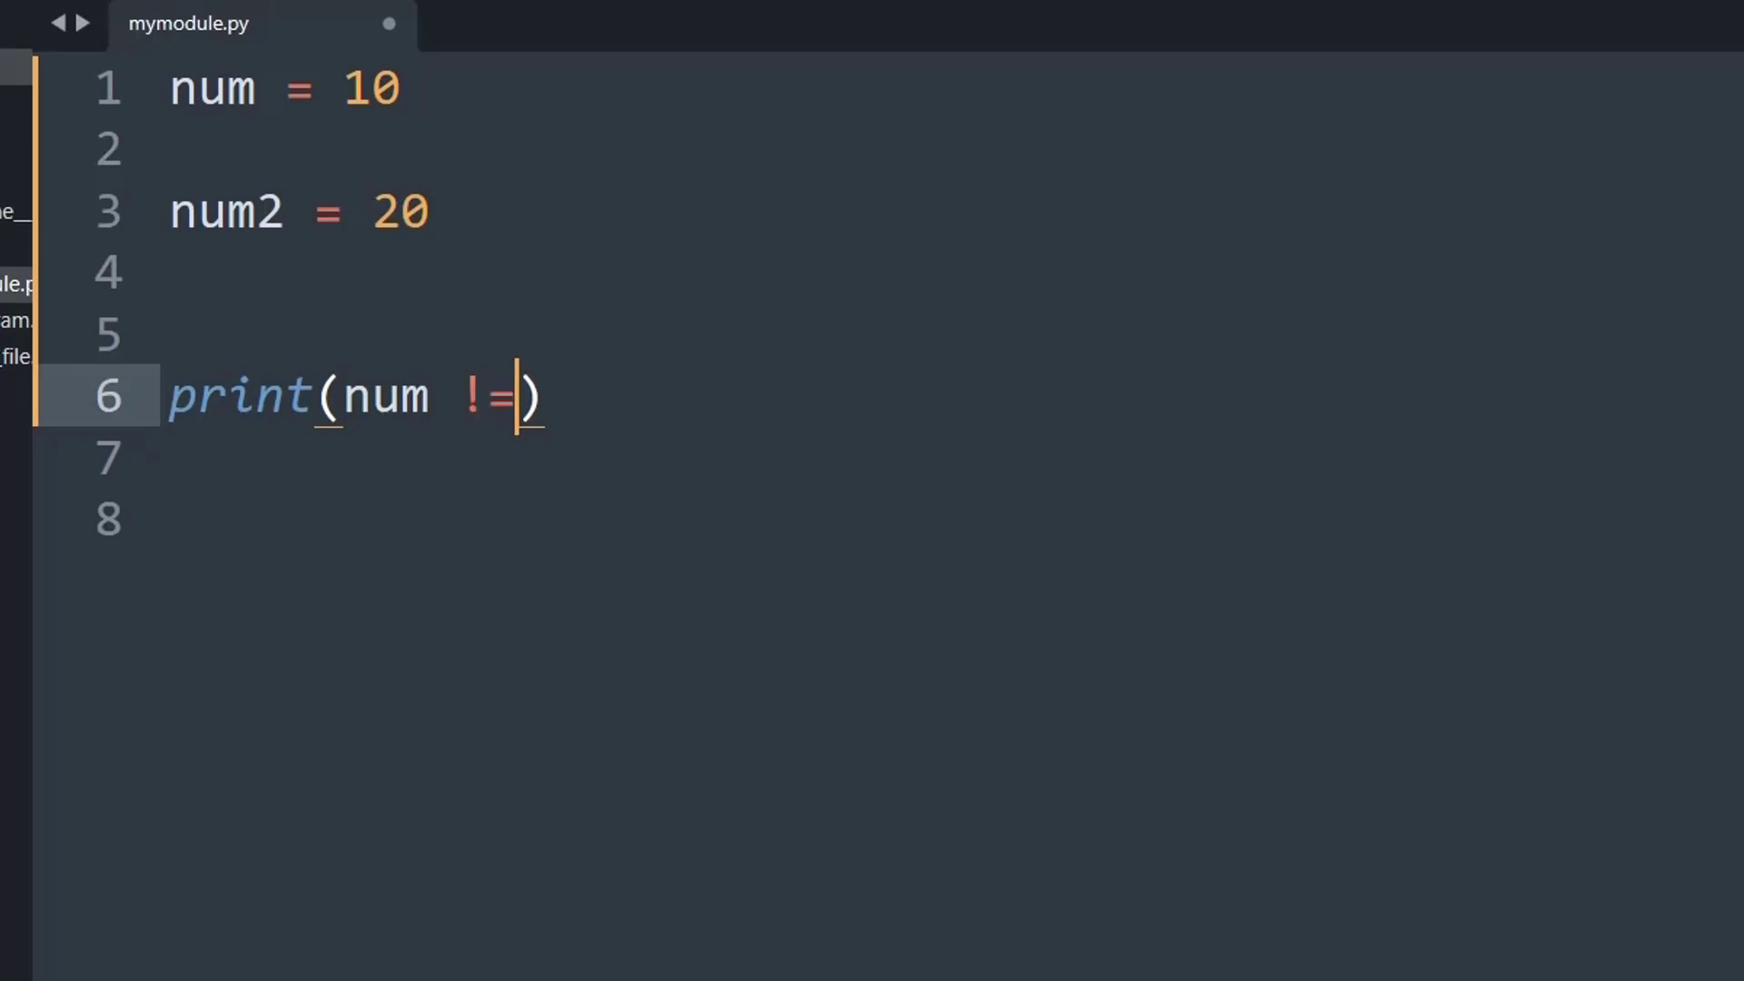
text(num2)
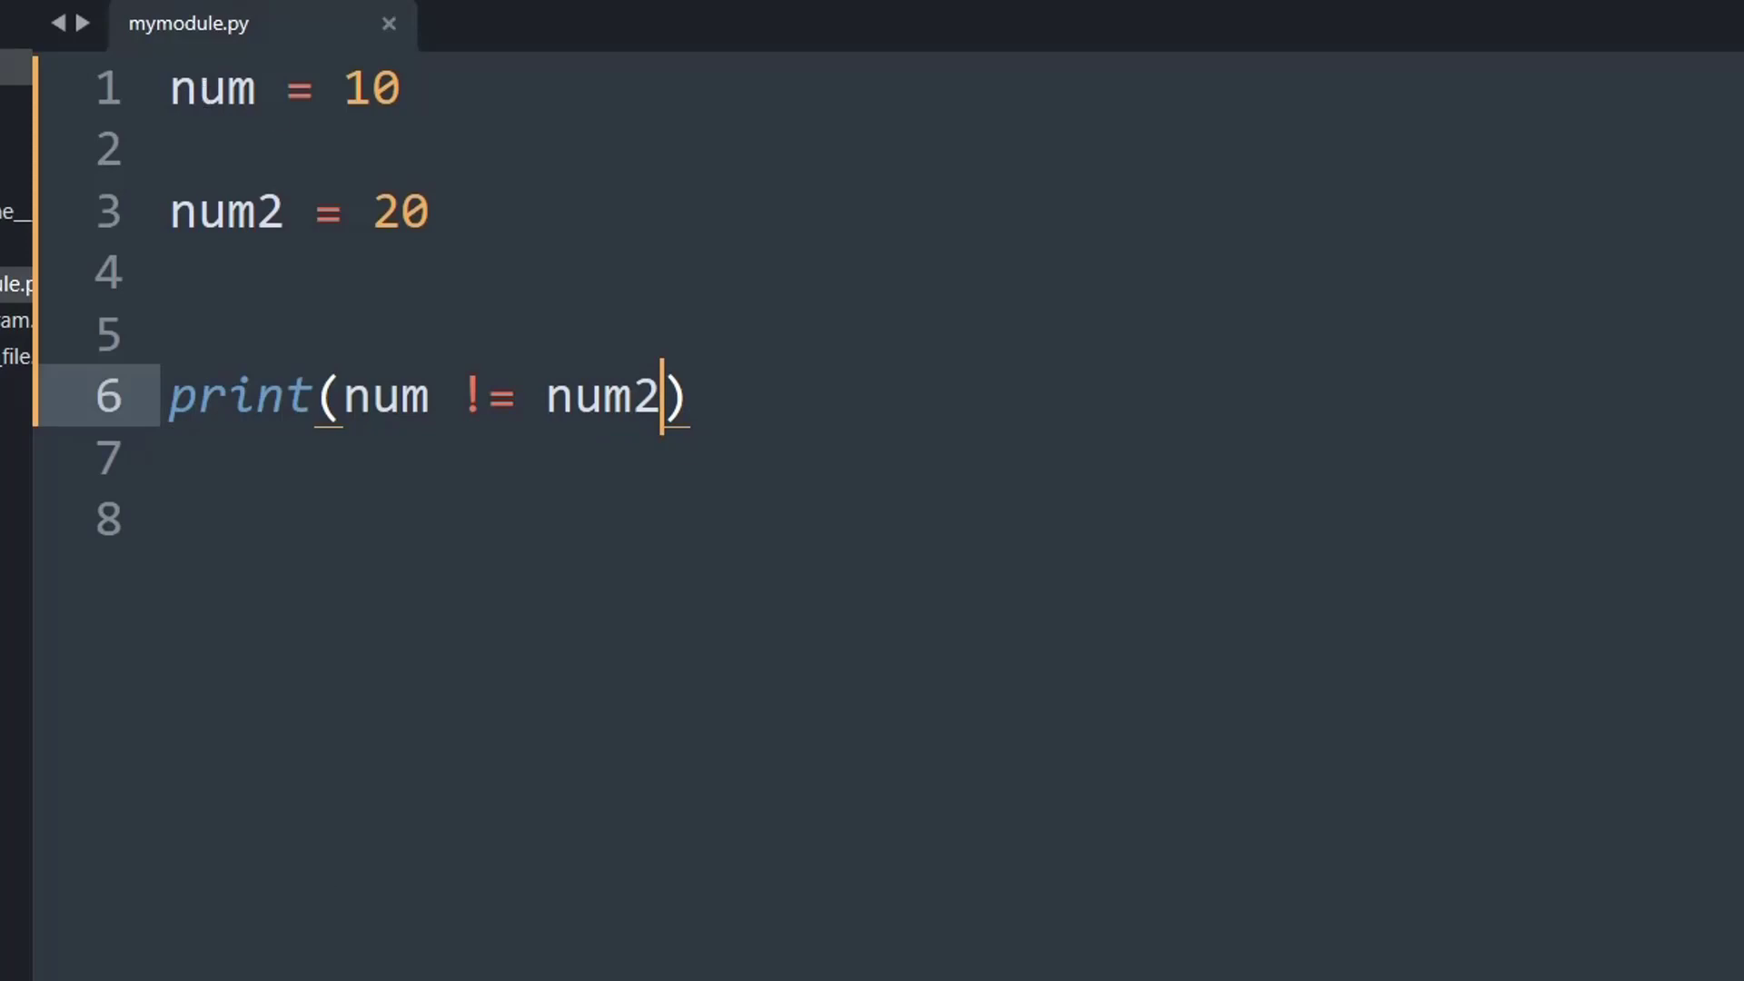
key(ctrl+b)
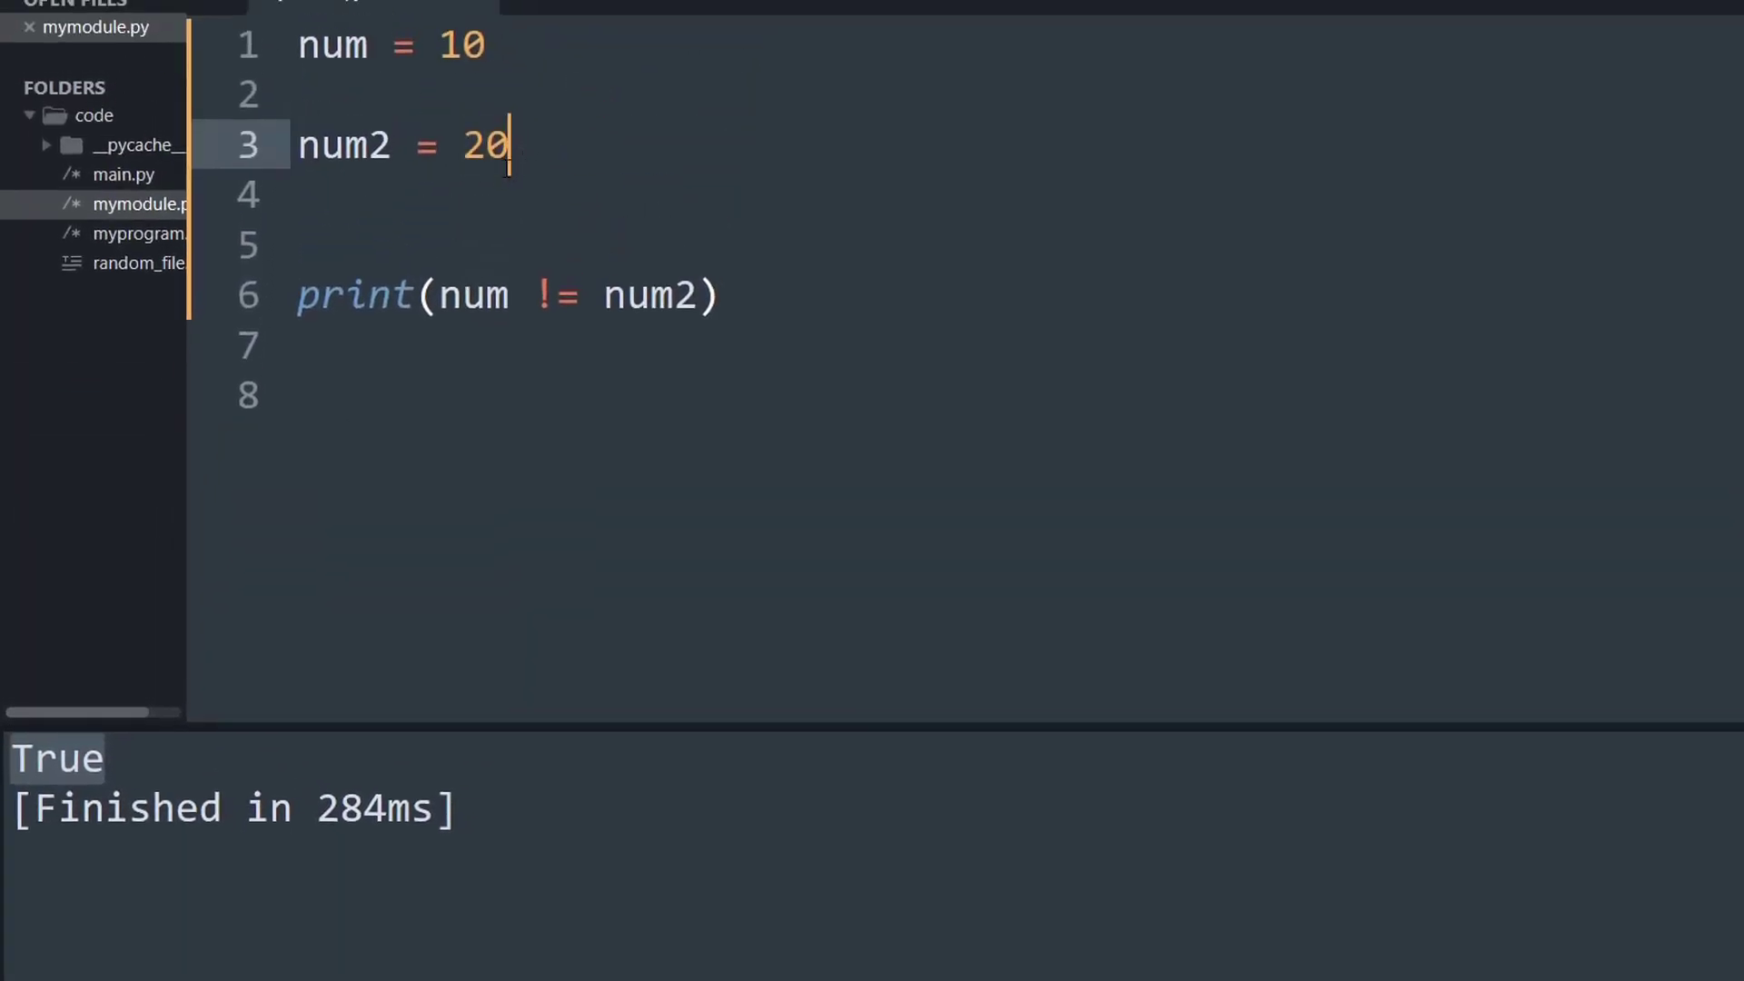
mouse_move(466, 20)
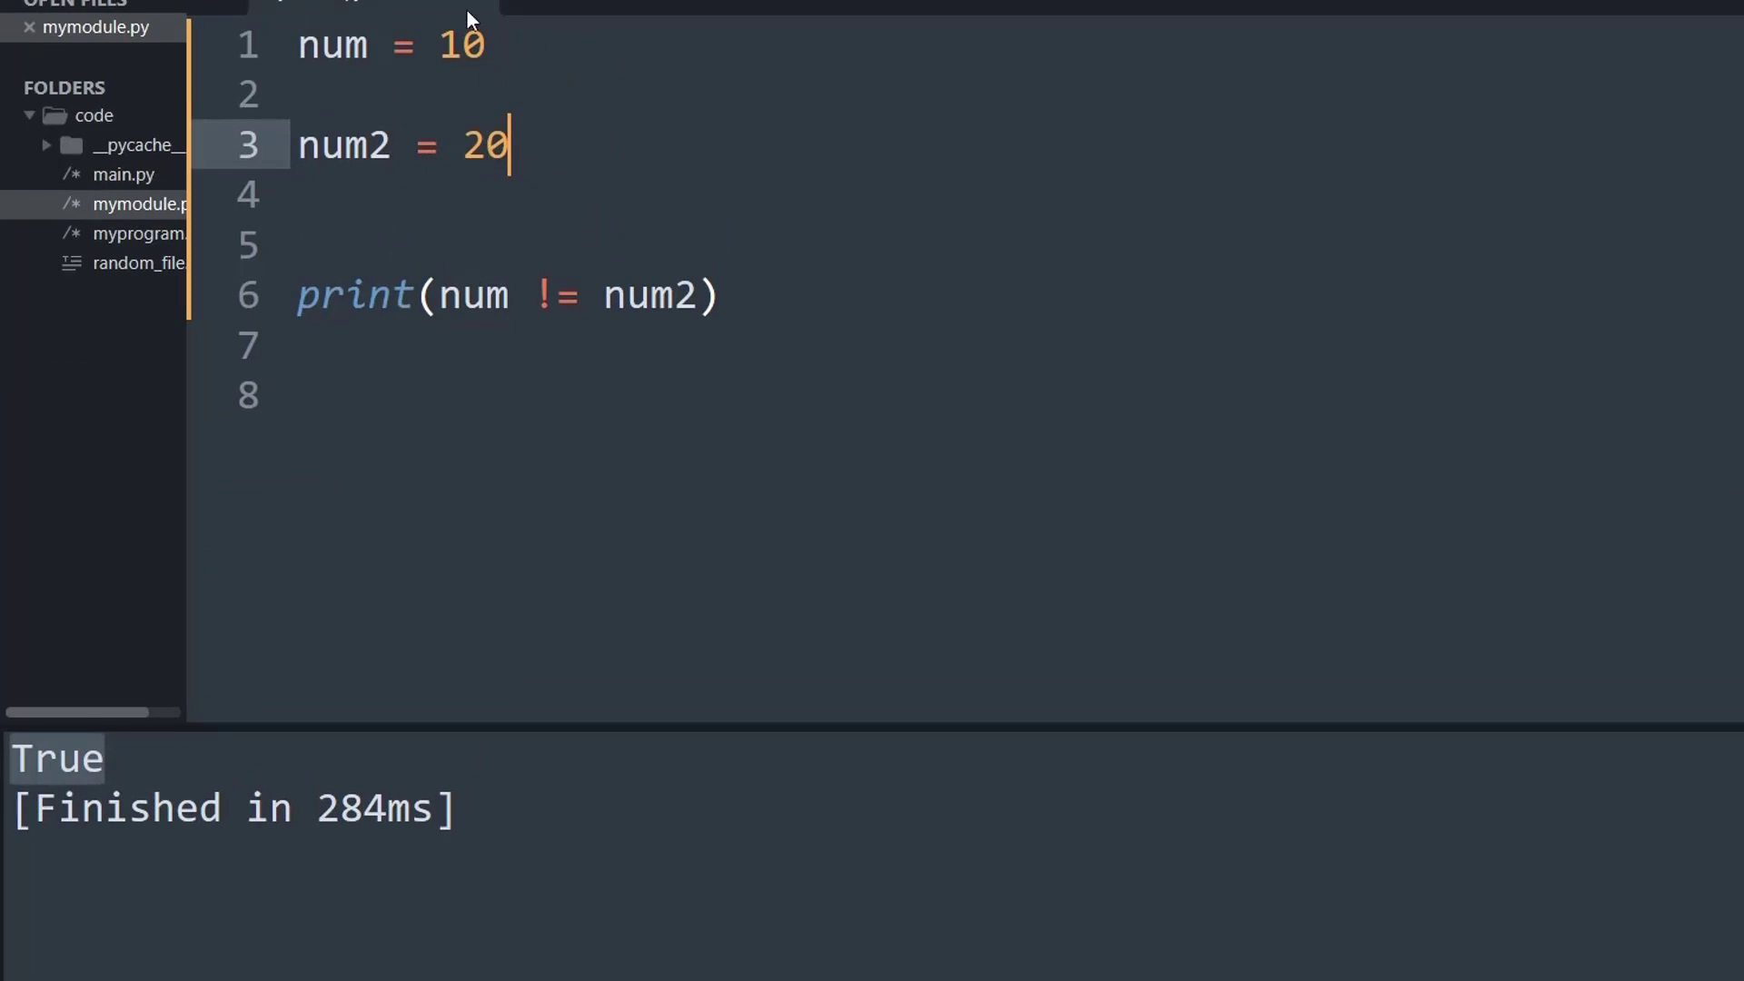
Replace num2's value 20 with 10 and rebuild the script
double_click(482, 145)
text(1)
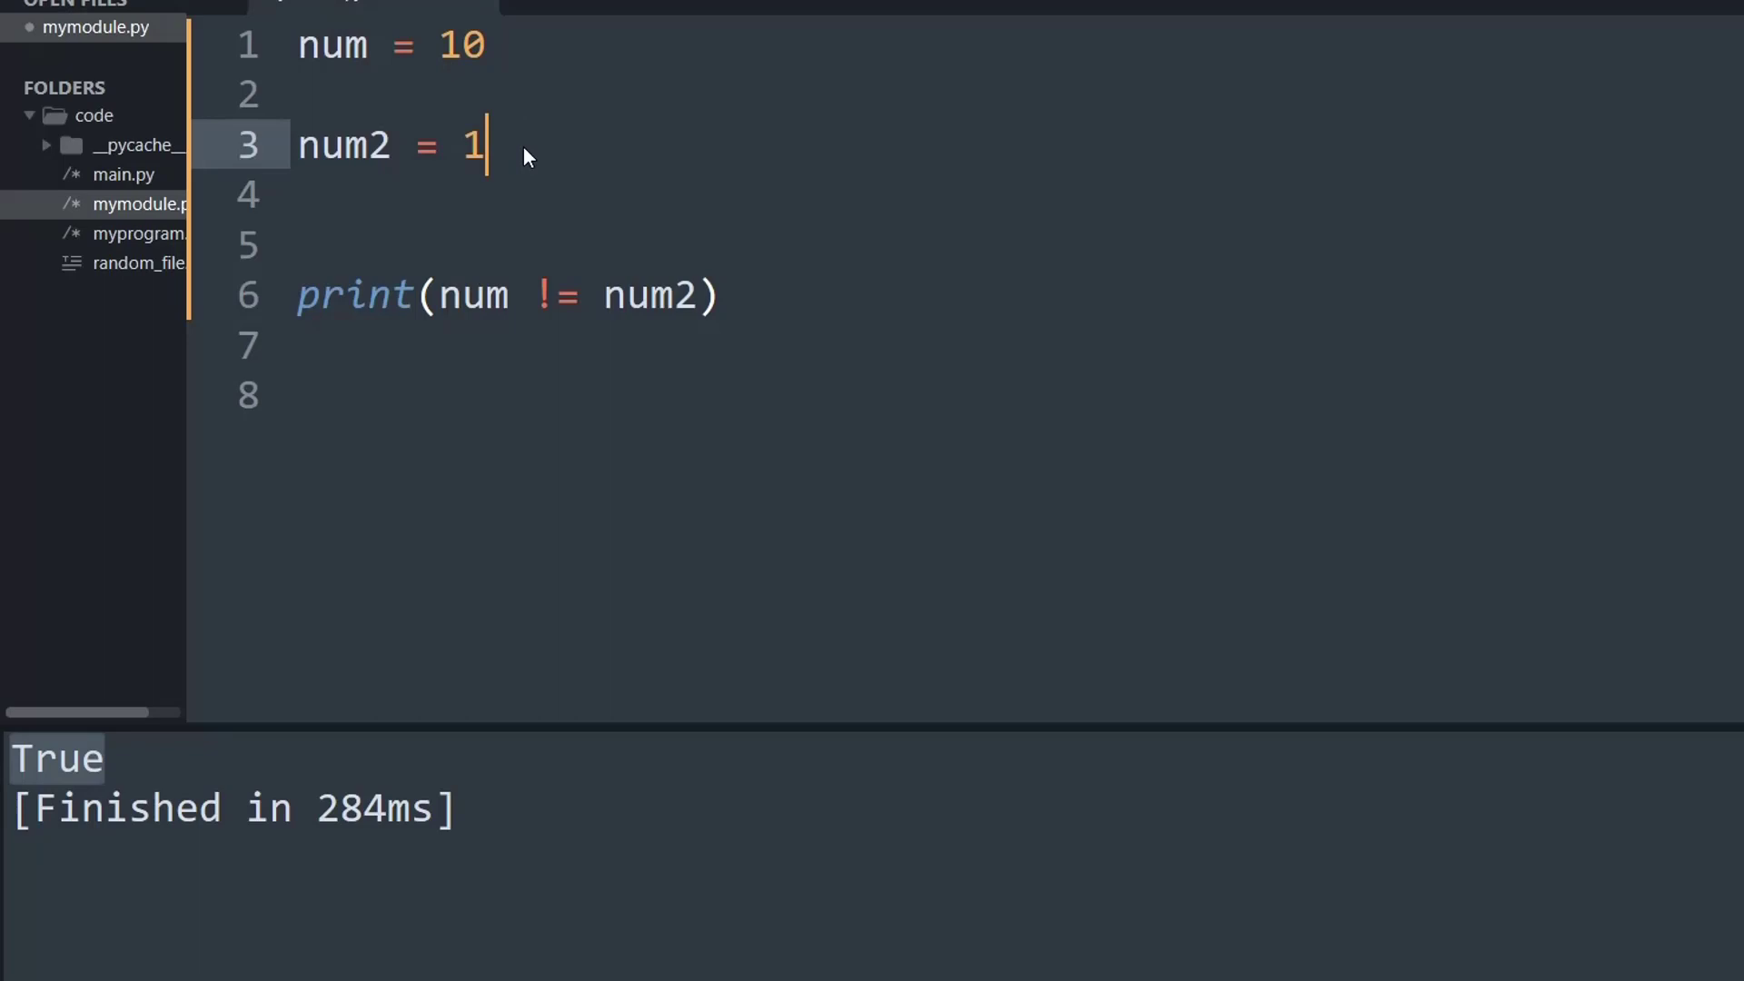
text(0)
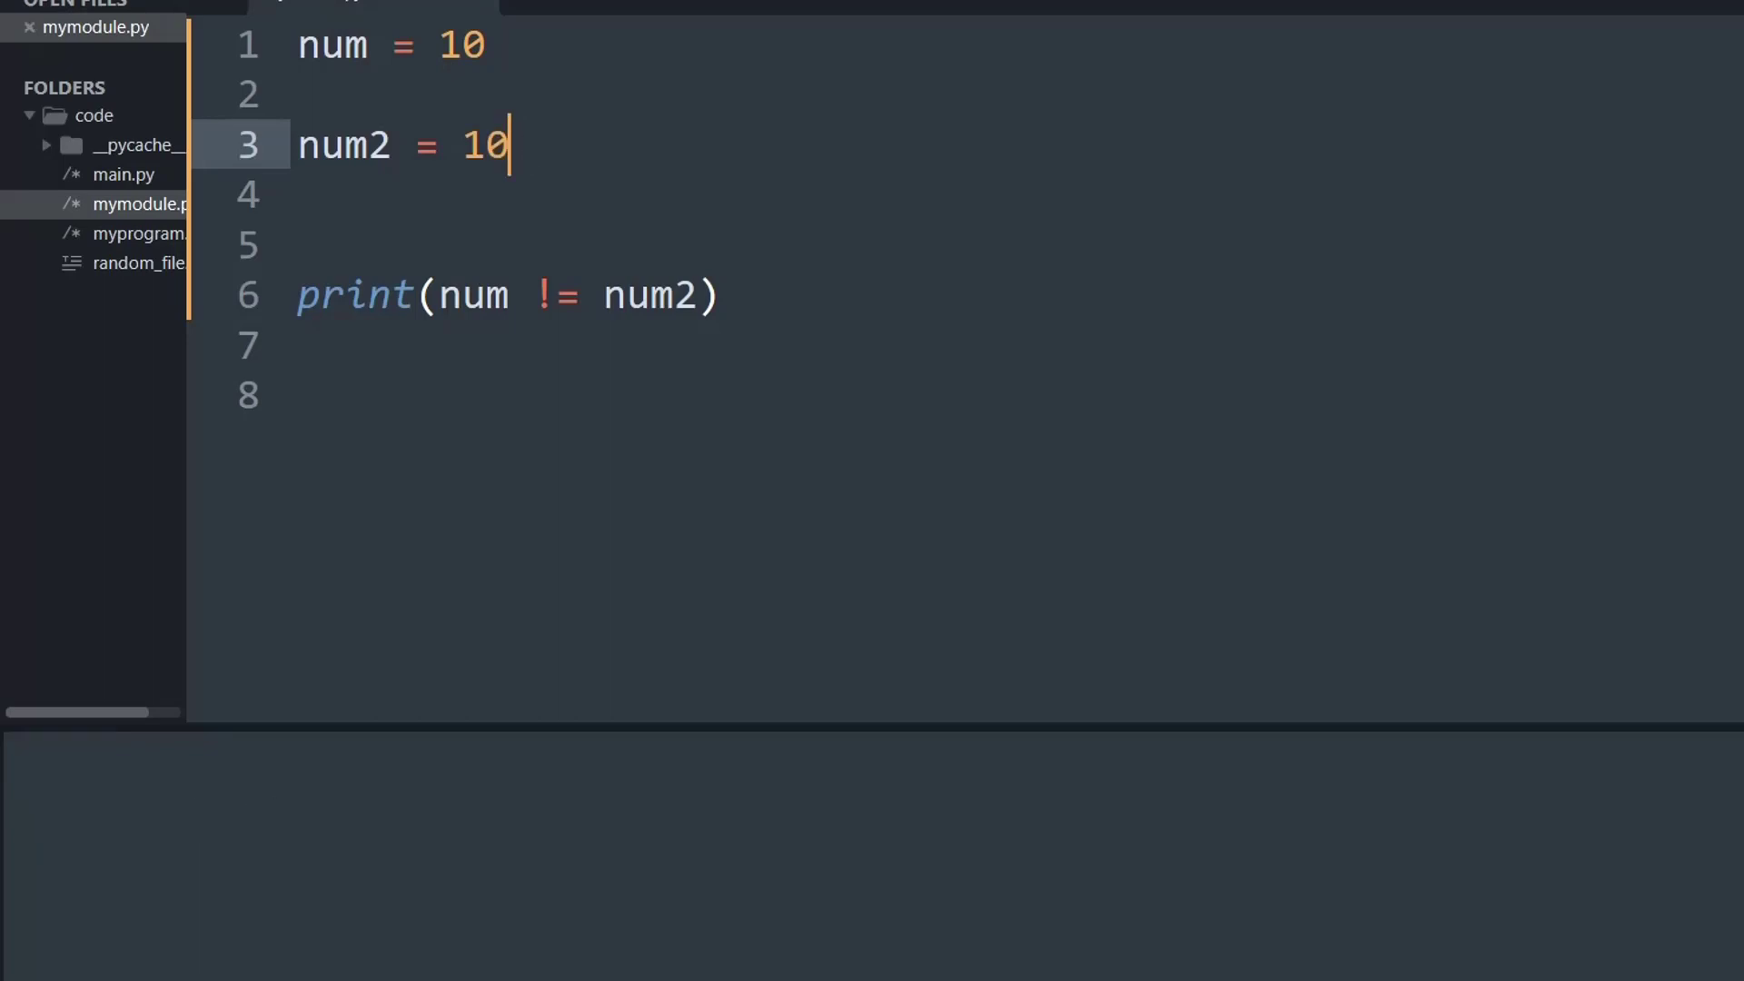
key(ctrl+b)
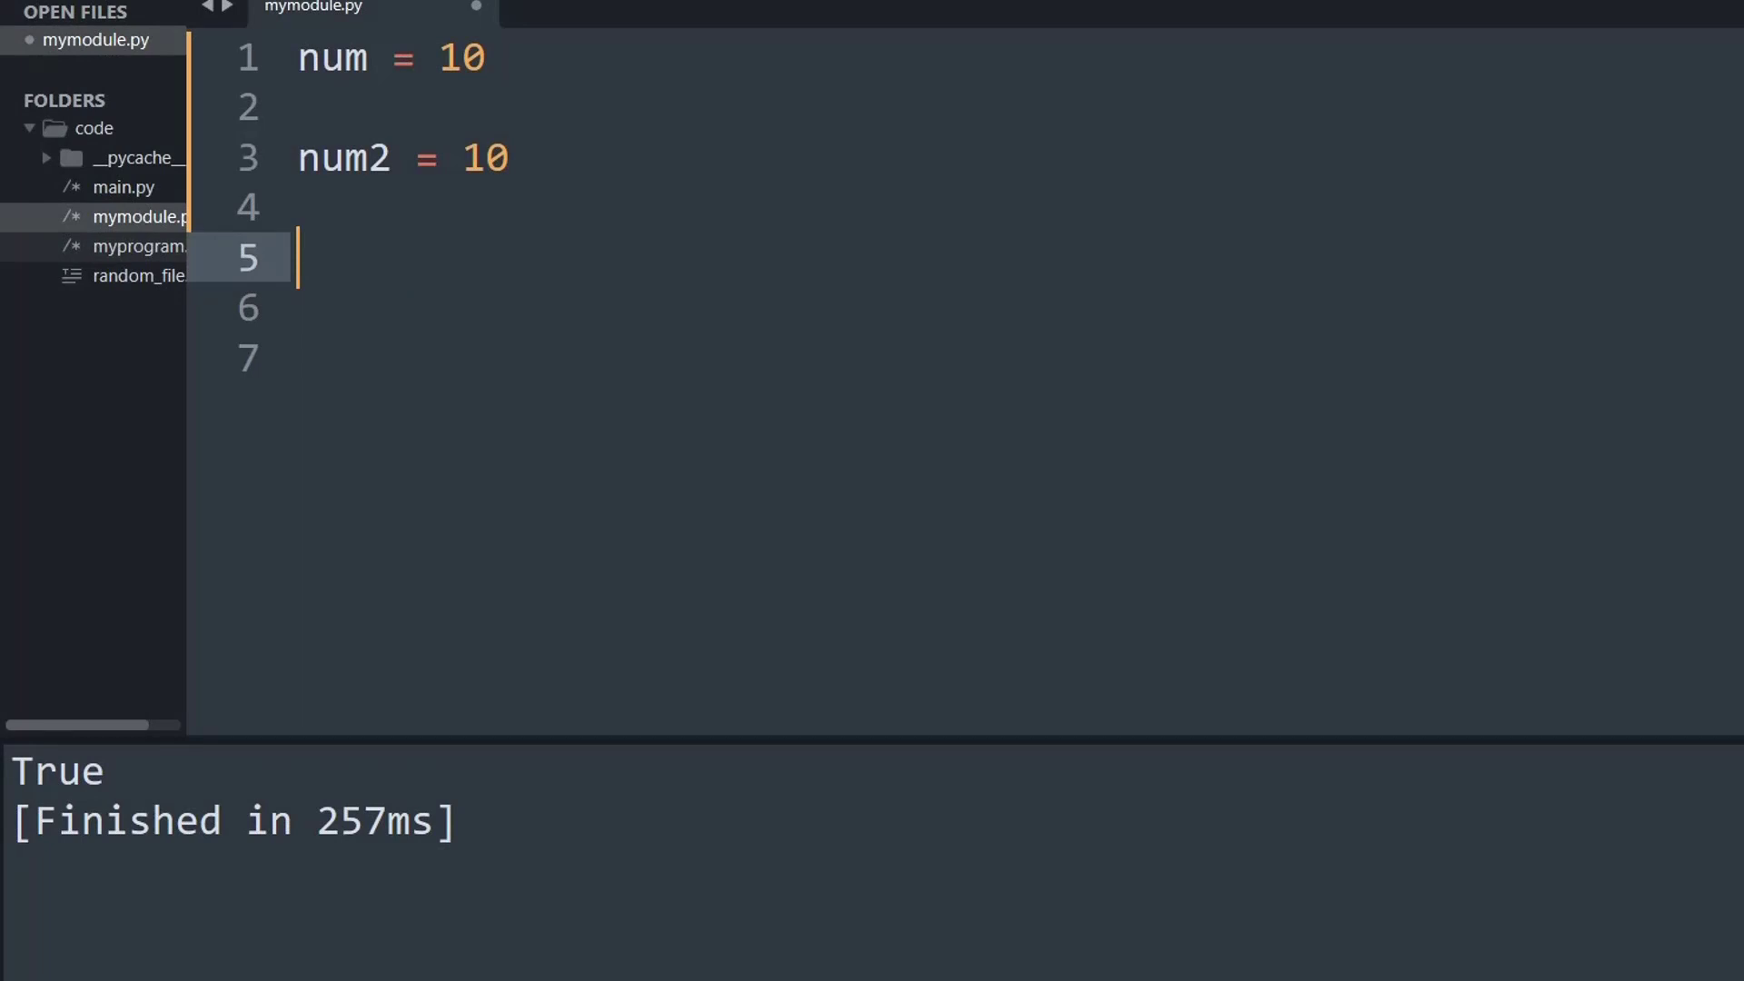
Write the comparison as print(num is num2)
text(print)
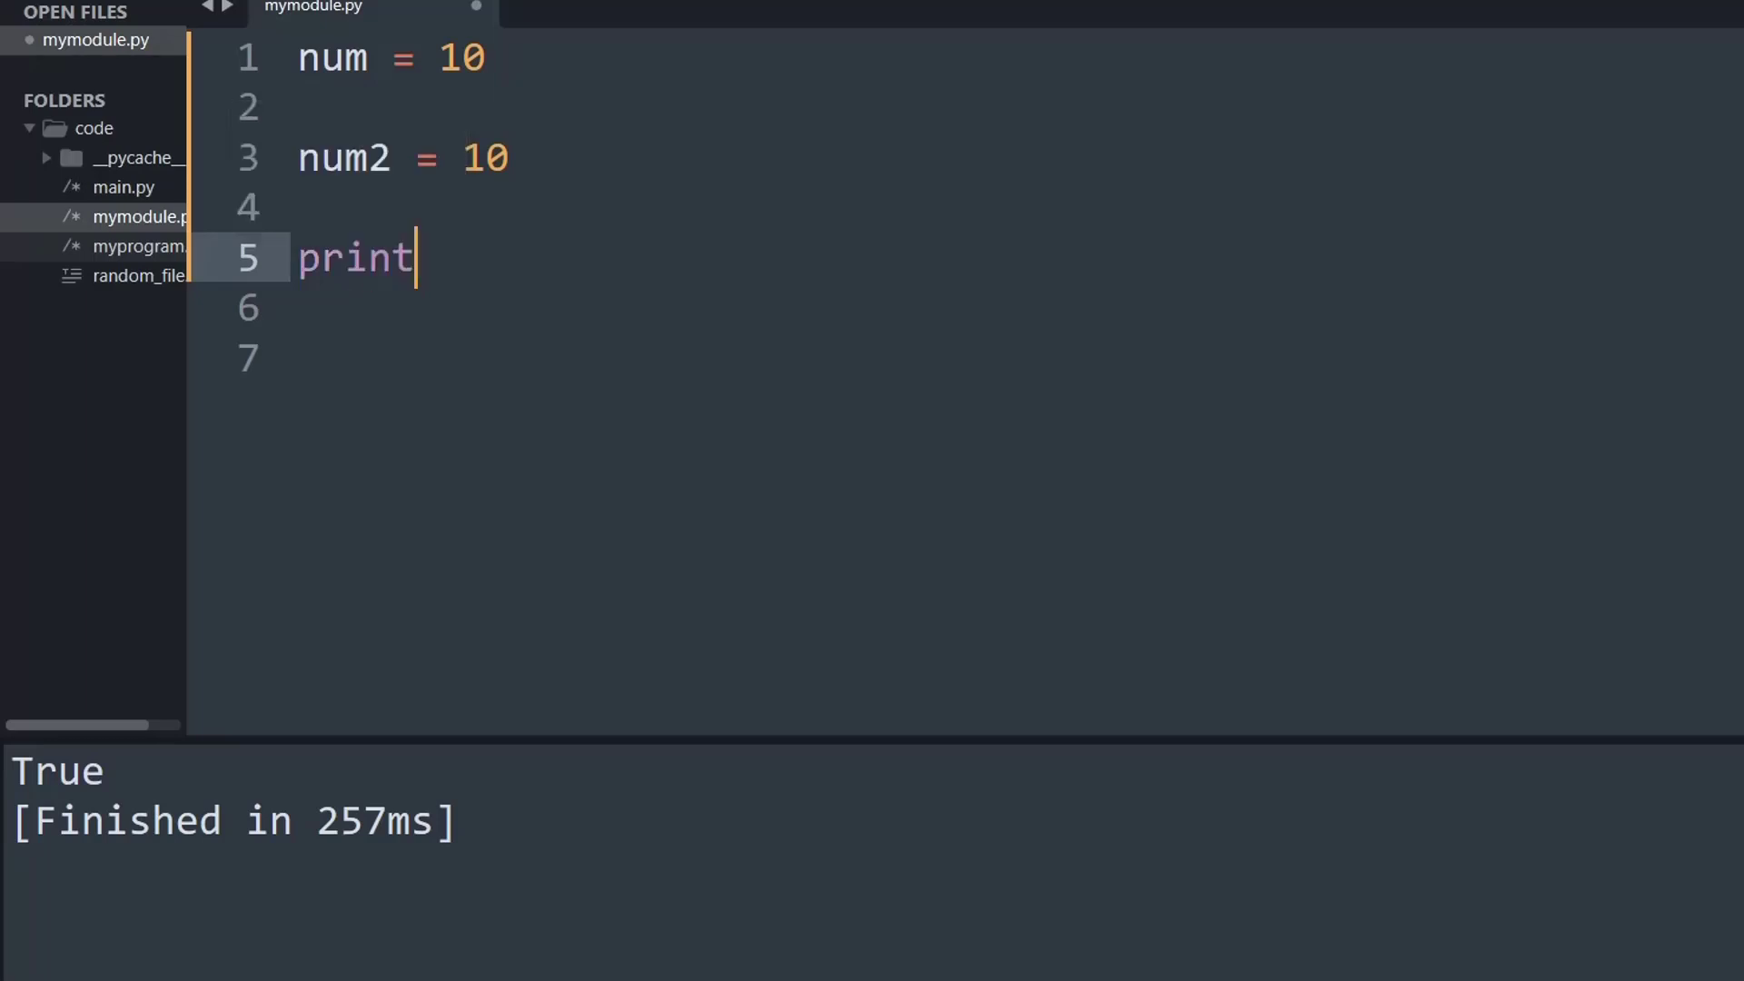
text((num is n)
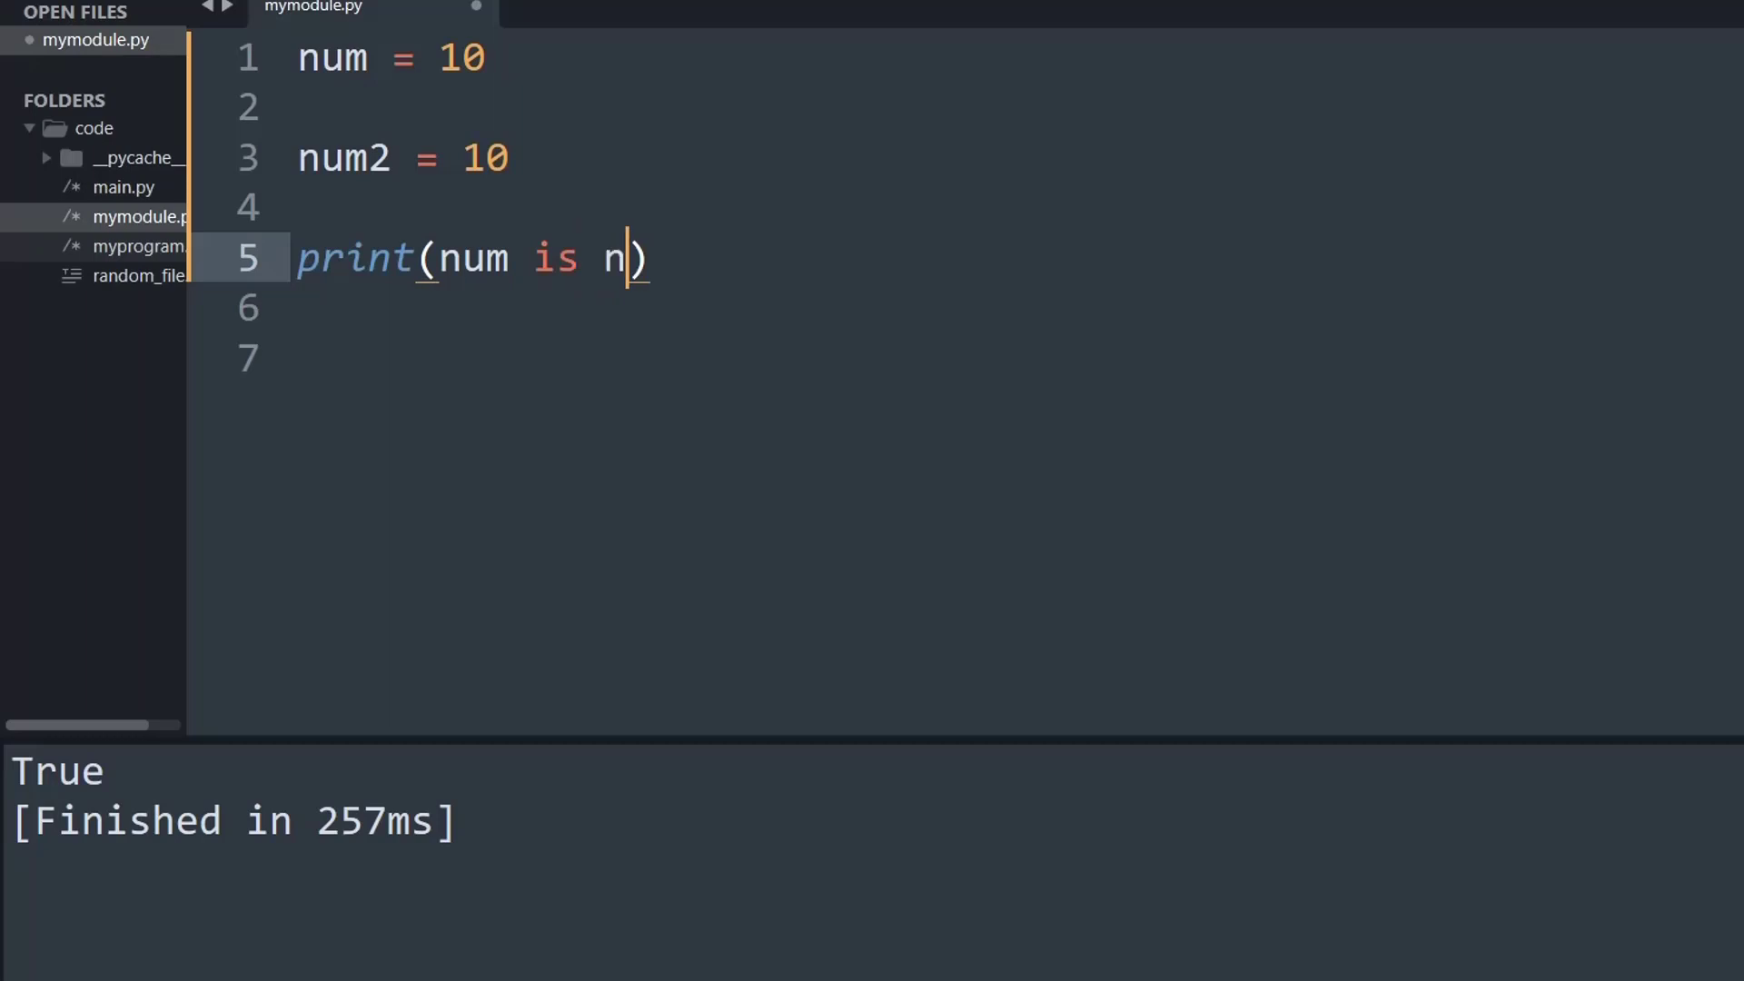
text(um2)
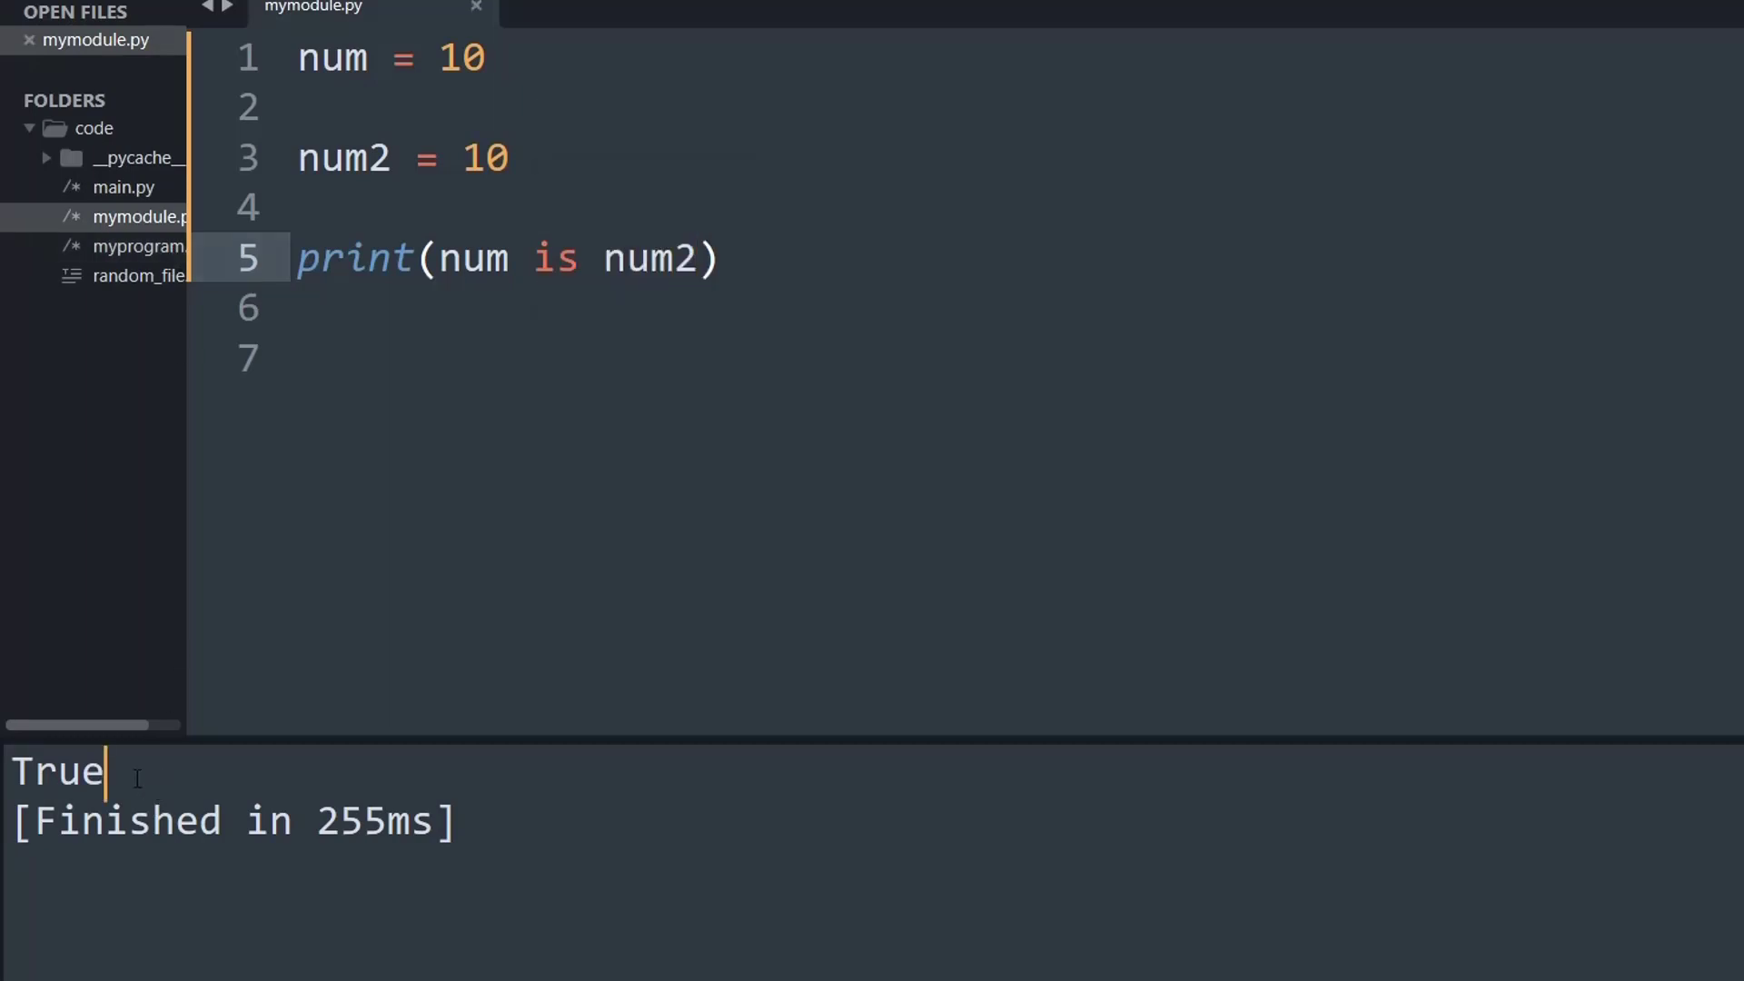
Change num2 back to 20 and rebuild so num is num2 prints False
double_click(56, 772)
text(2)
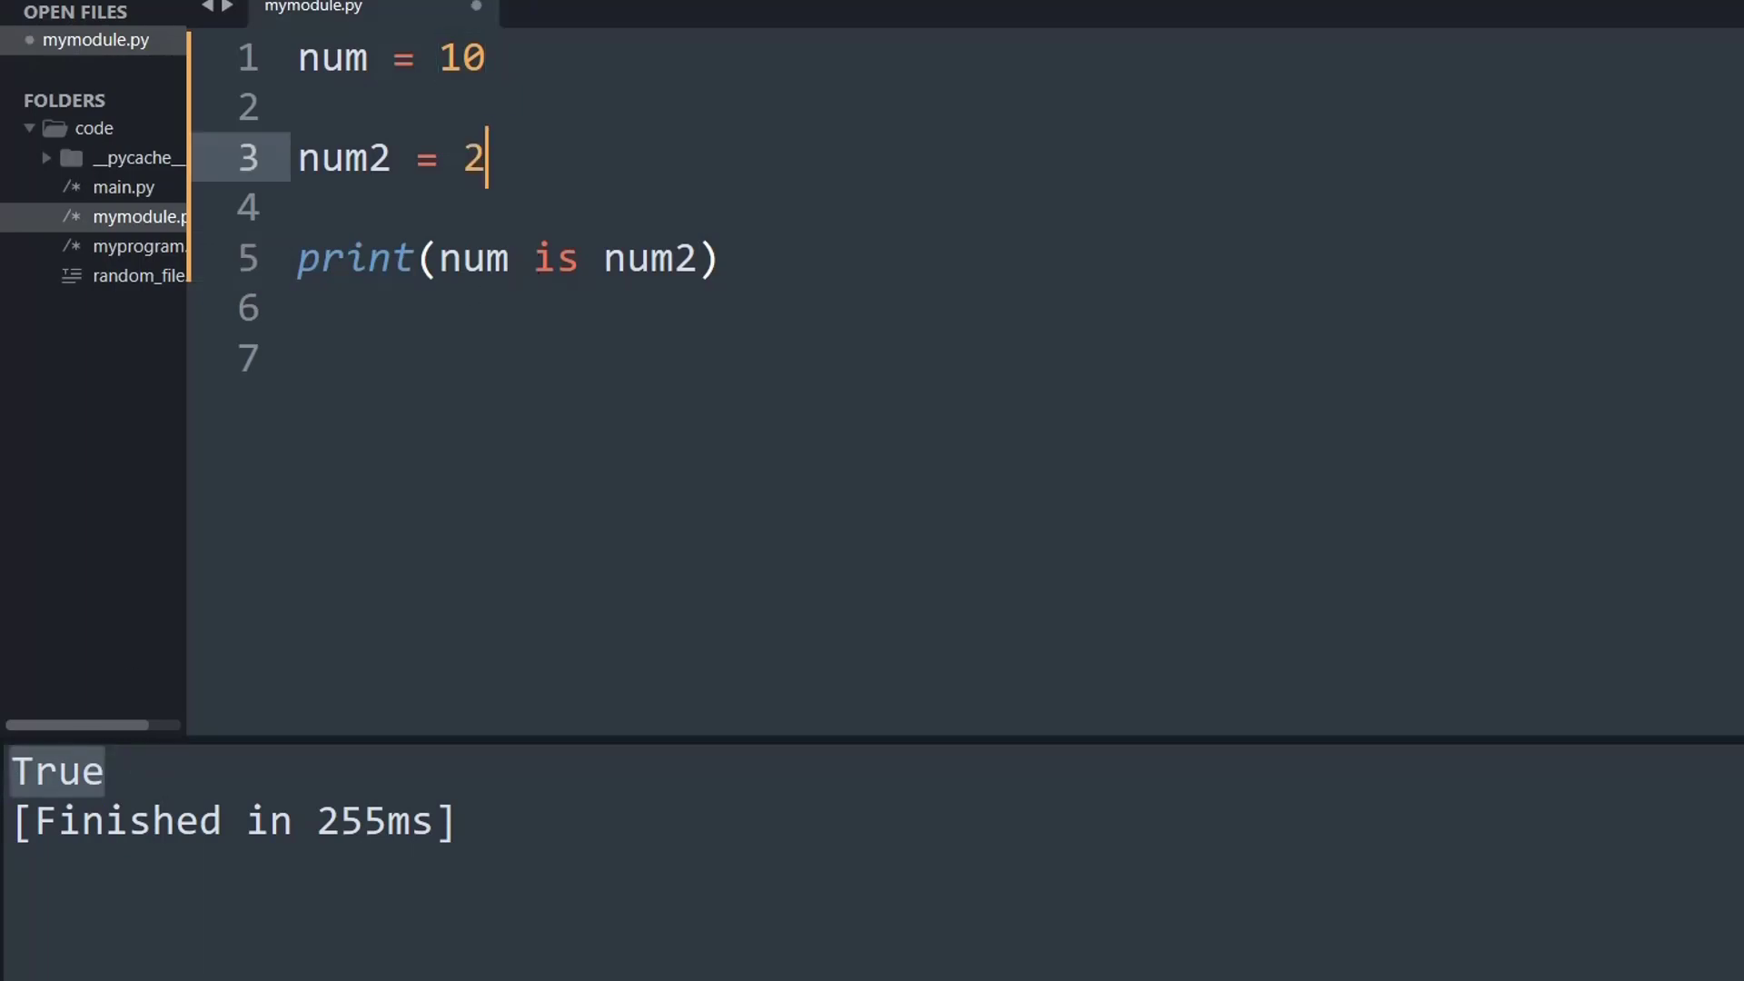
text(0)
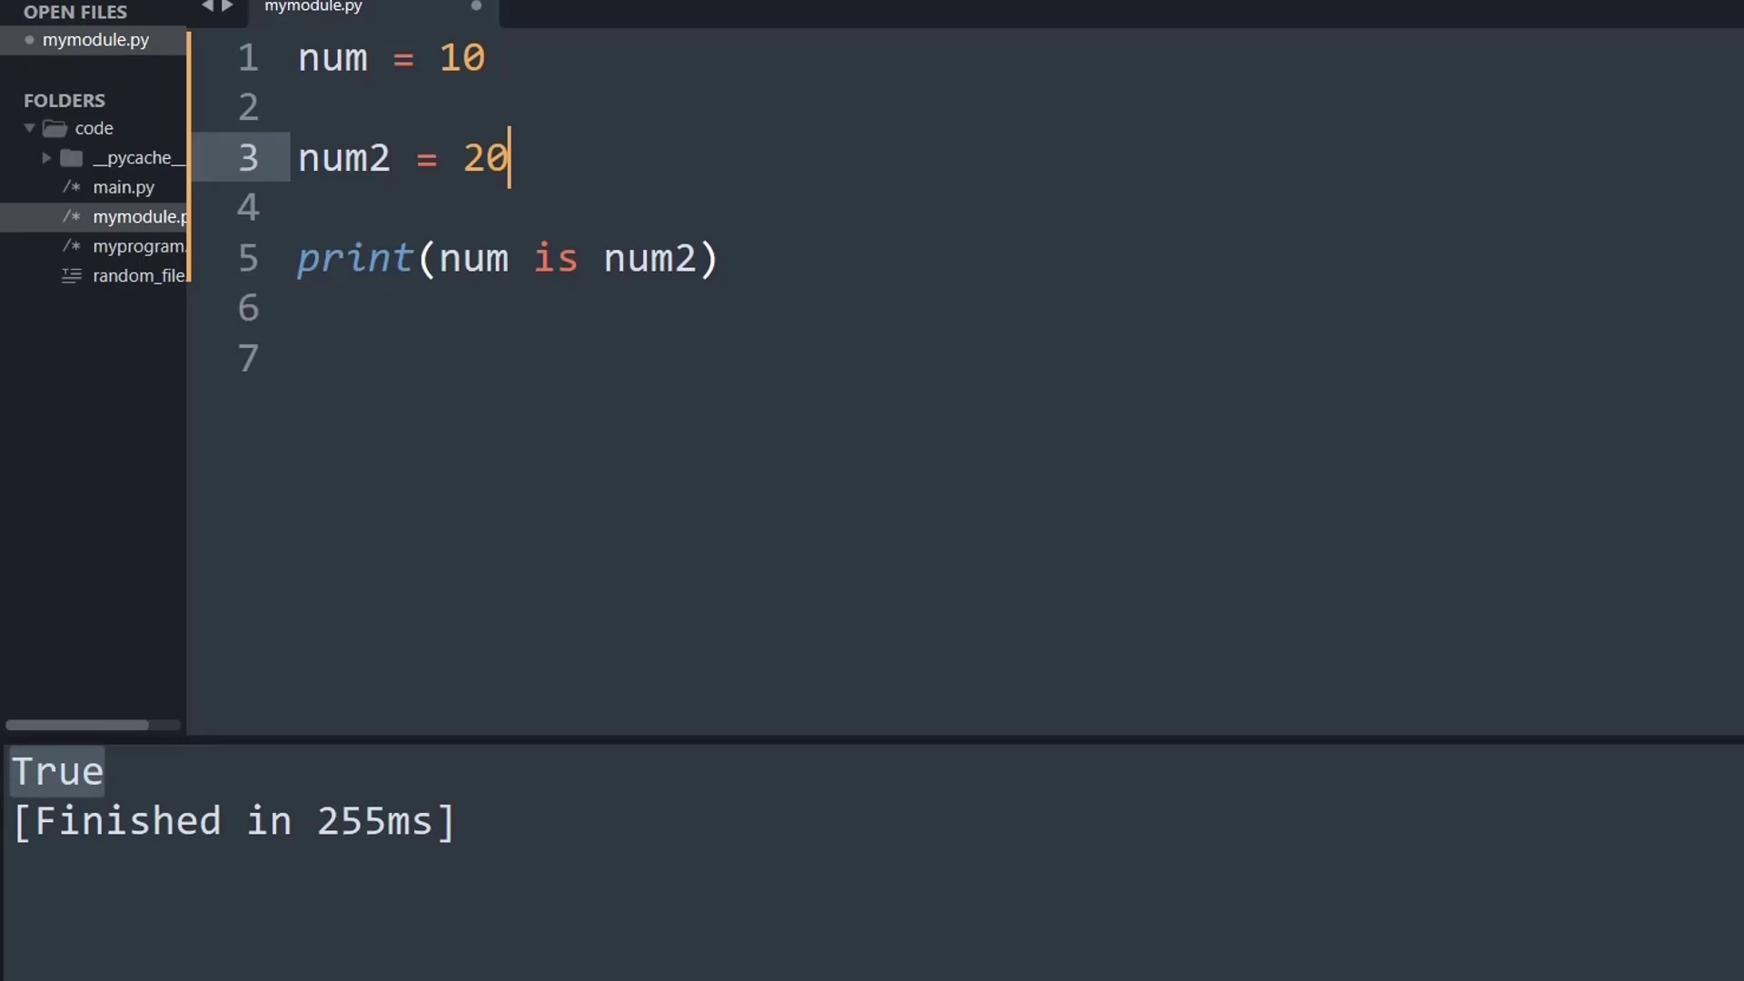
key(ctrl+b)
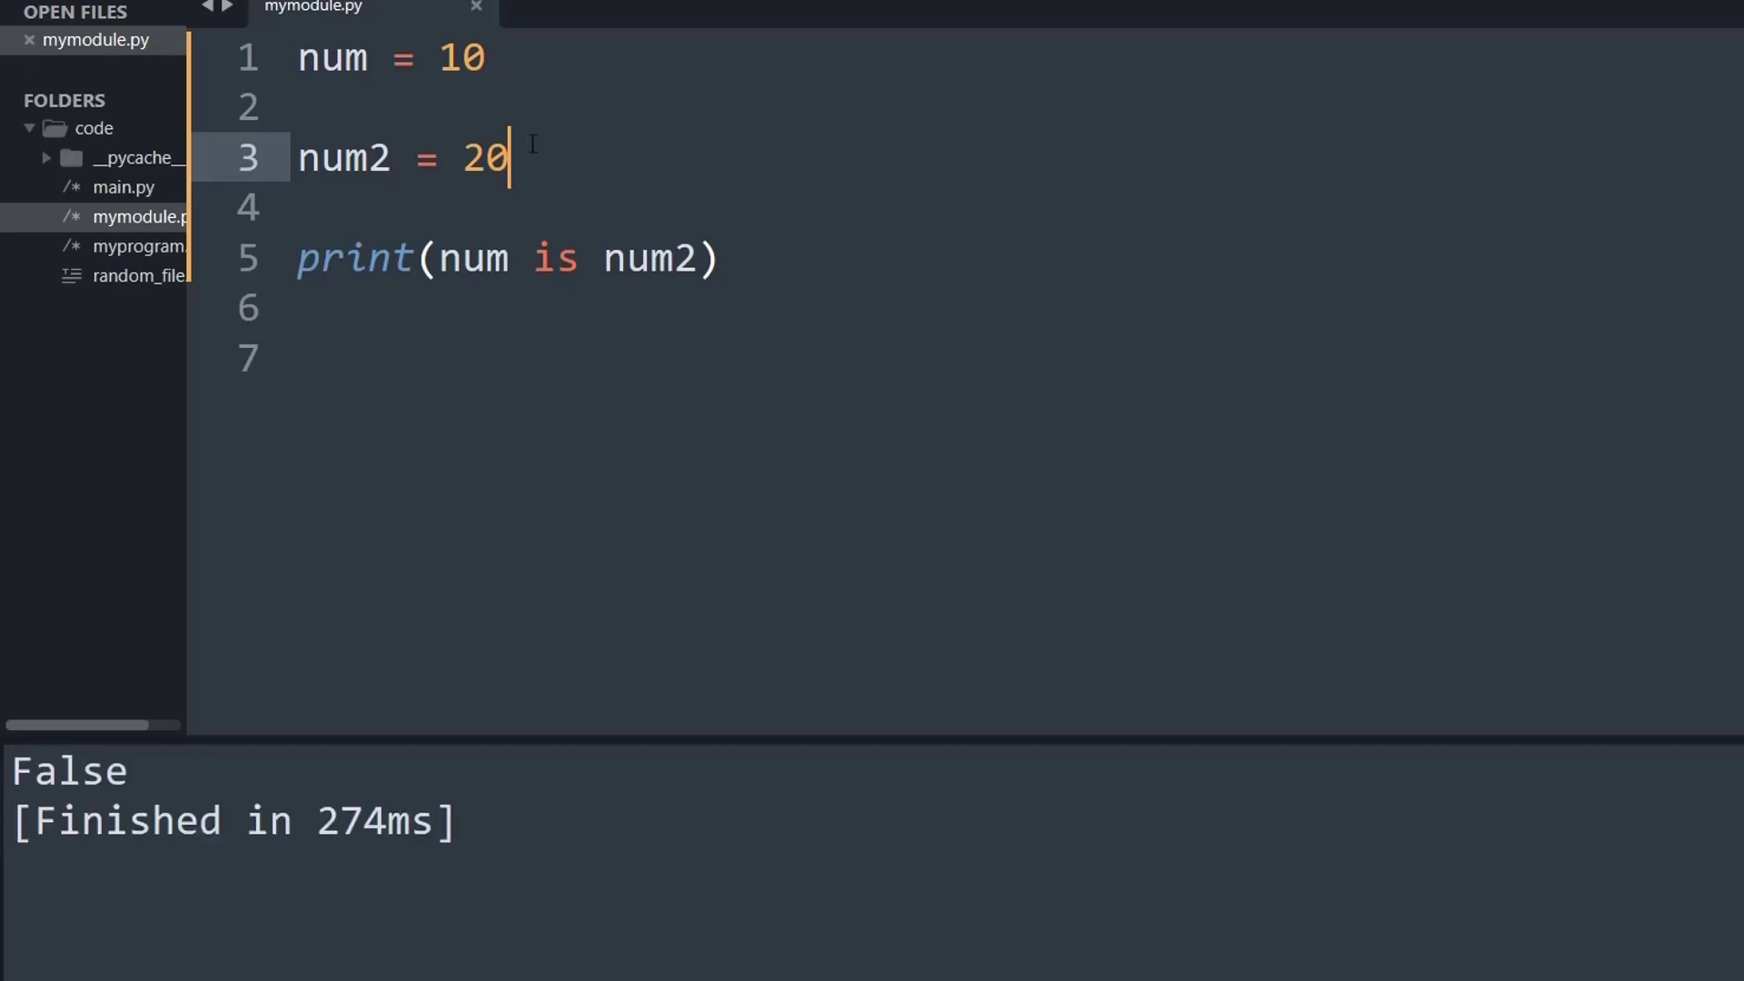
double_click(66, 770)
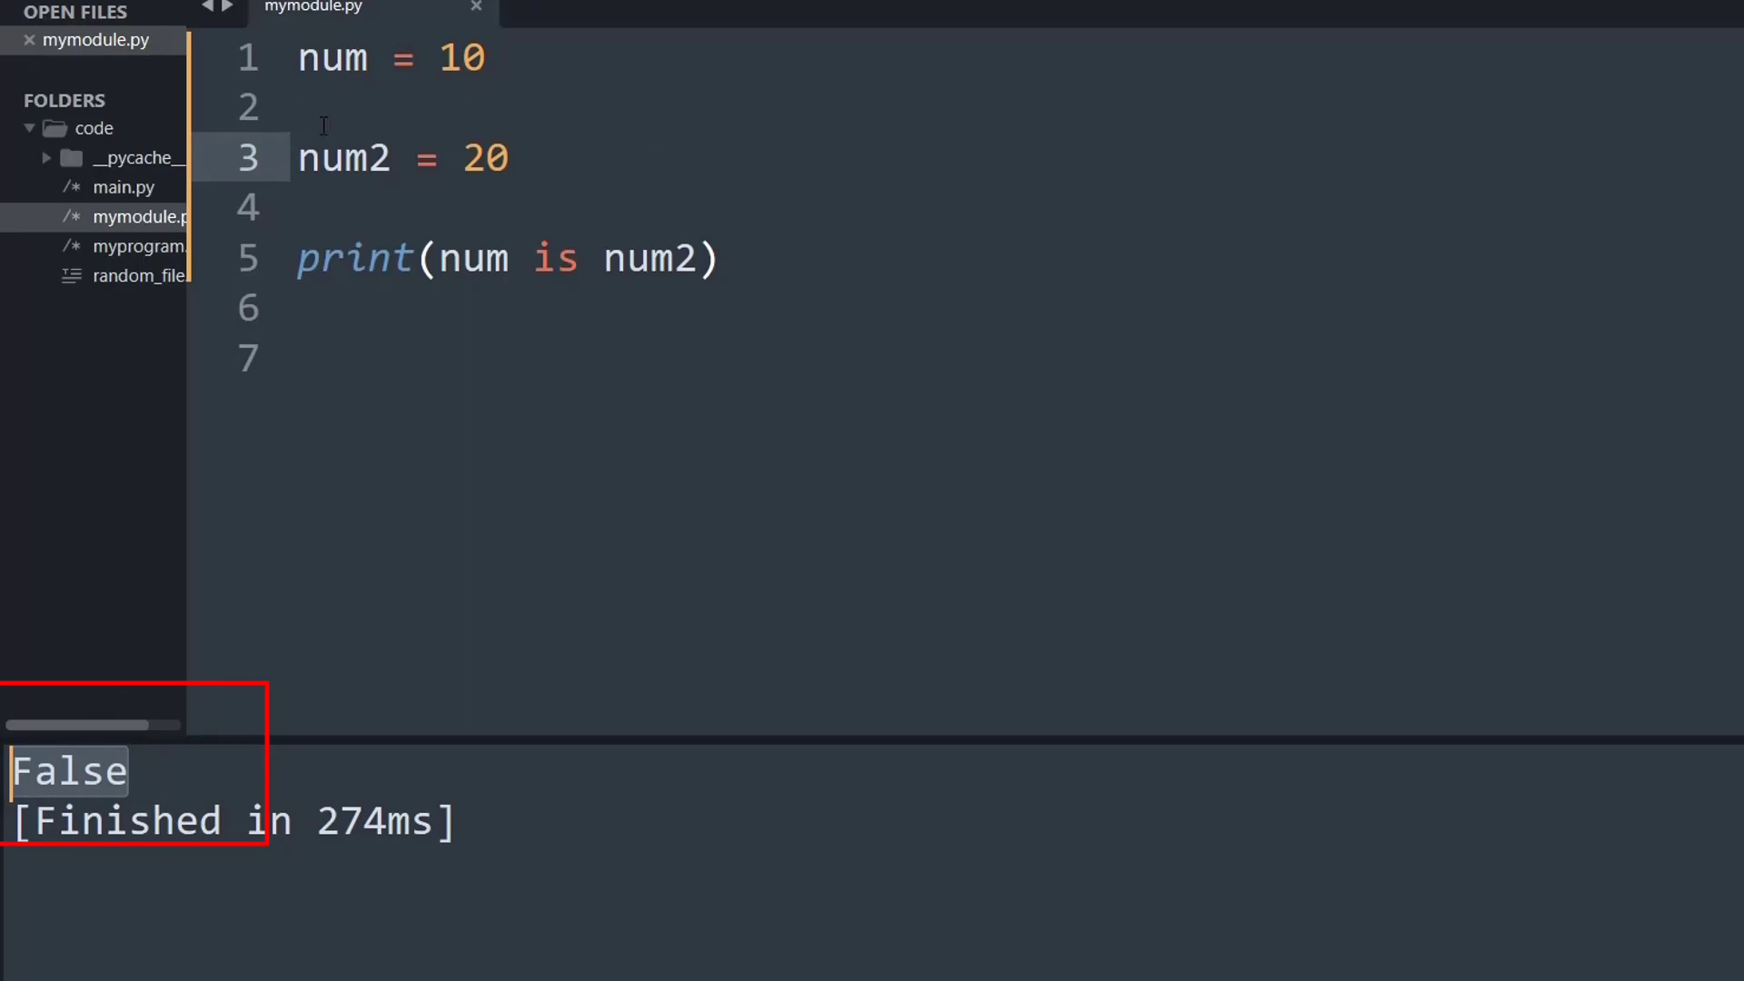
click(583, 258)
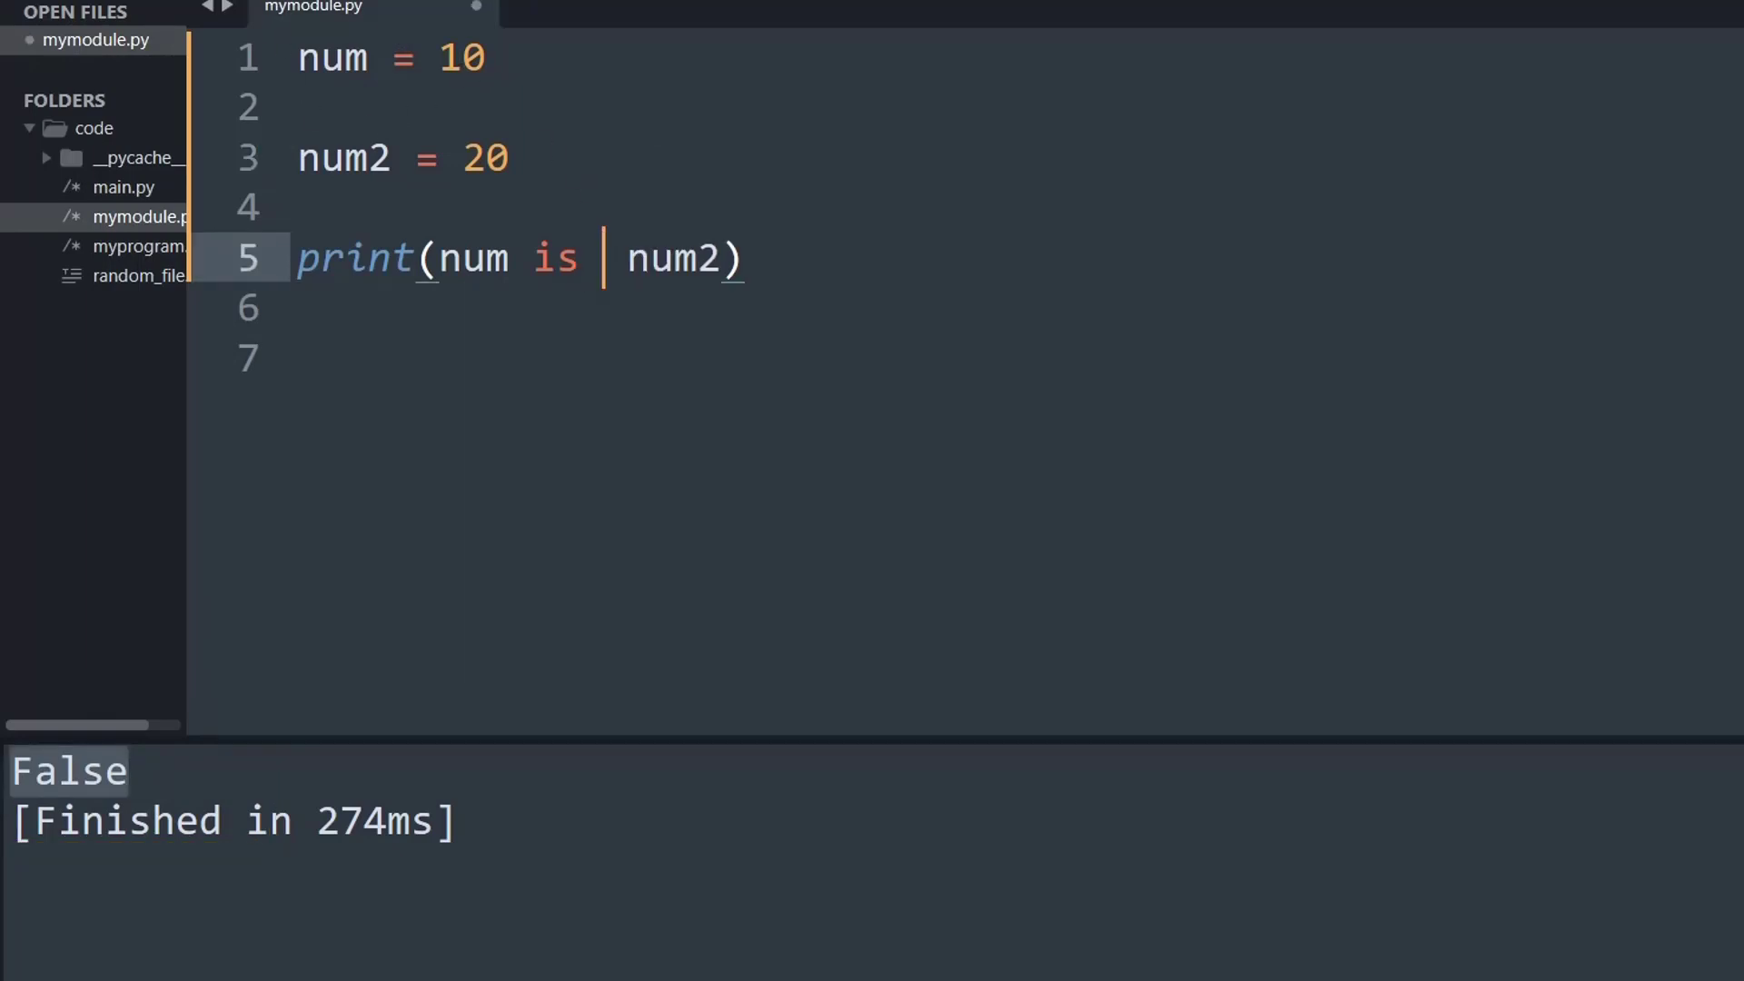
Change the check to num is not num2, build to get True, then delete that print line
text(not)
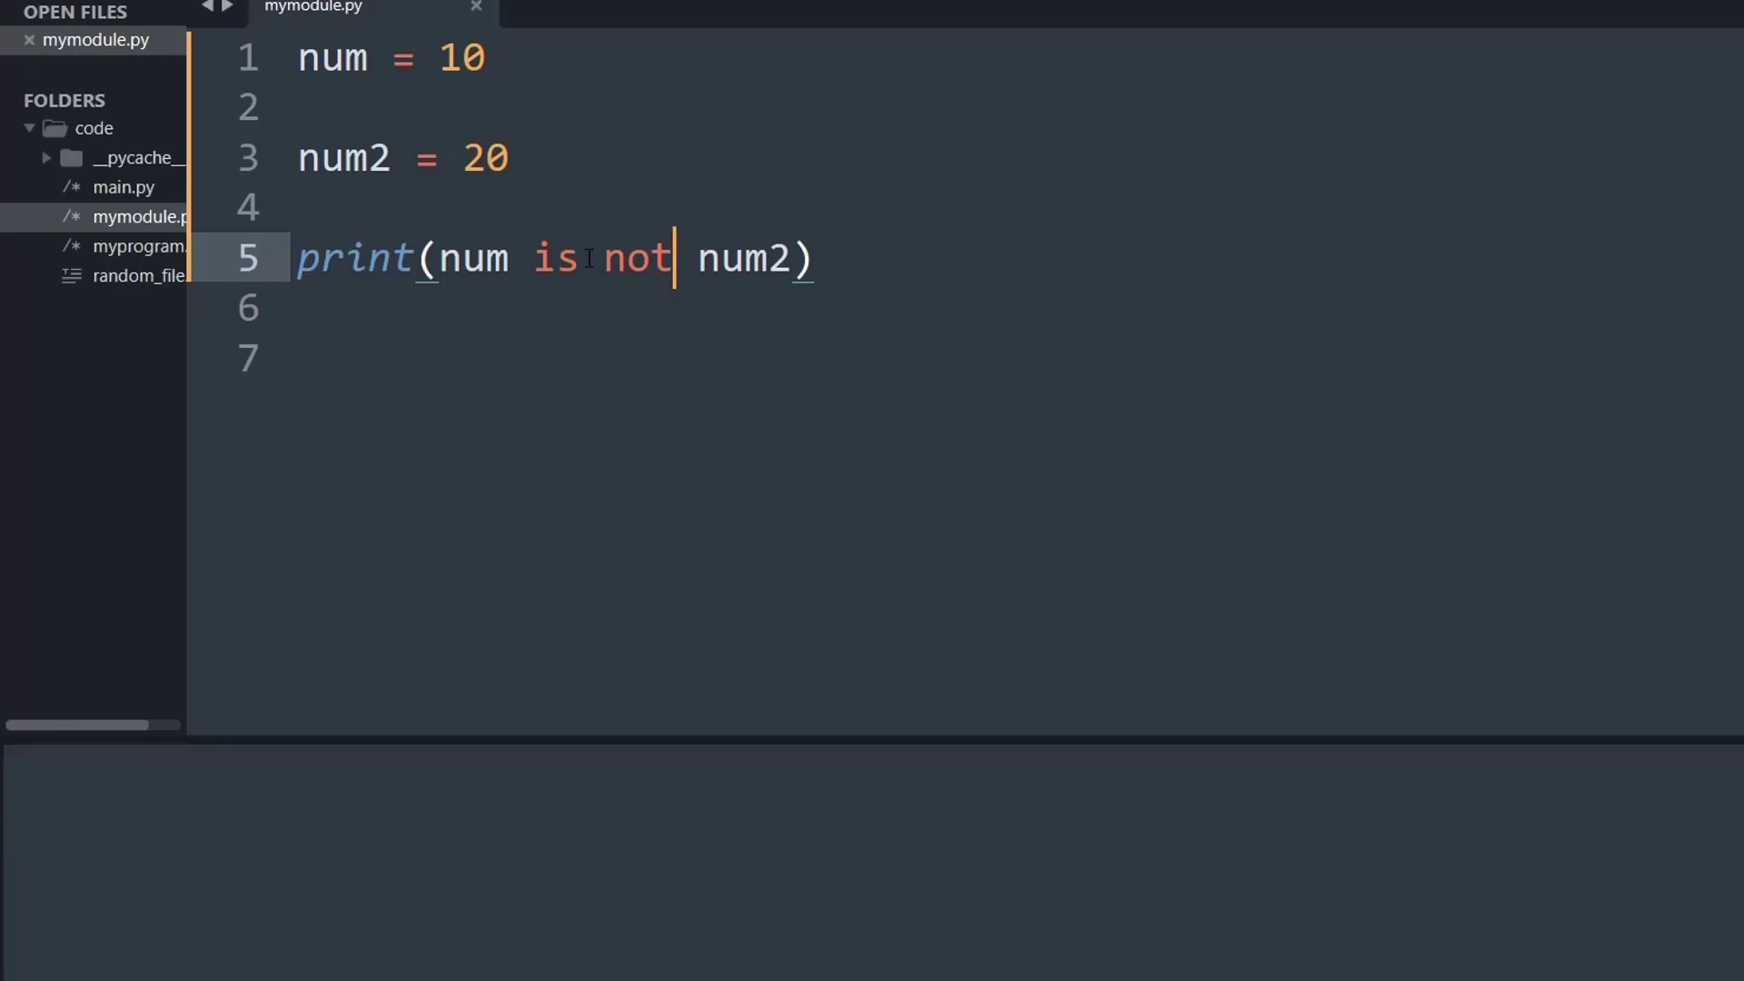
key(ctrl+b)
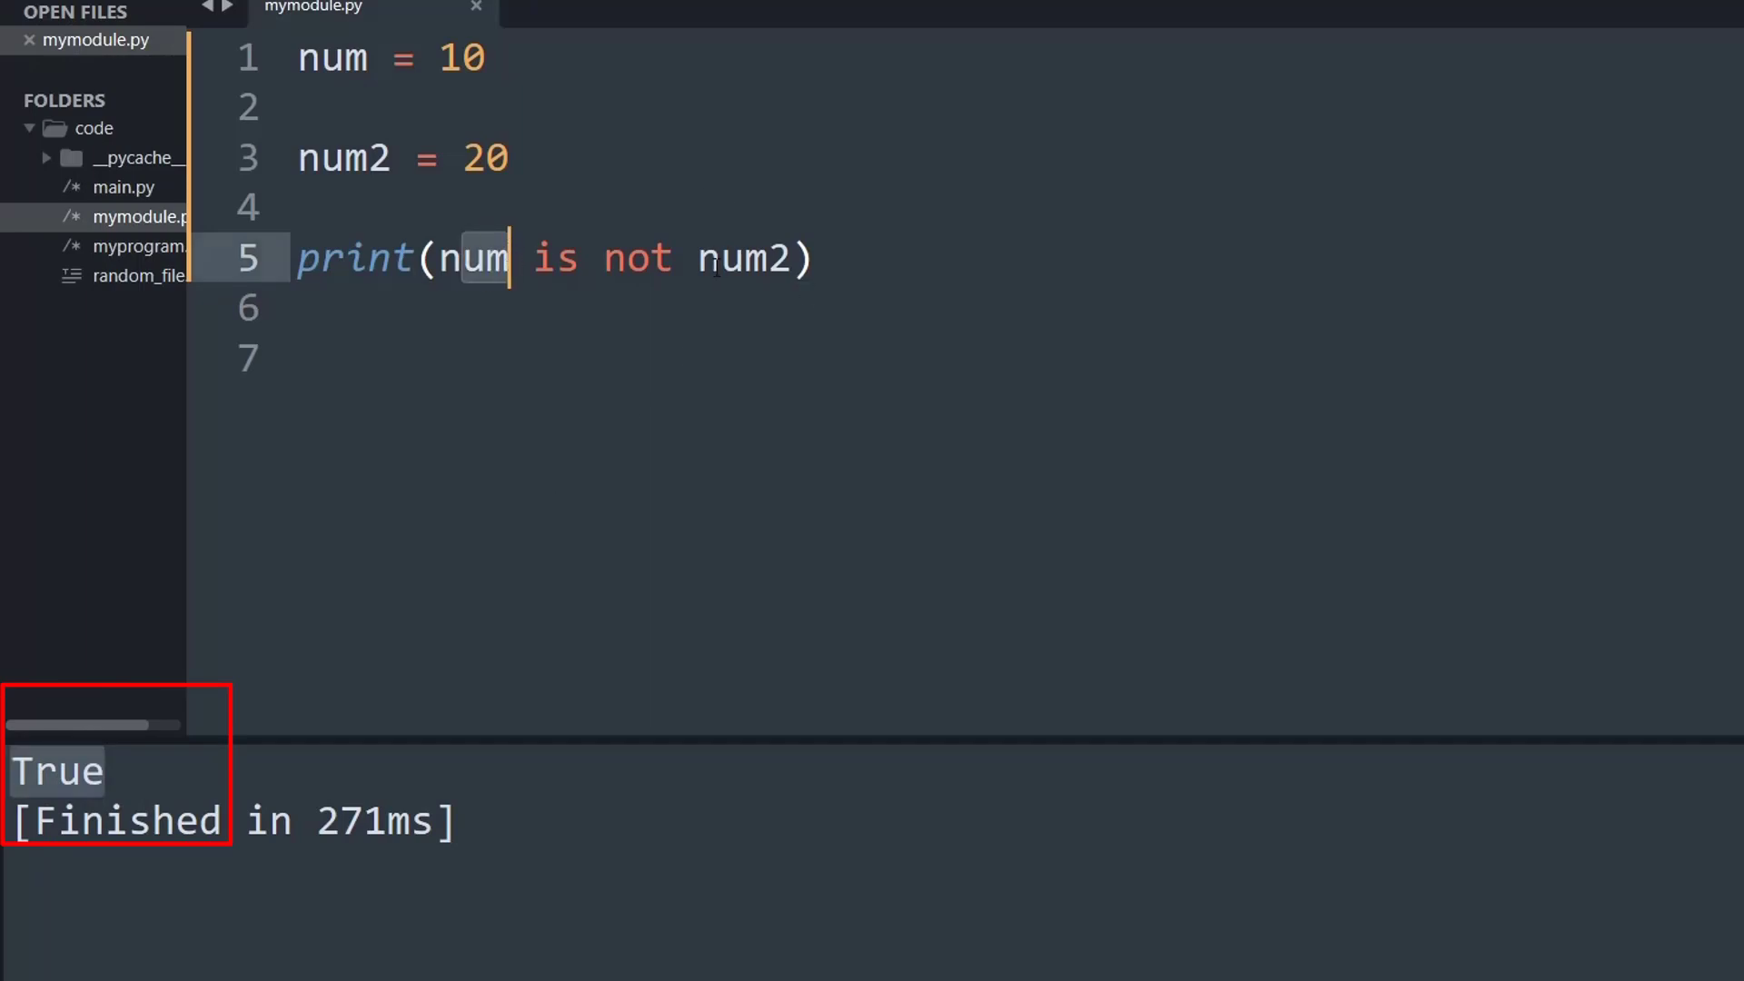
click(765, 258)
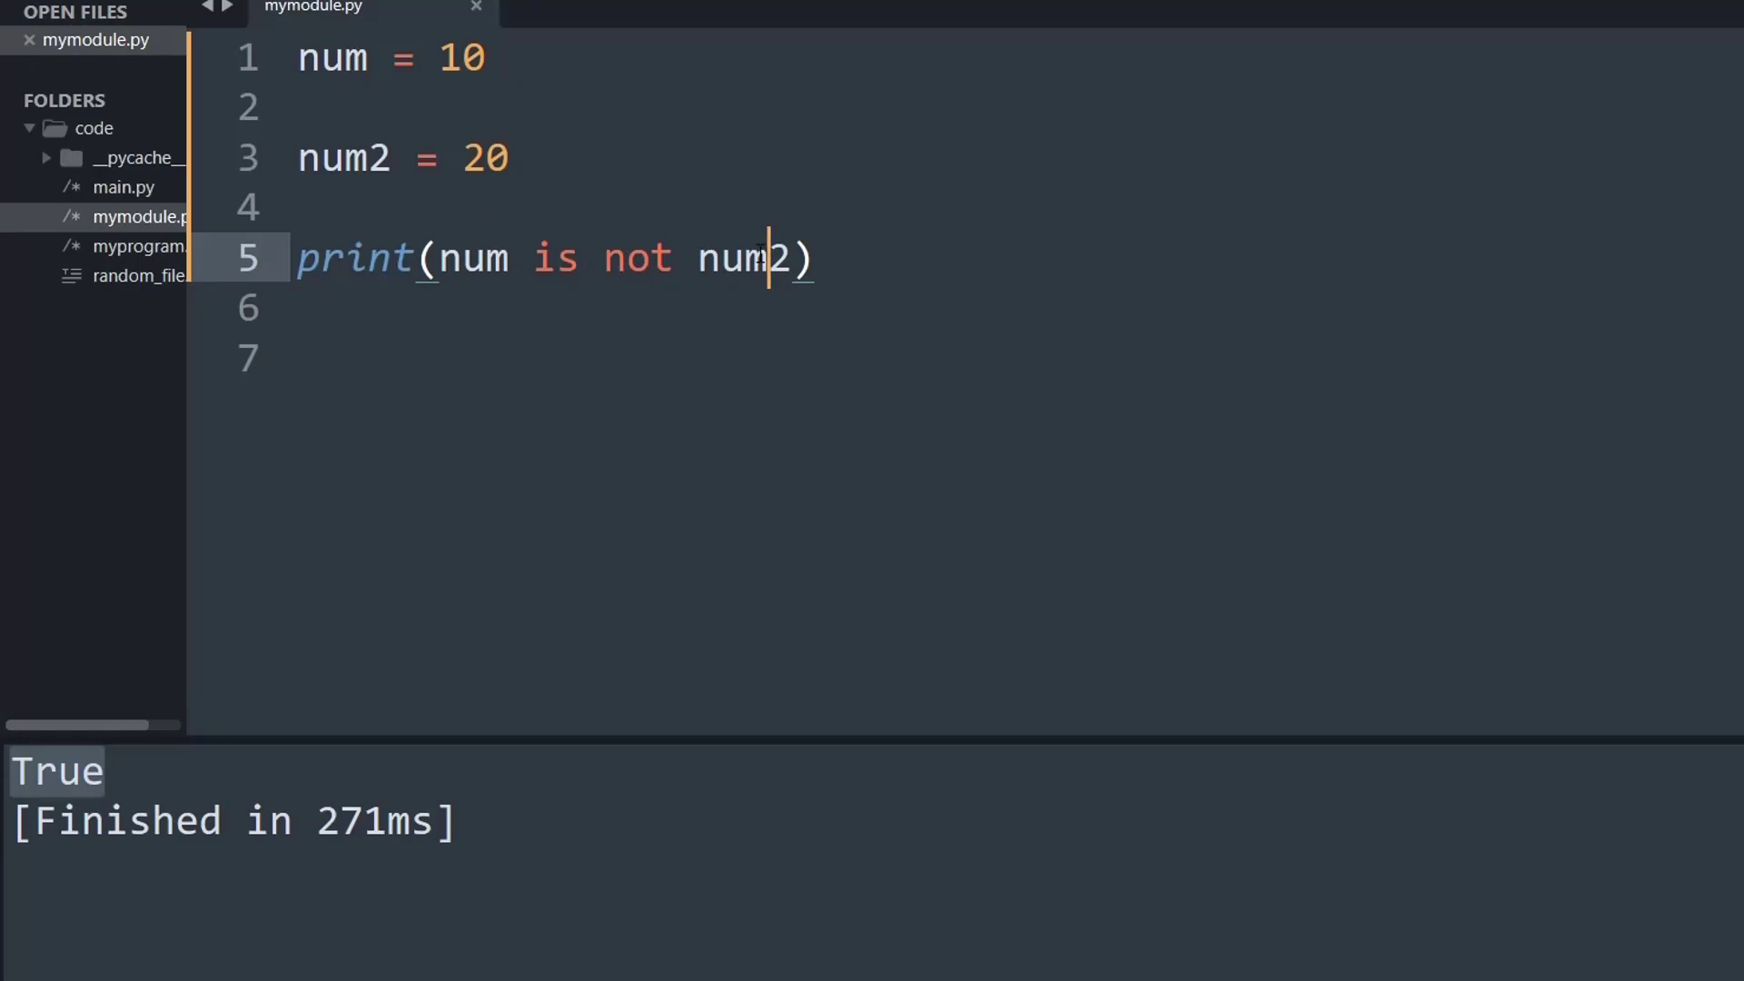
key(Ctrl+shift+k)
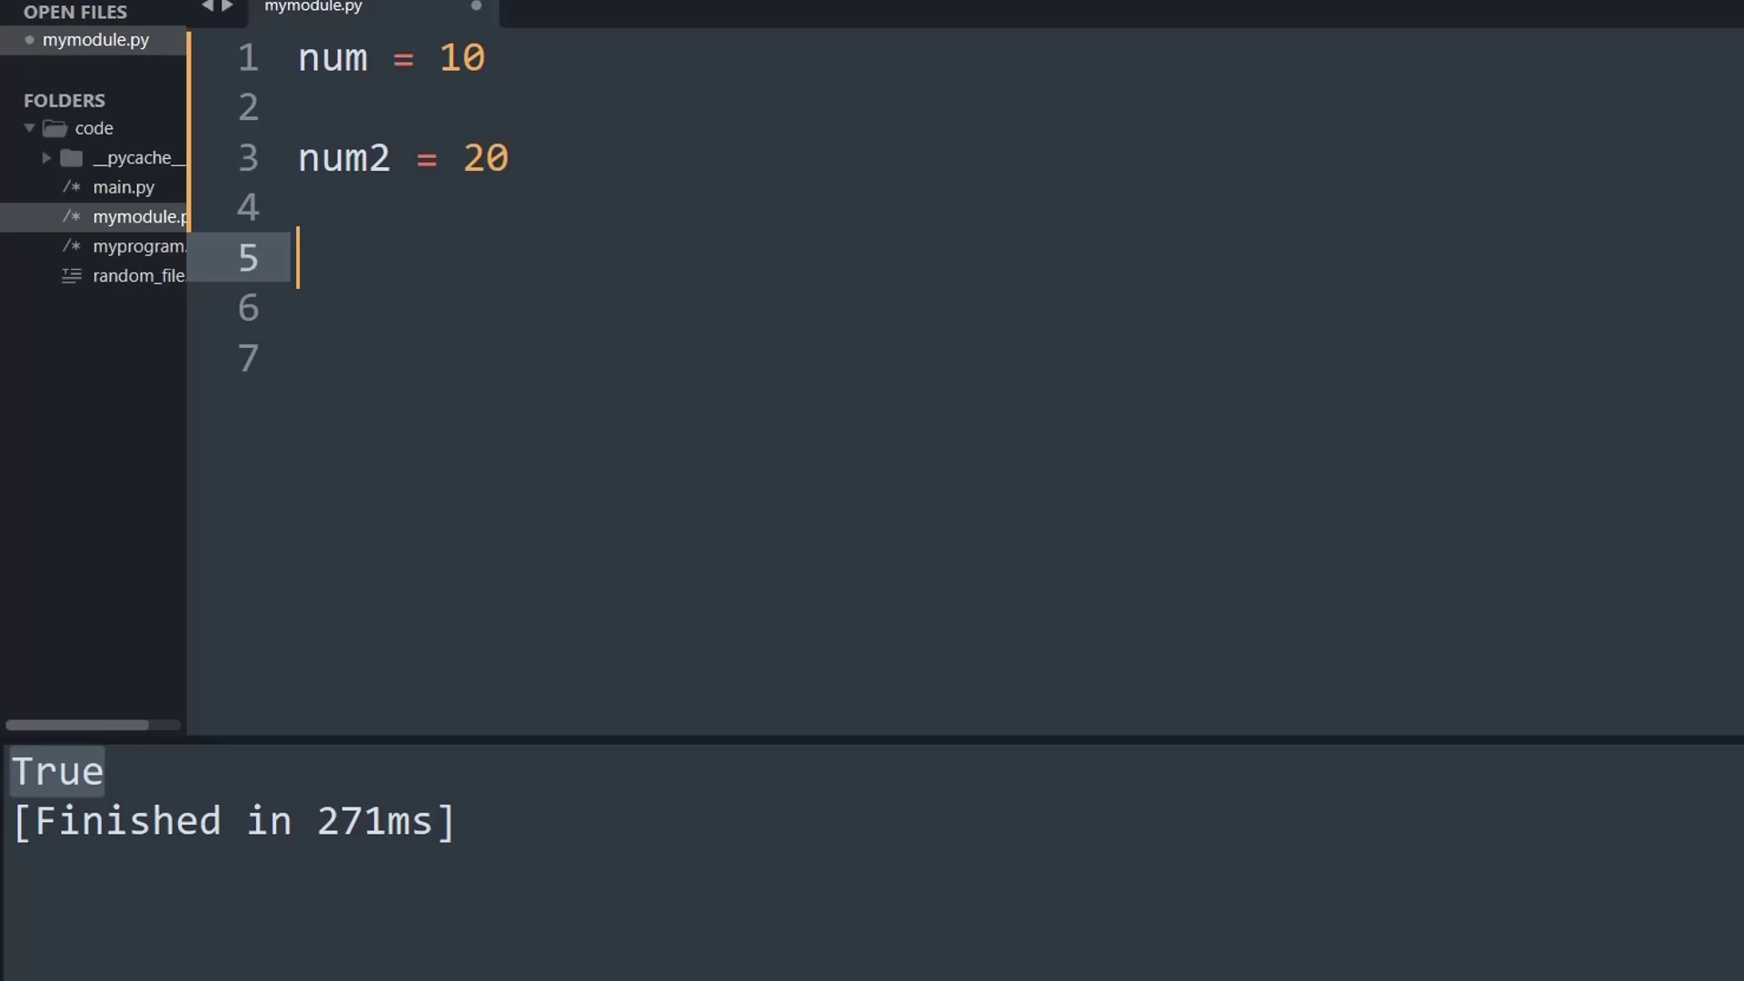
Add comment headings #Lists, #tuples, #Dictionaries and #Sets below the variables
text(#Lists)
text(#Dictionaries)
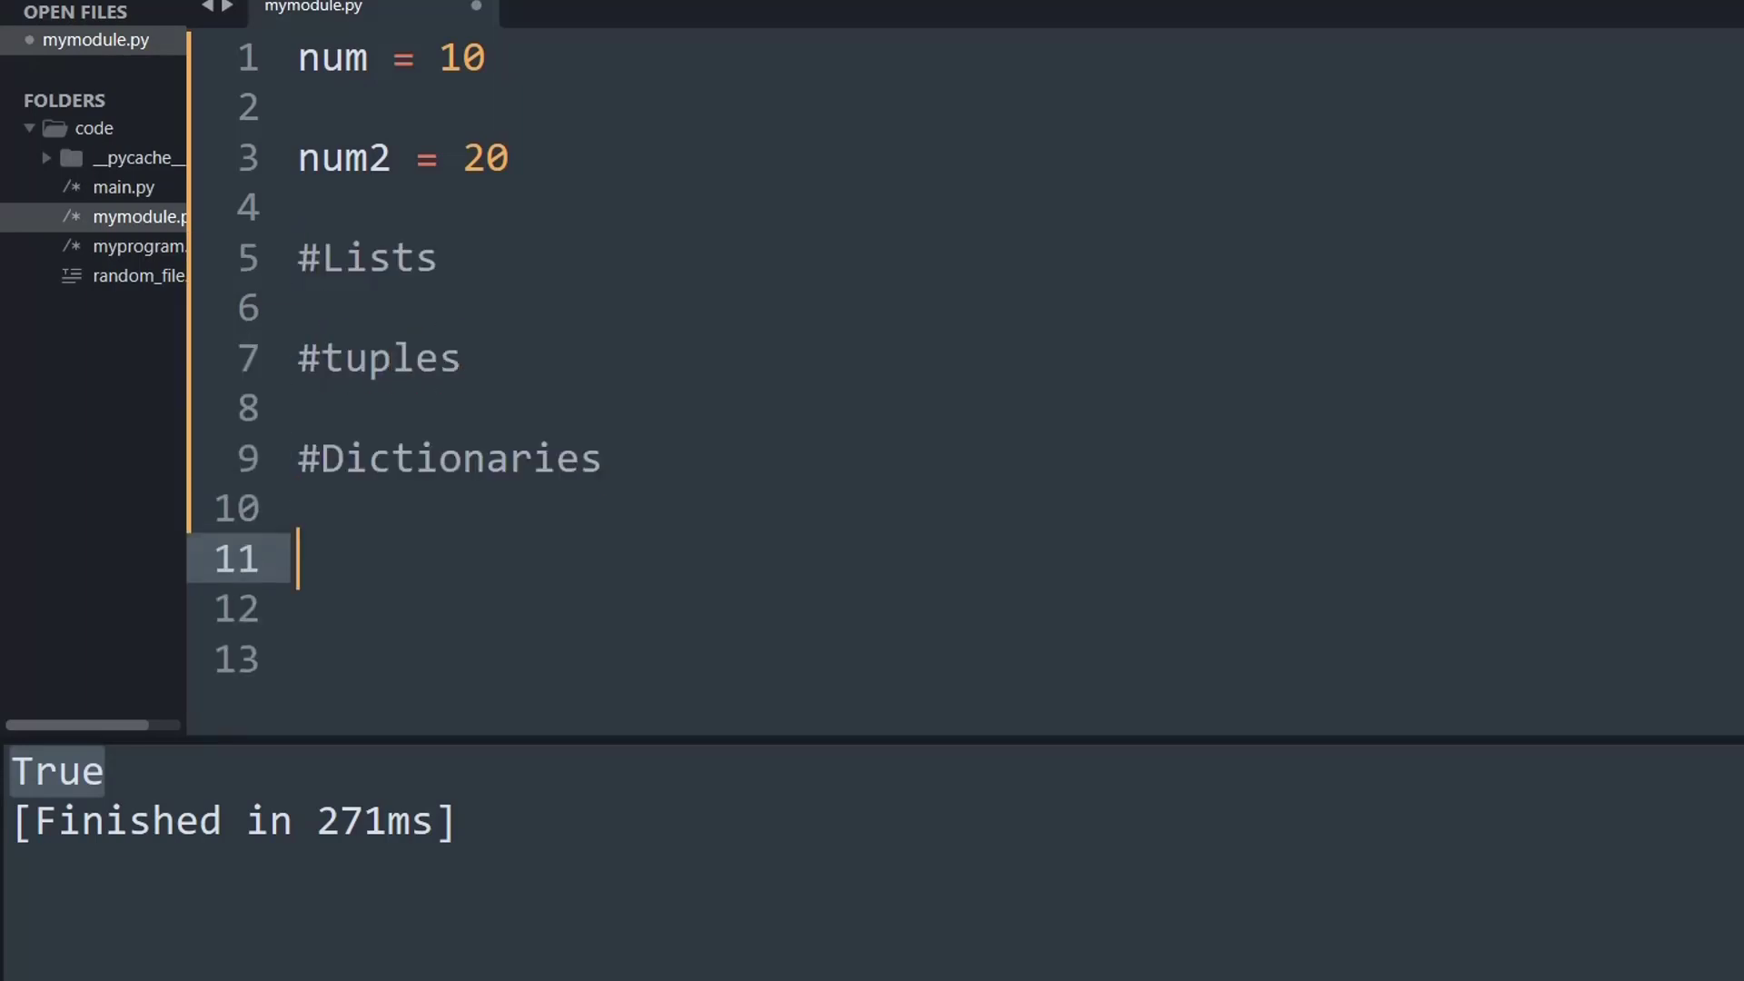
text(#Sets)
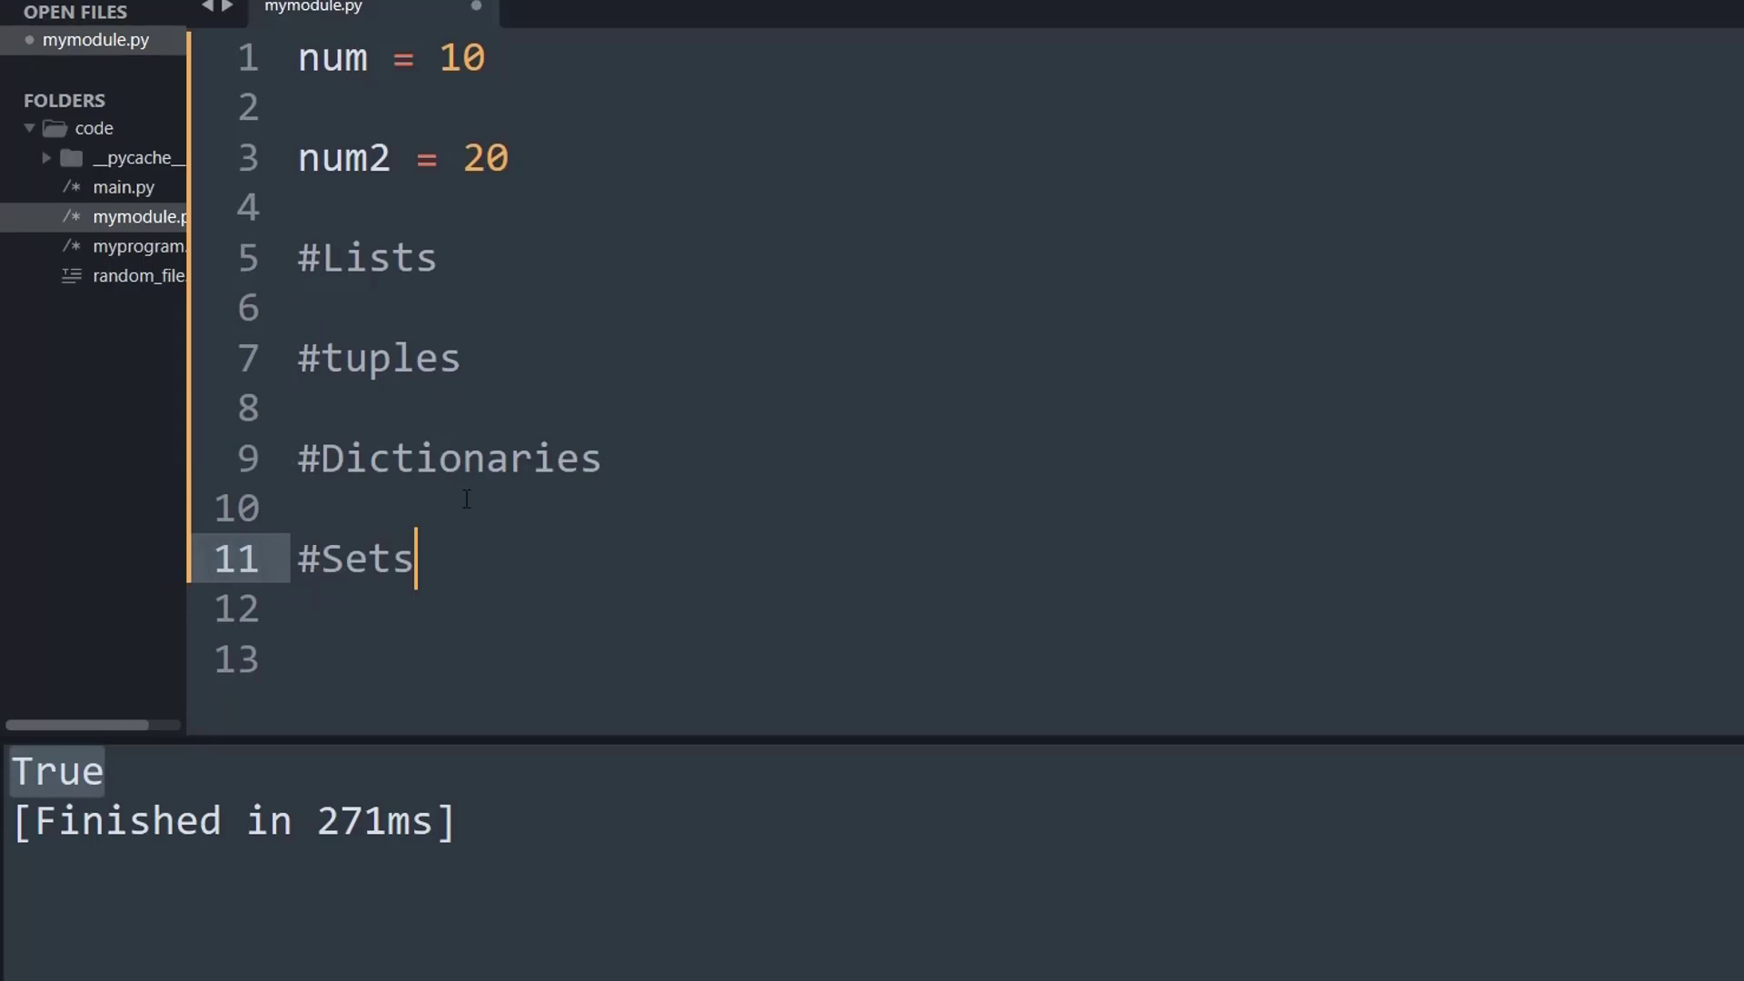
mouse_move(420, 403)
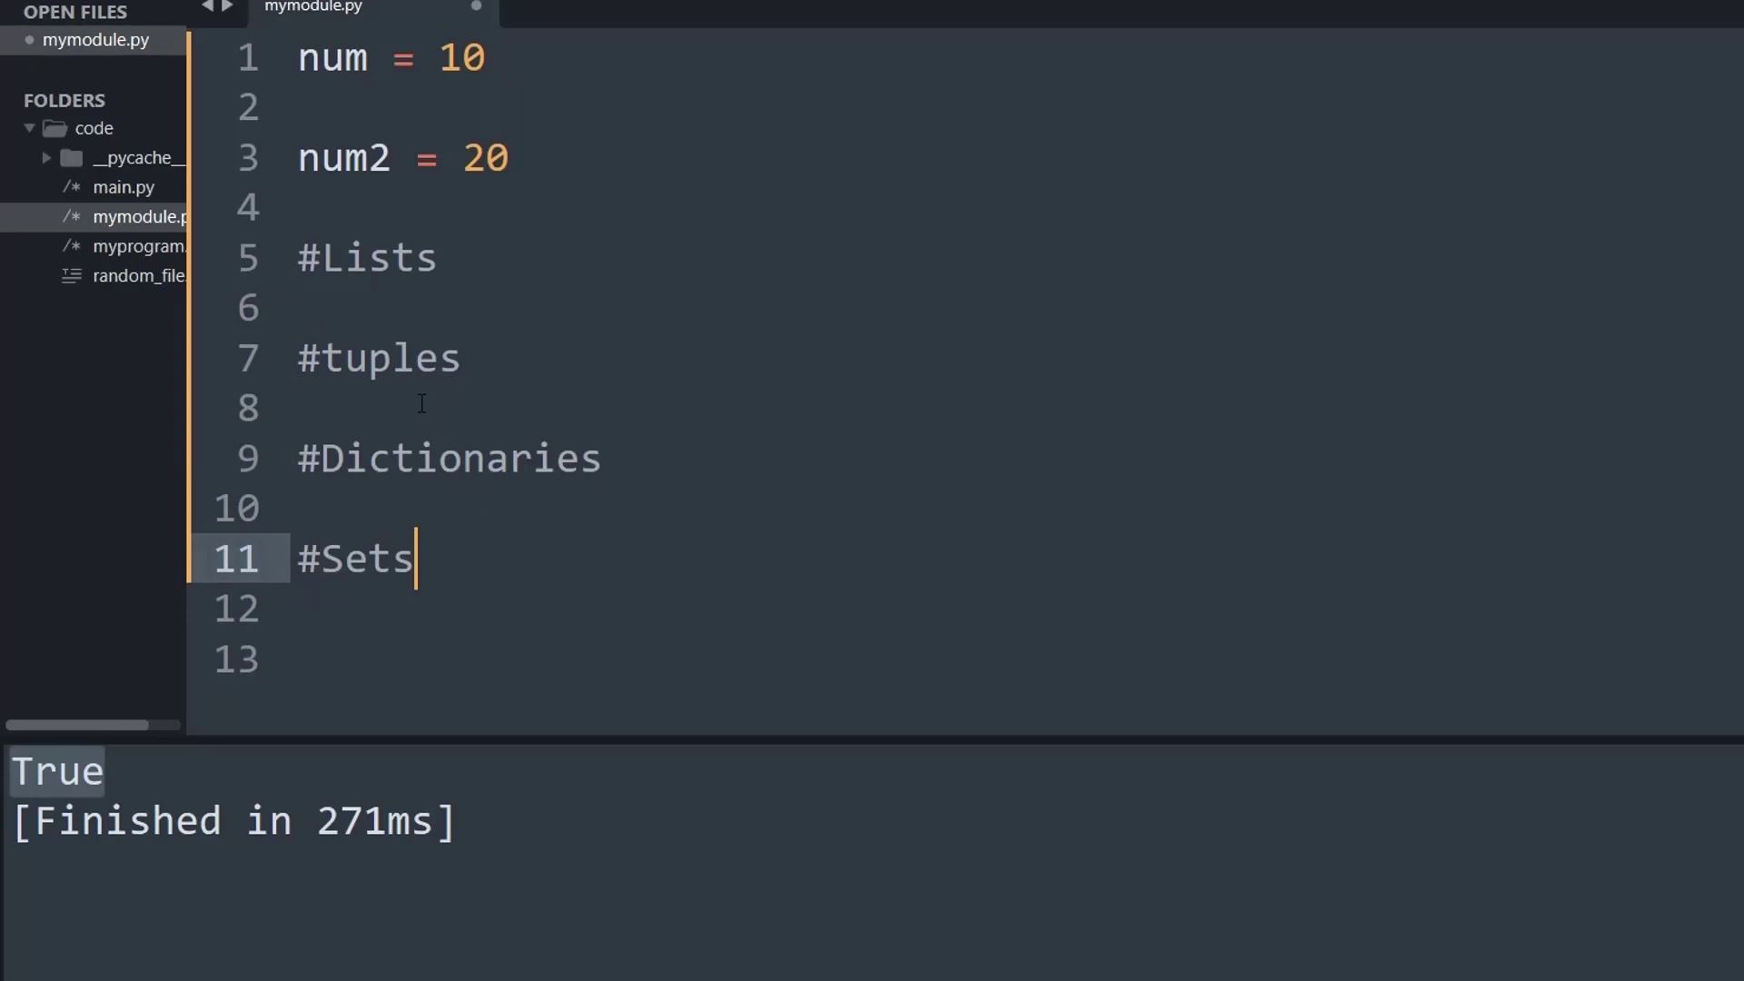
Review the #List lines a = [2,3], b = [5,4] and print(a != b), selecting b's values
scroll(down, 3)
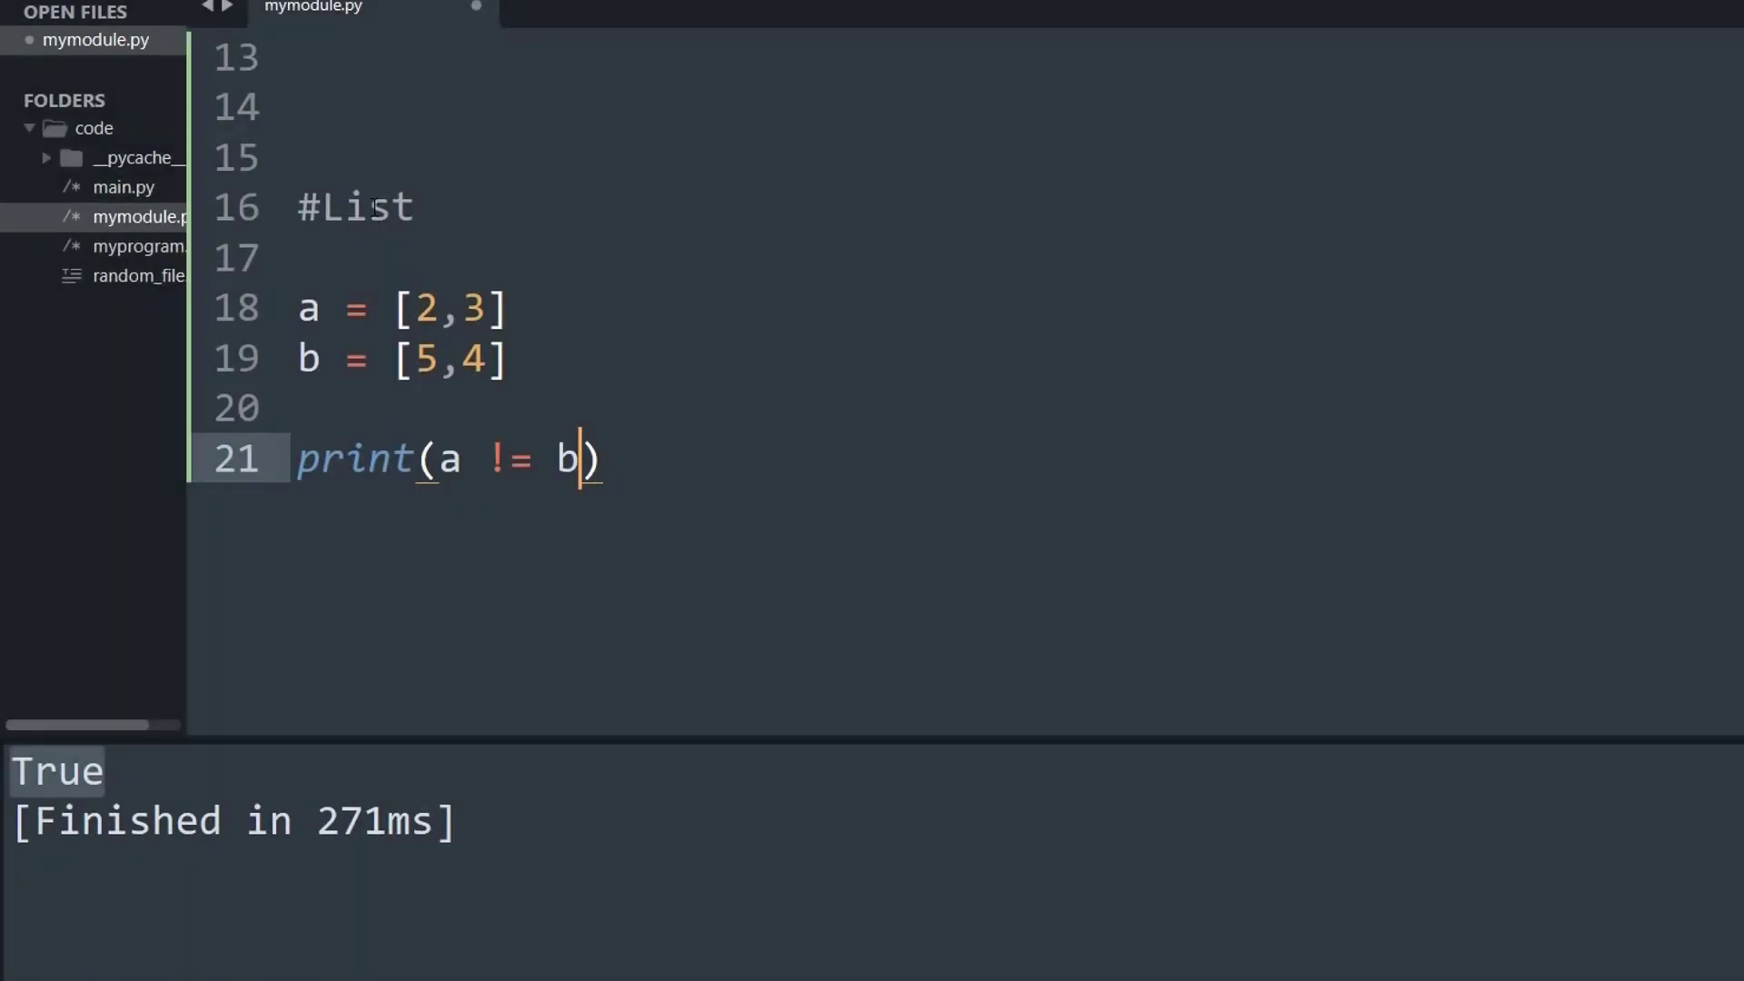
click(309, 309)
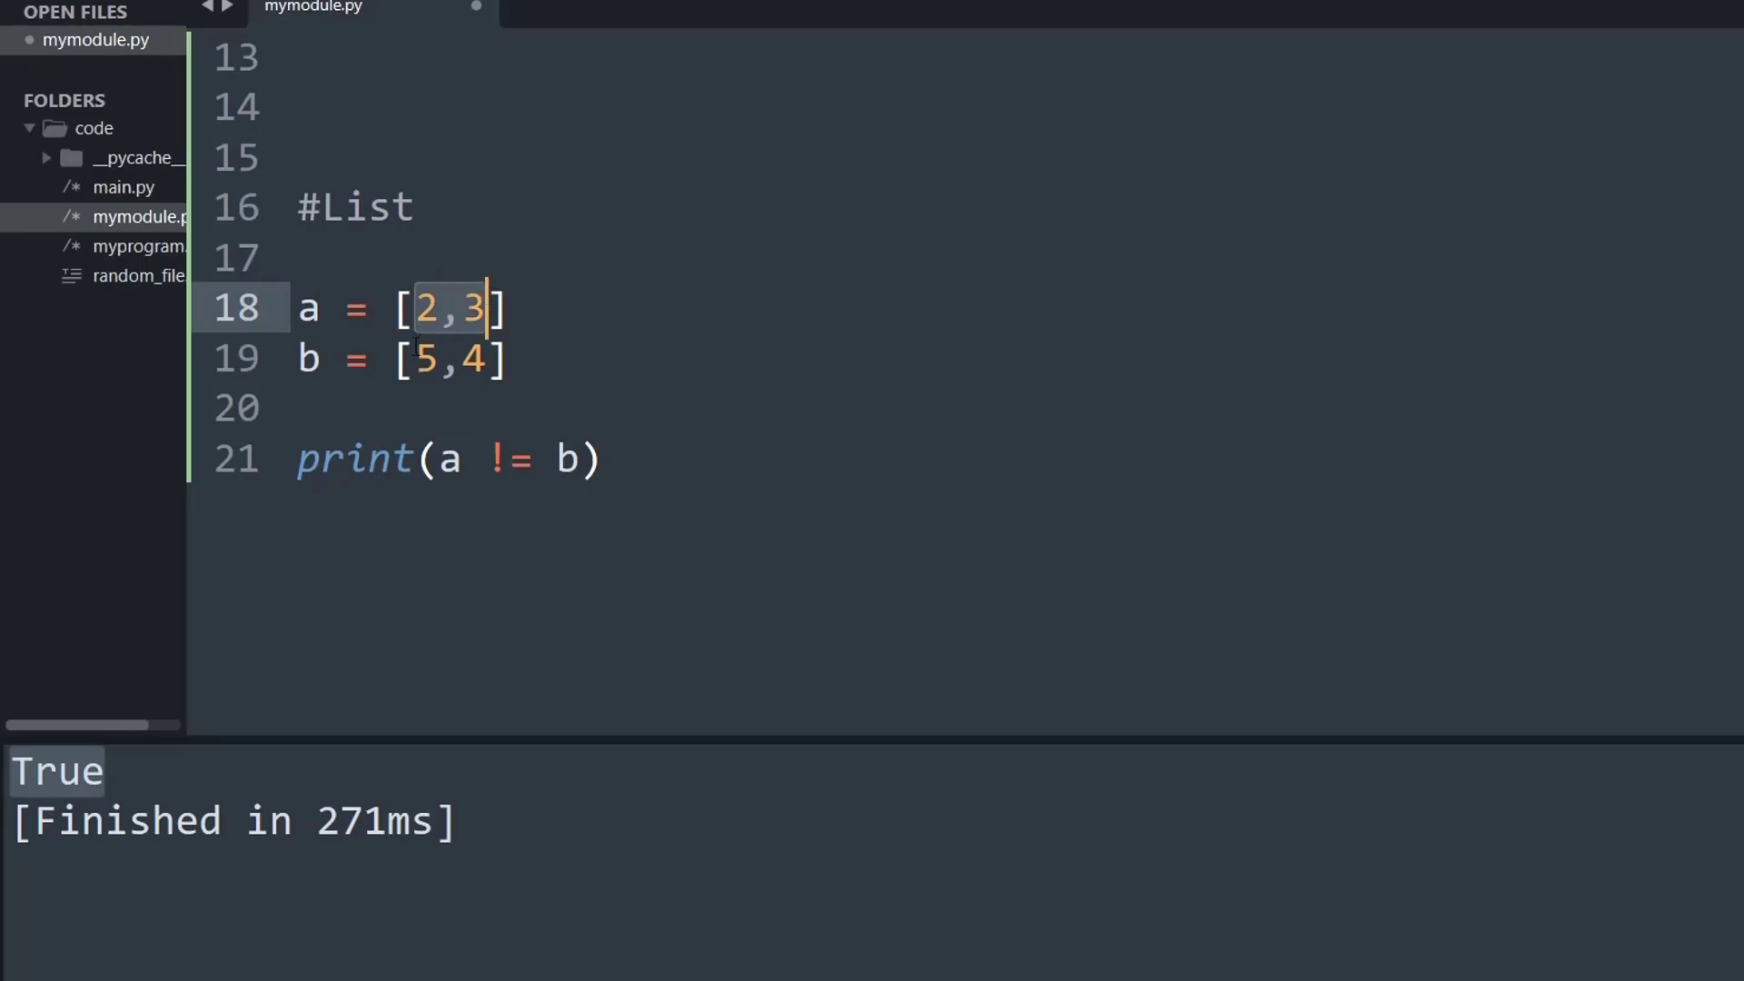
click(433, 358)
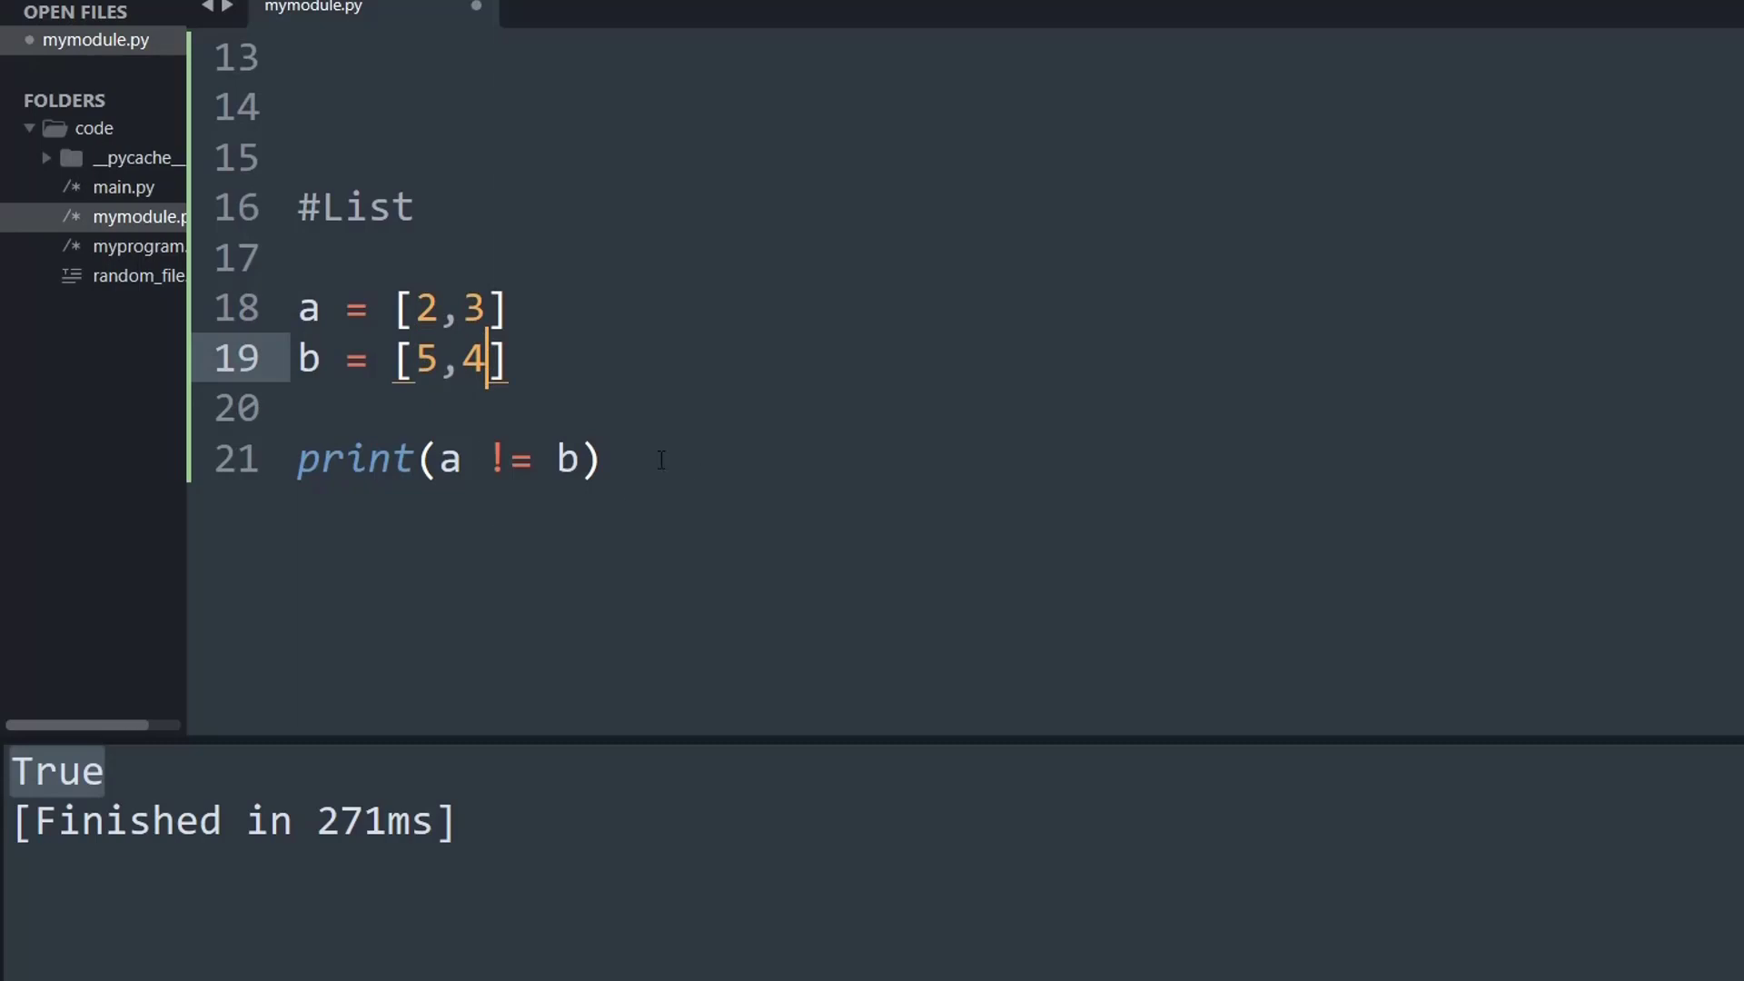
click(434, 460)
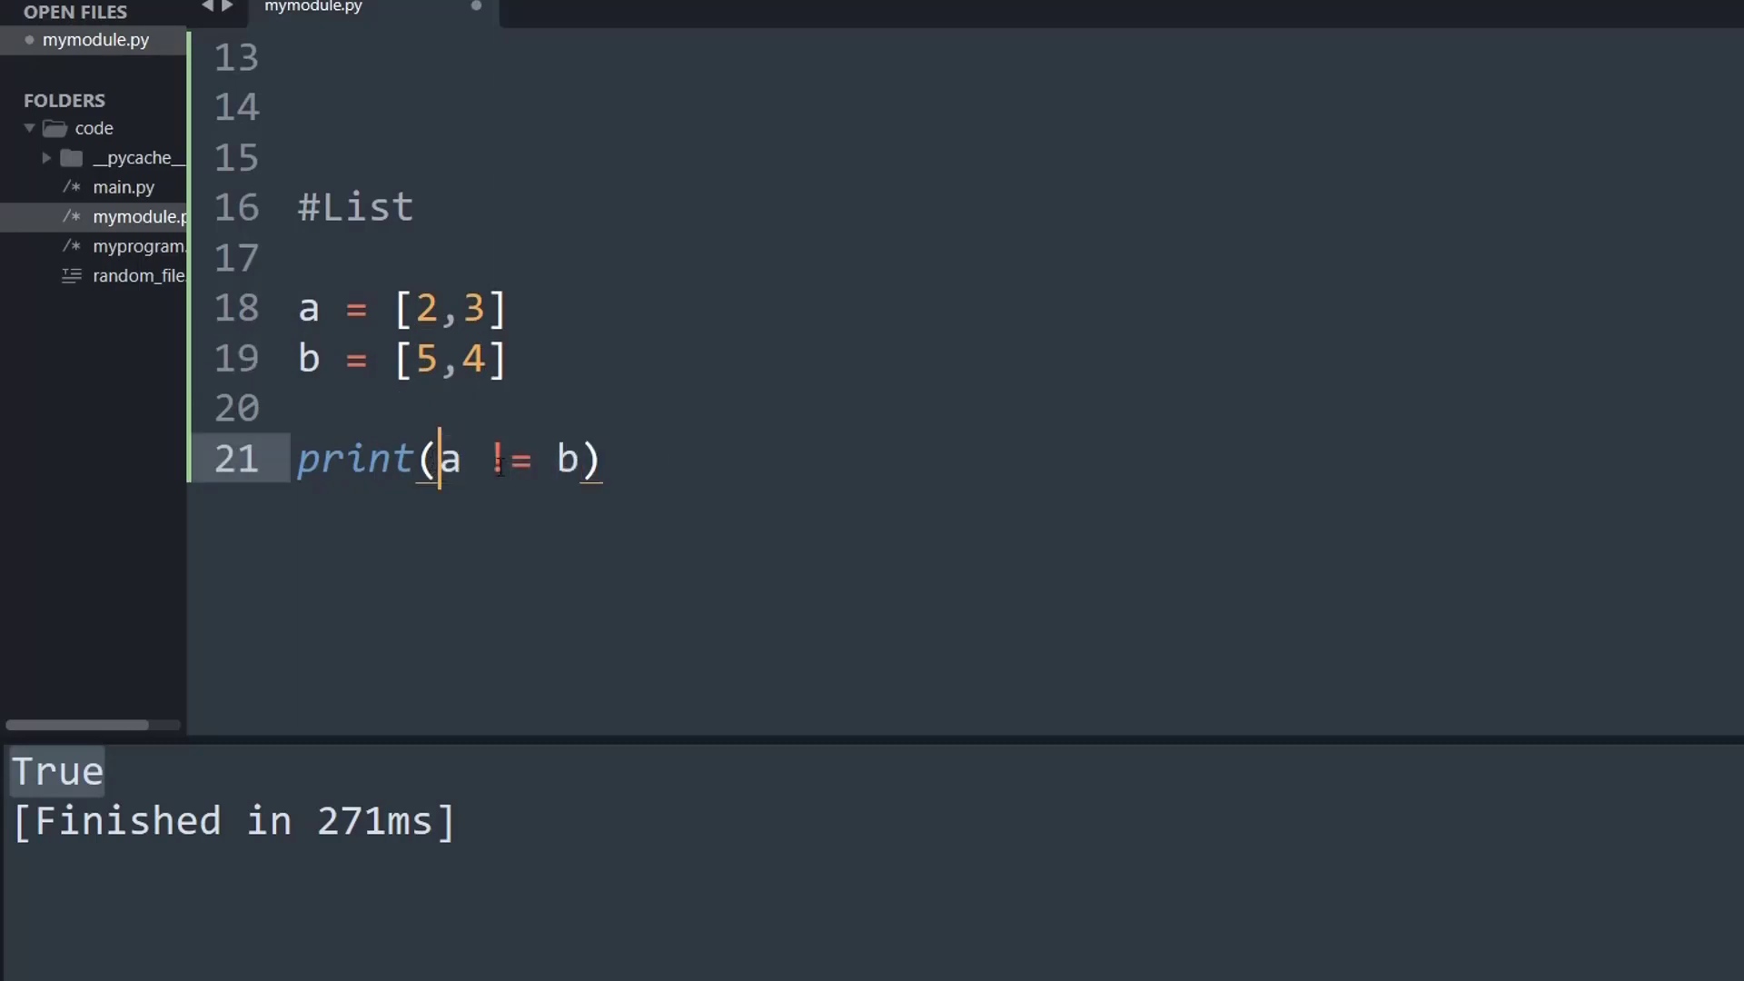
click(606, 459)
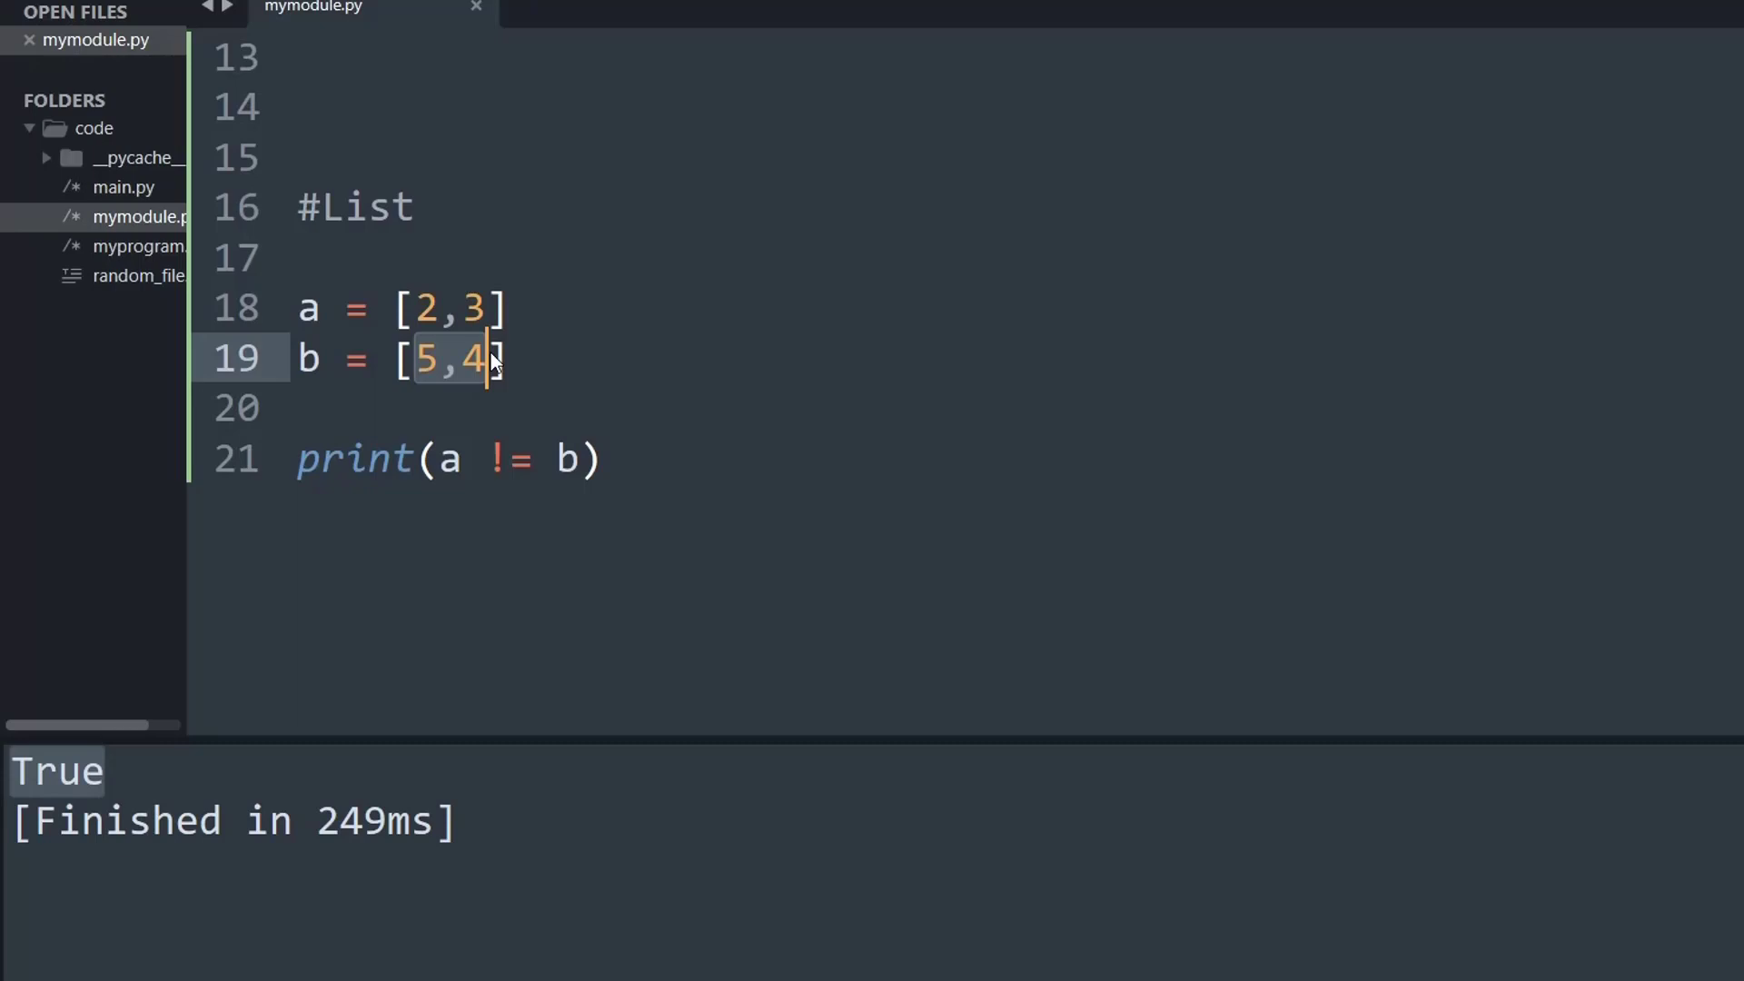
Set list b to [2,3] so a != b prints False, and start a line for #Tuples
text(2,3)
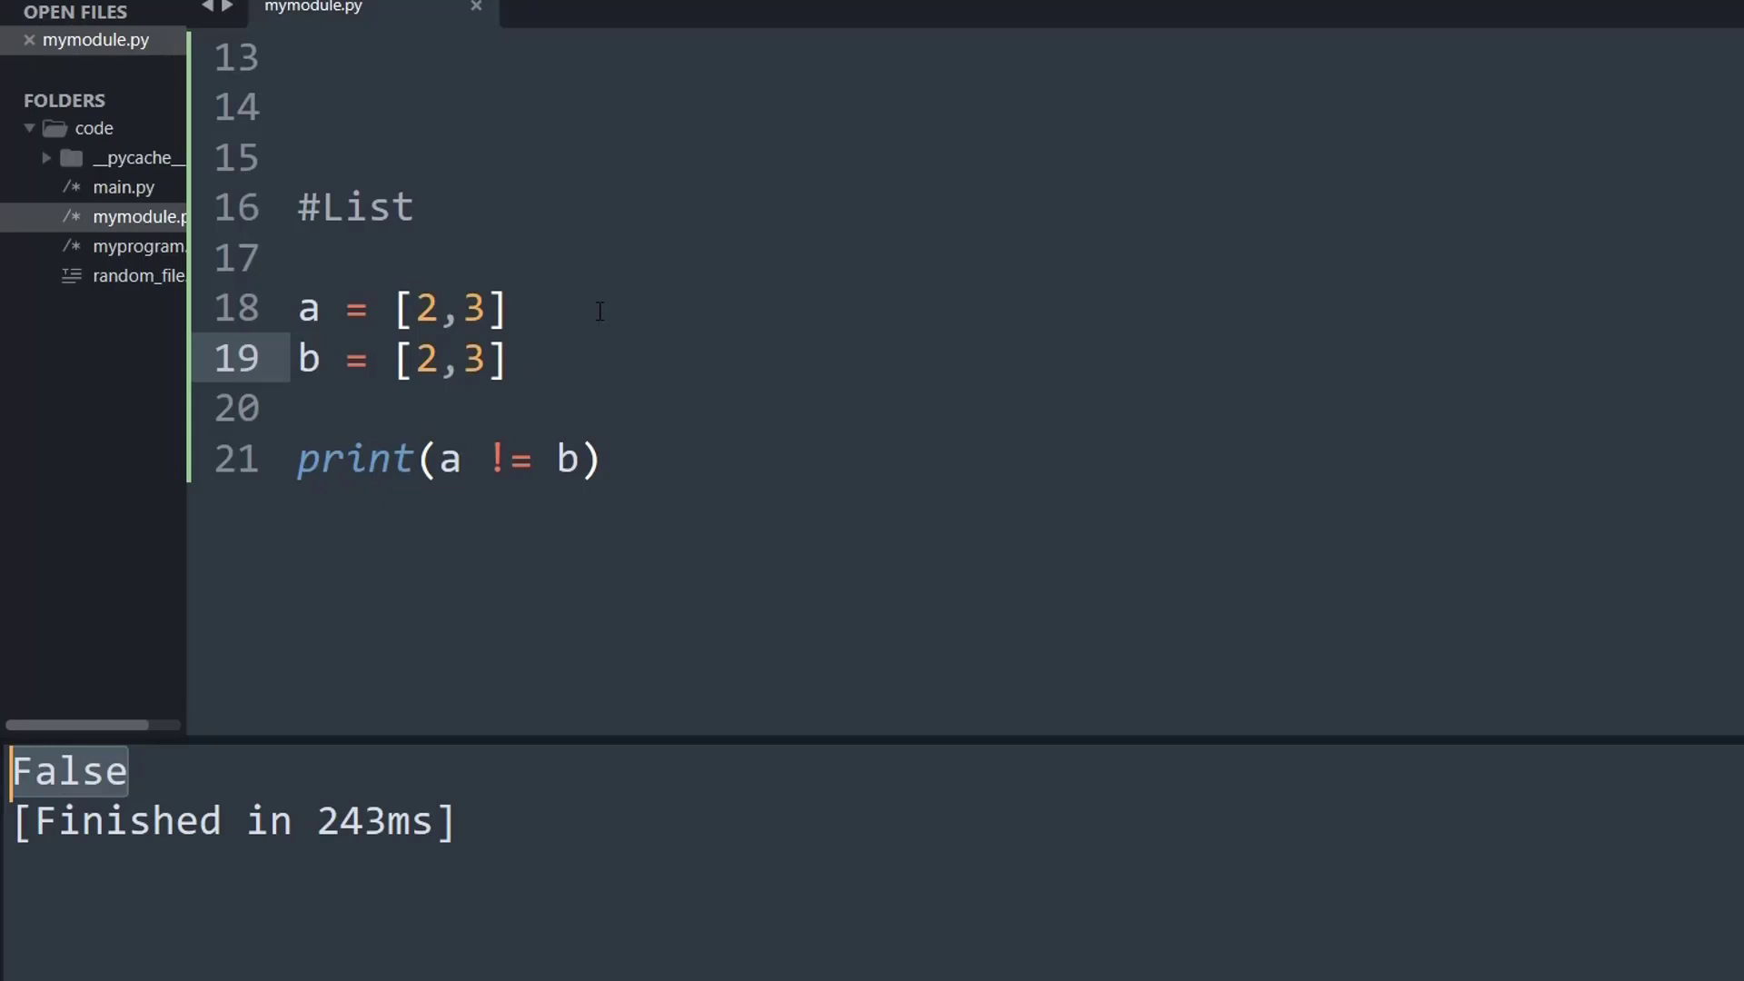
mouse_move(489, 456)
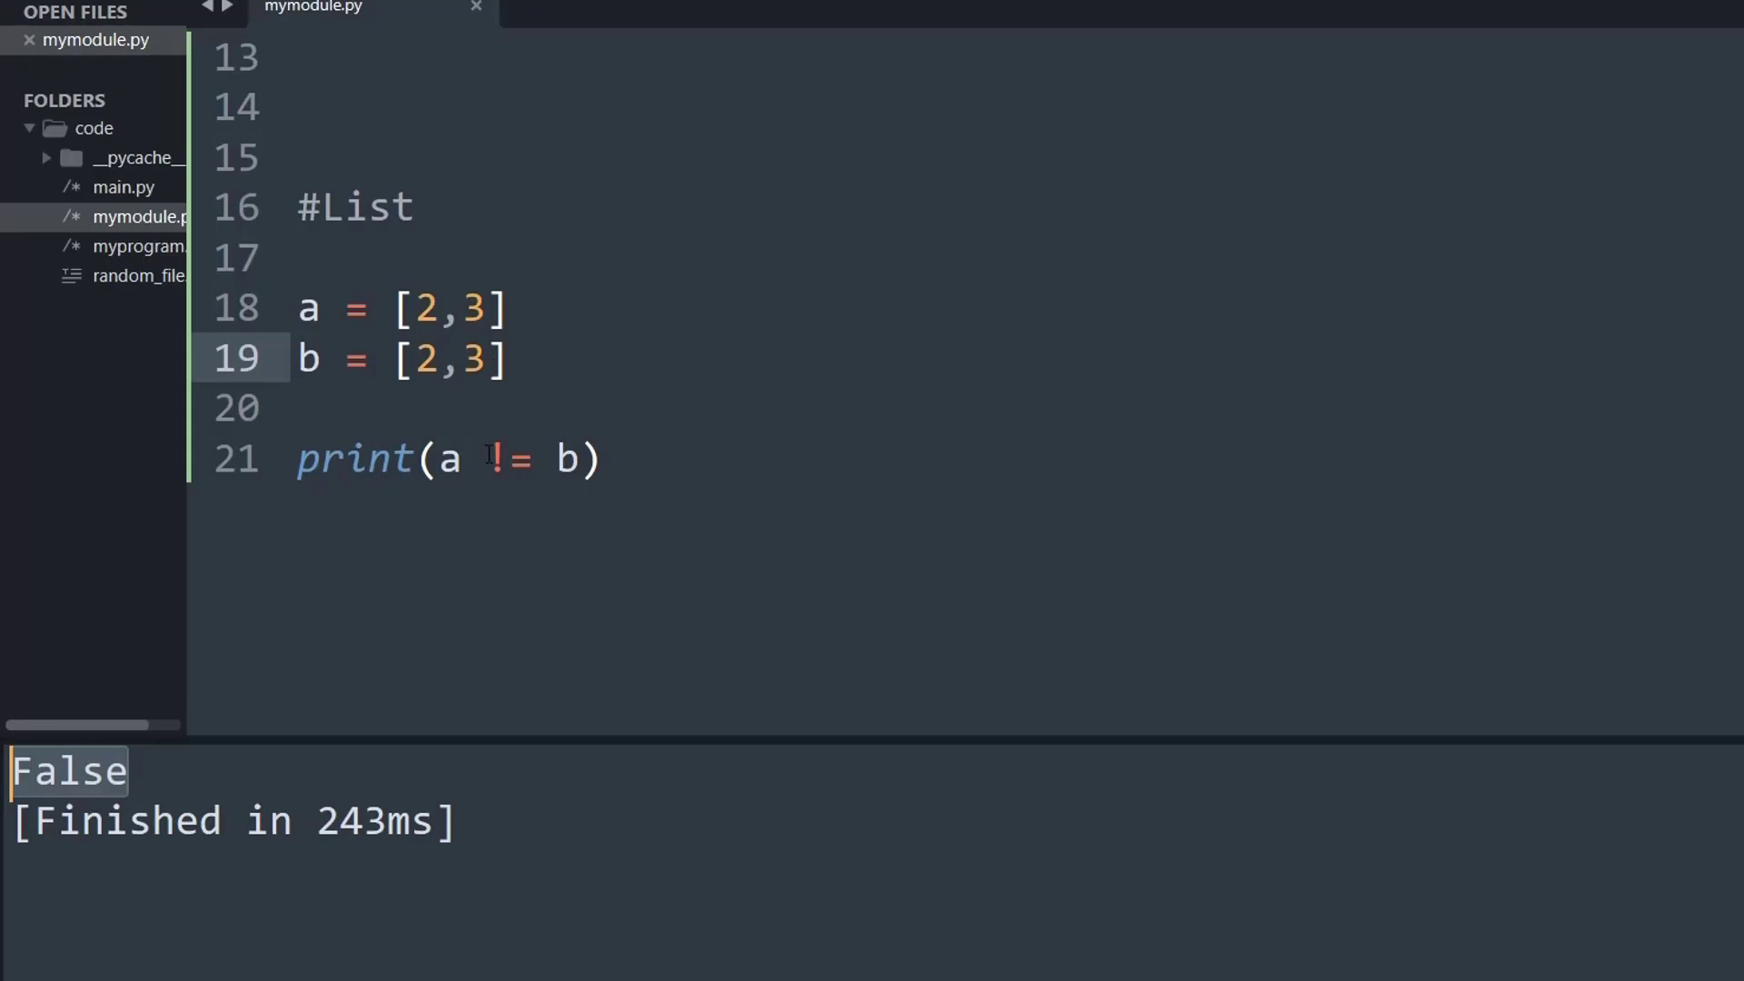
click(492, 457)
text(#Tuples)
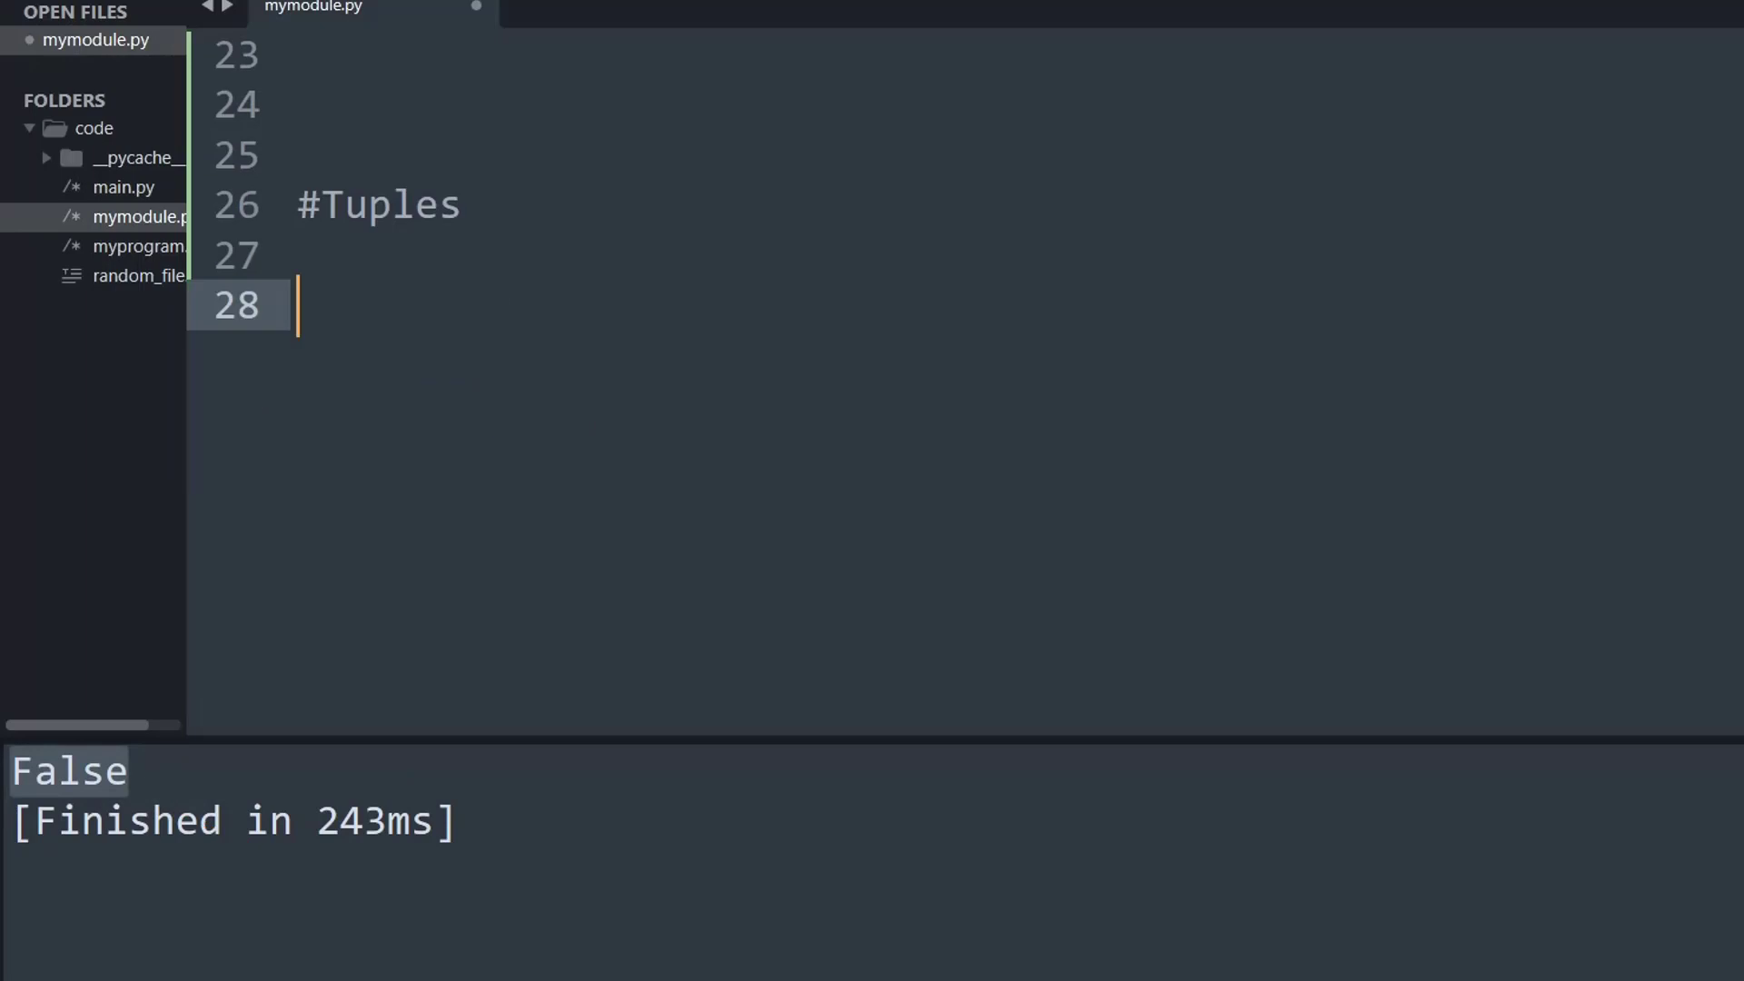
Print (22,46) != (52,81) under #Tuples, then switch the operator to is not
text(print()
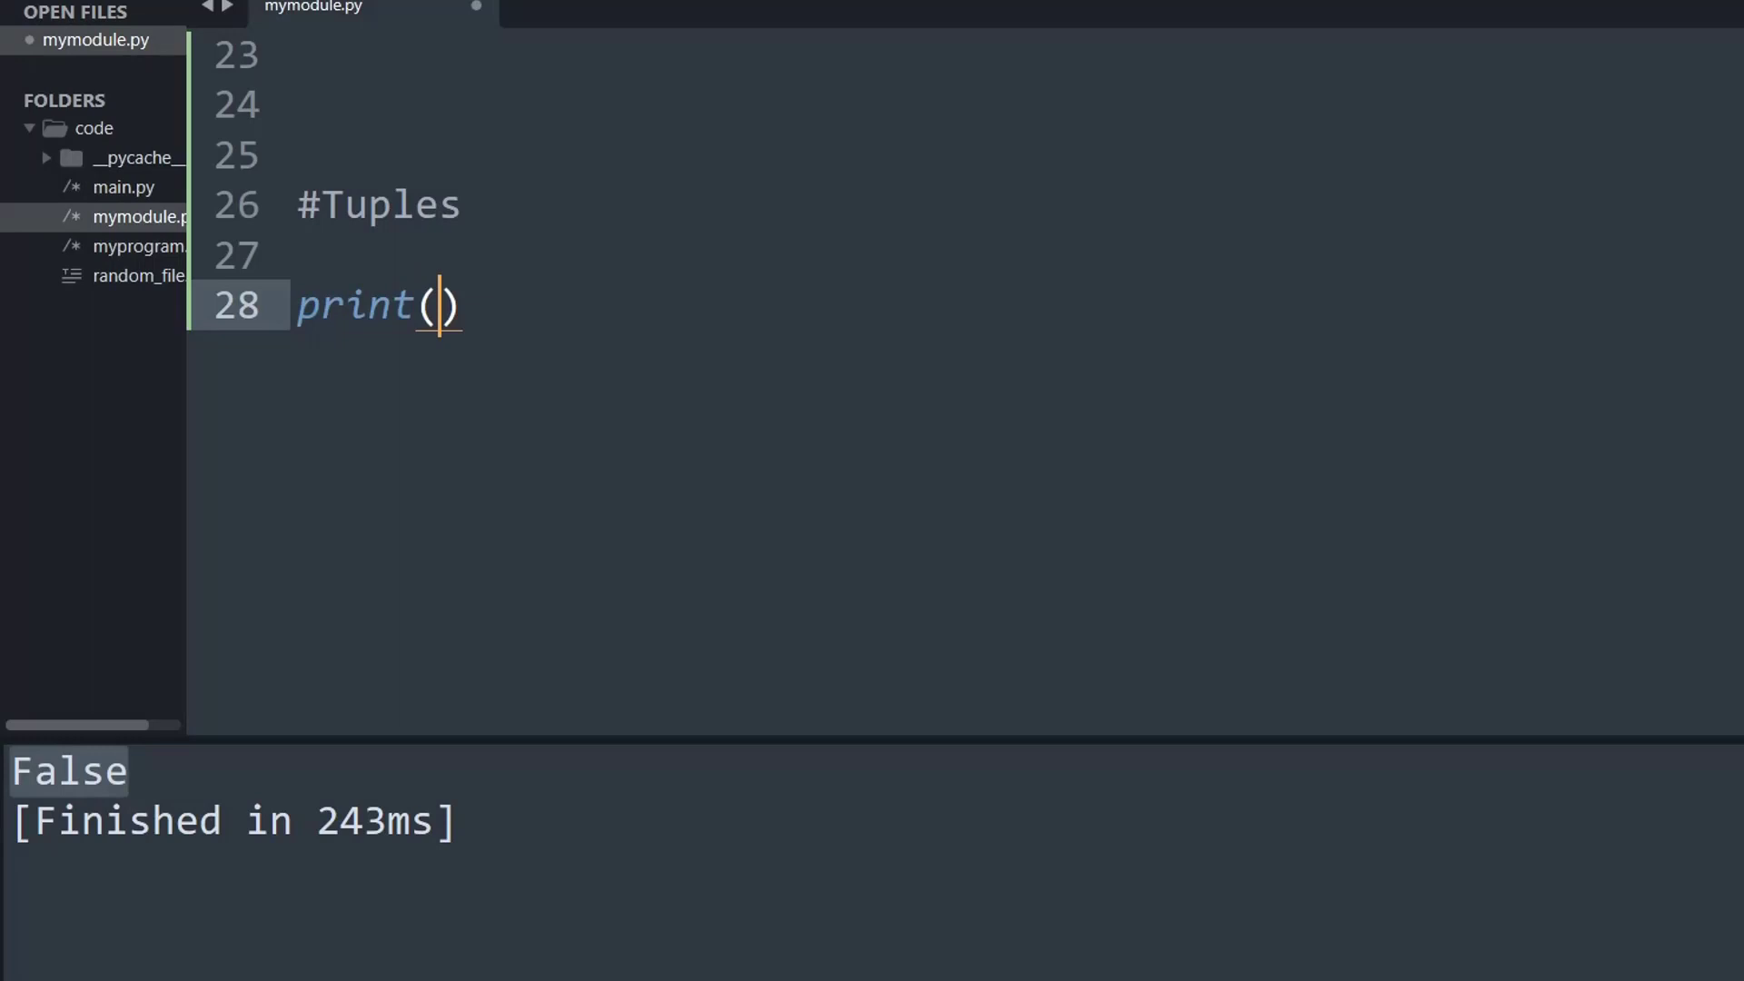
text((2)
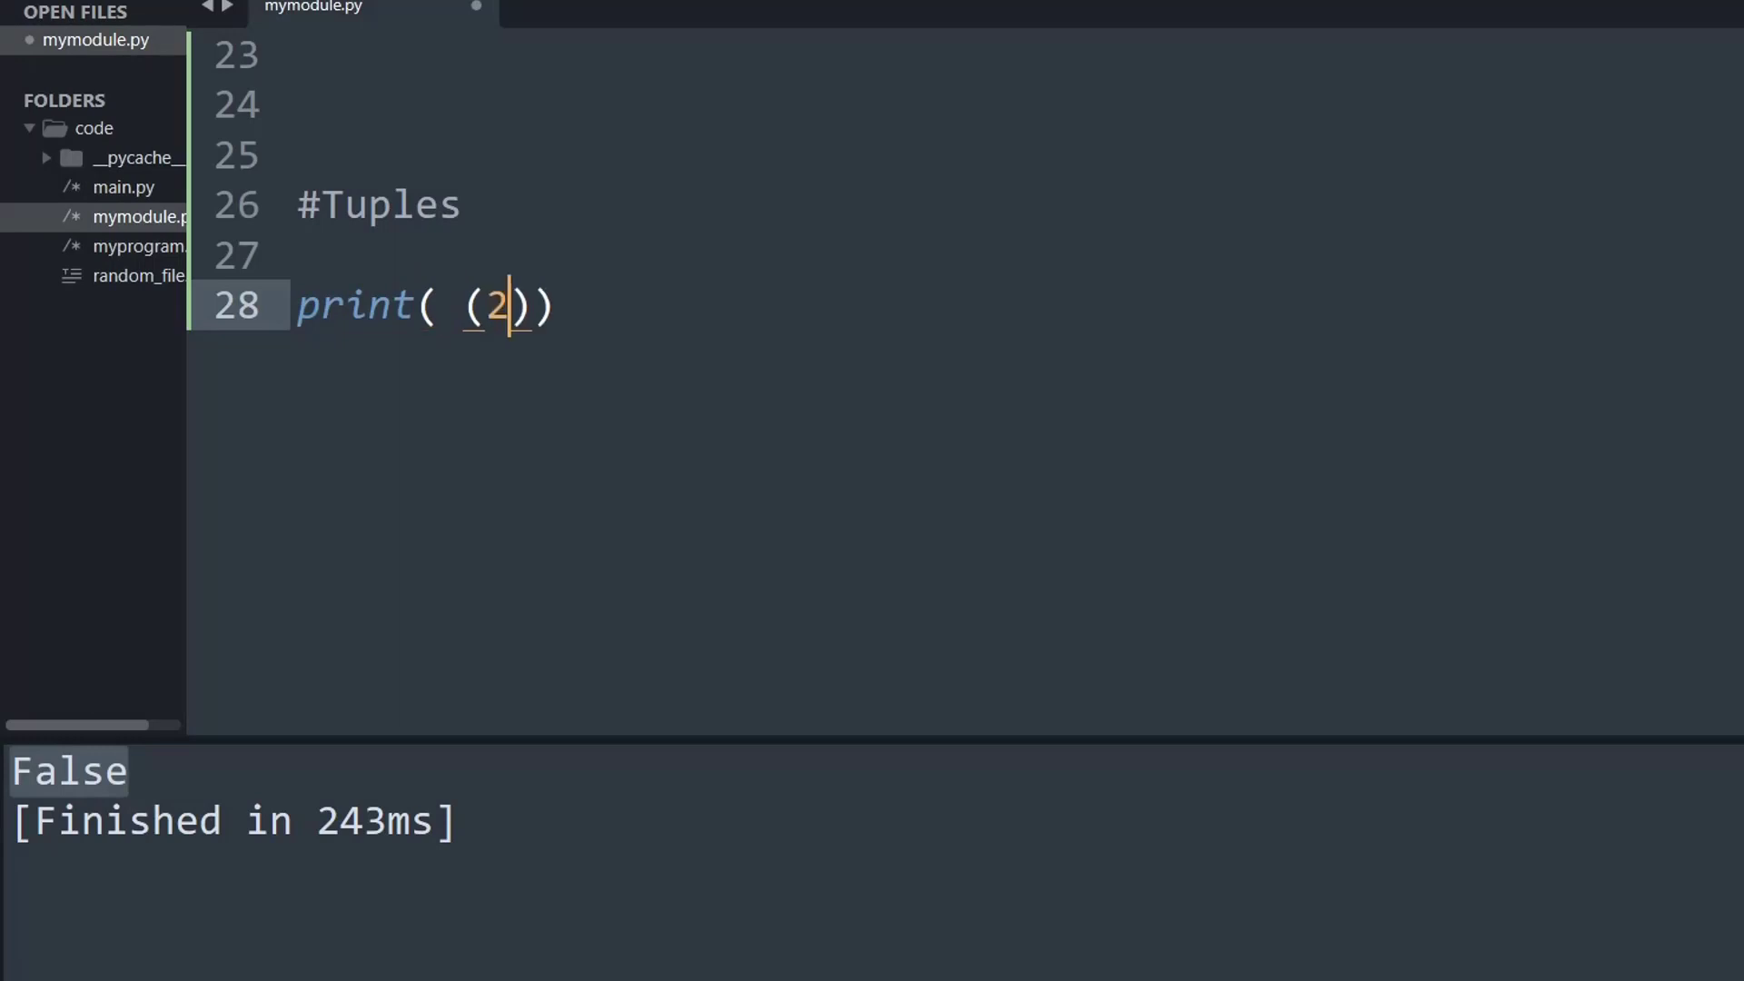
text(2,46)
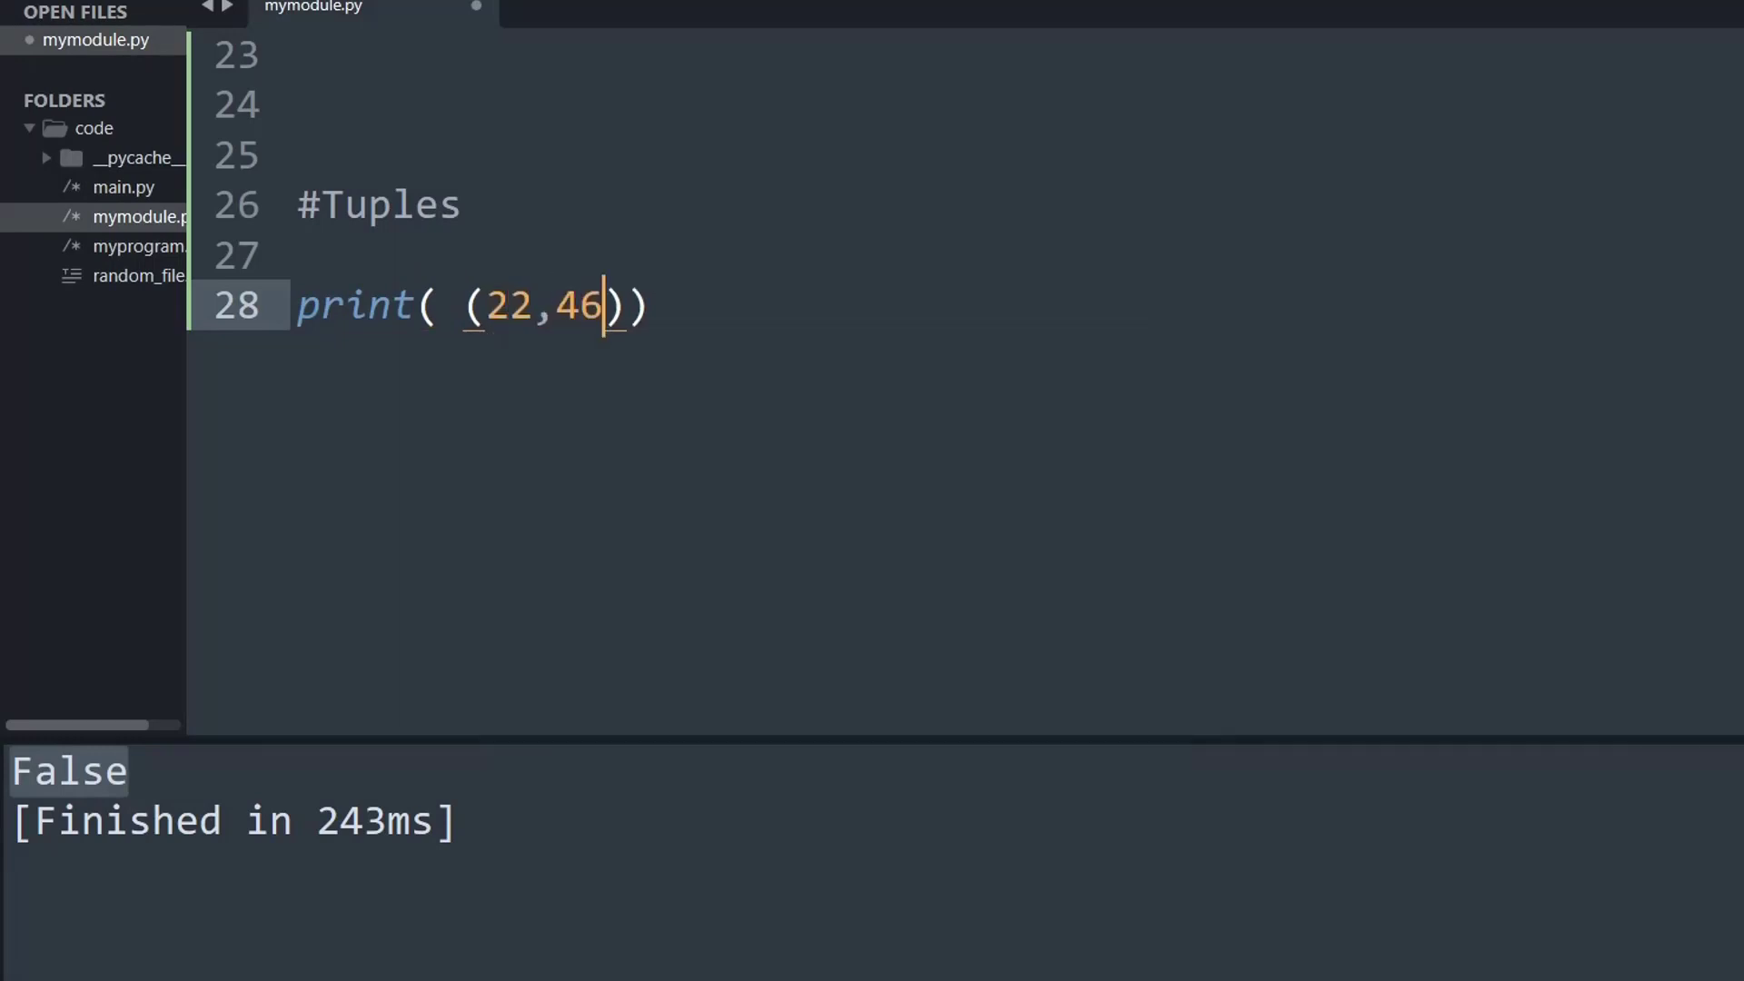
text(!= (3)
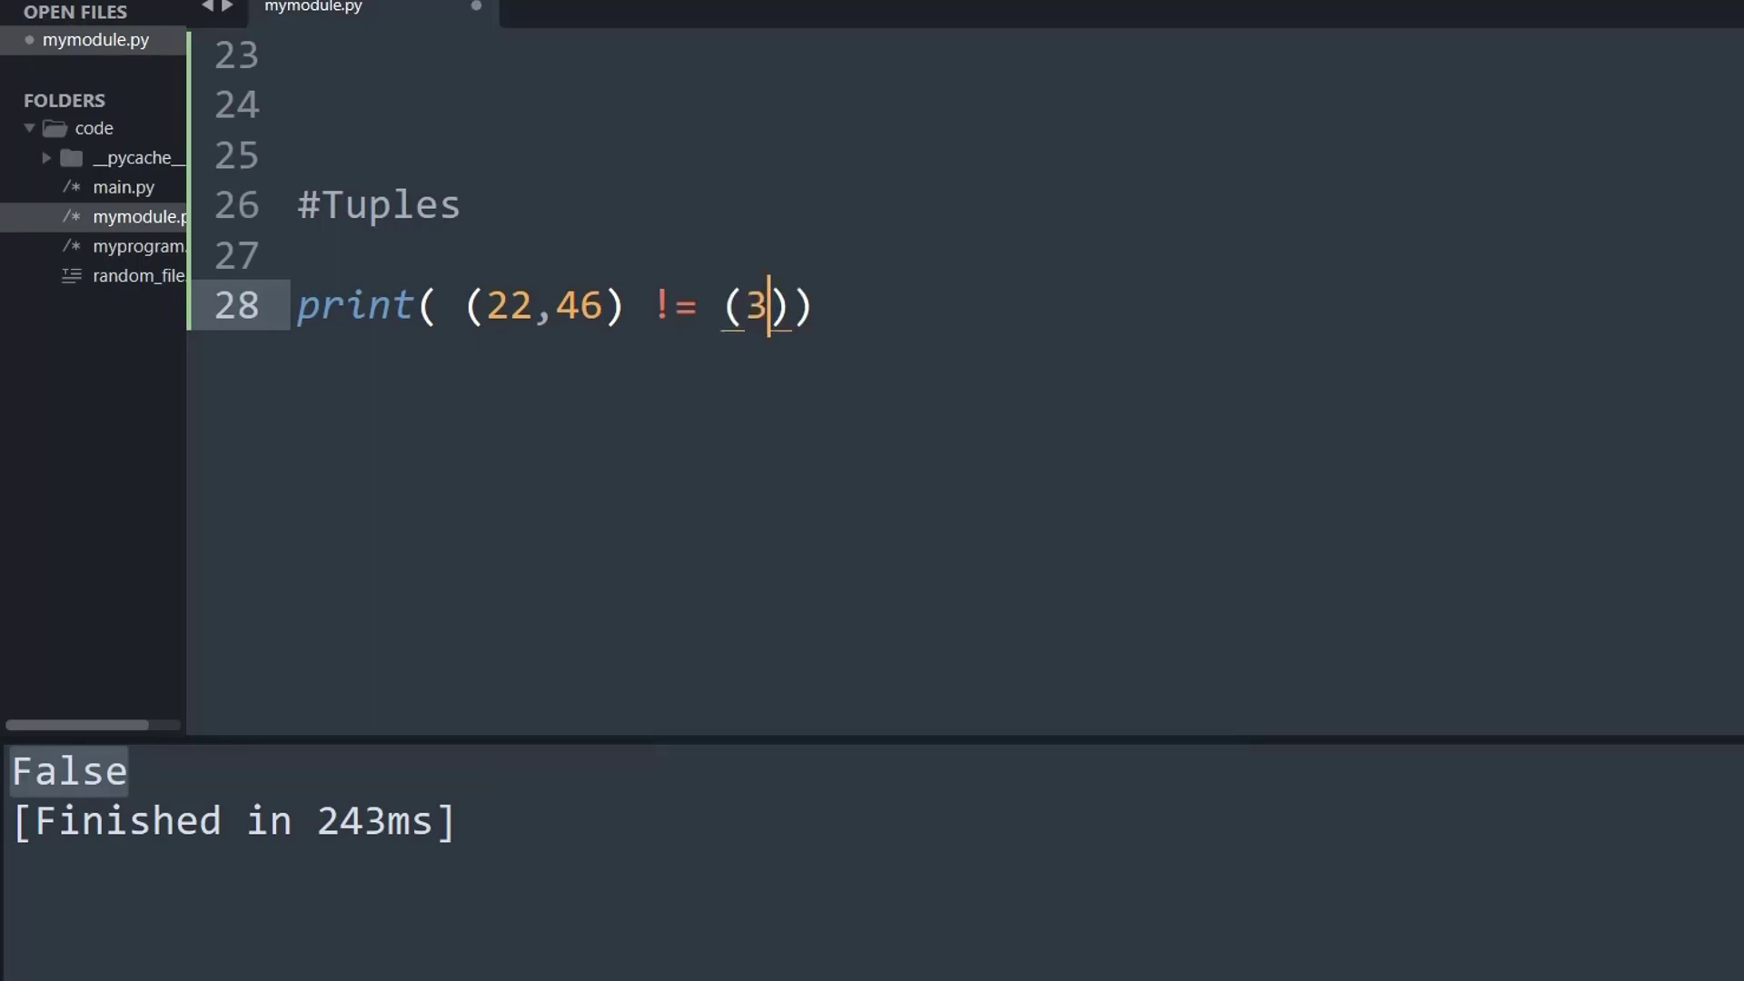
text(2,81)
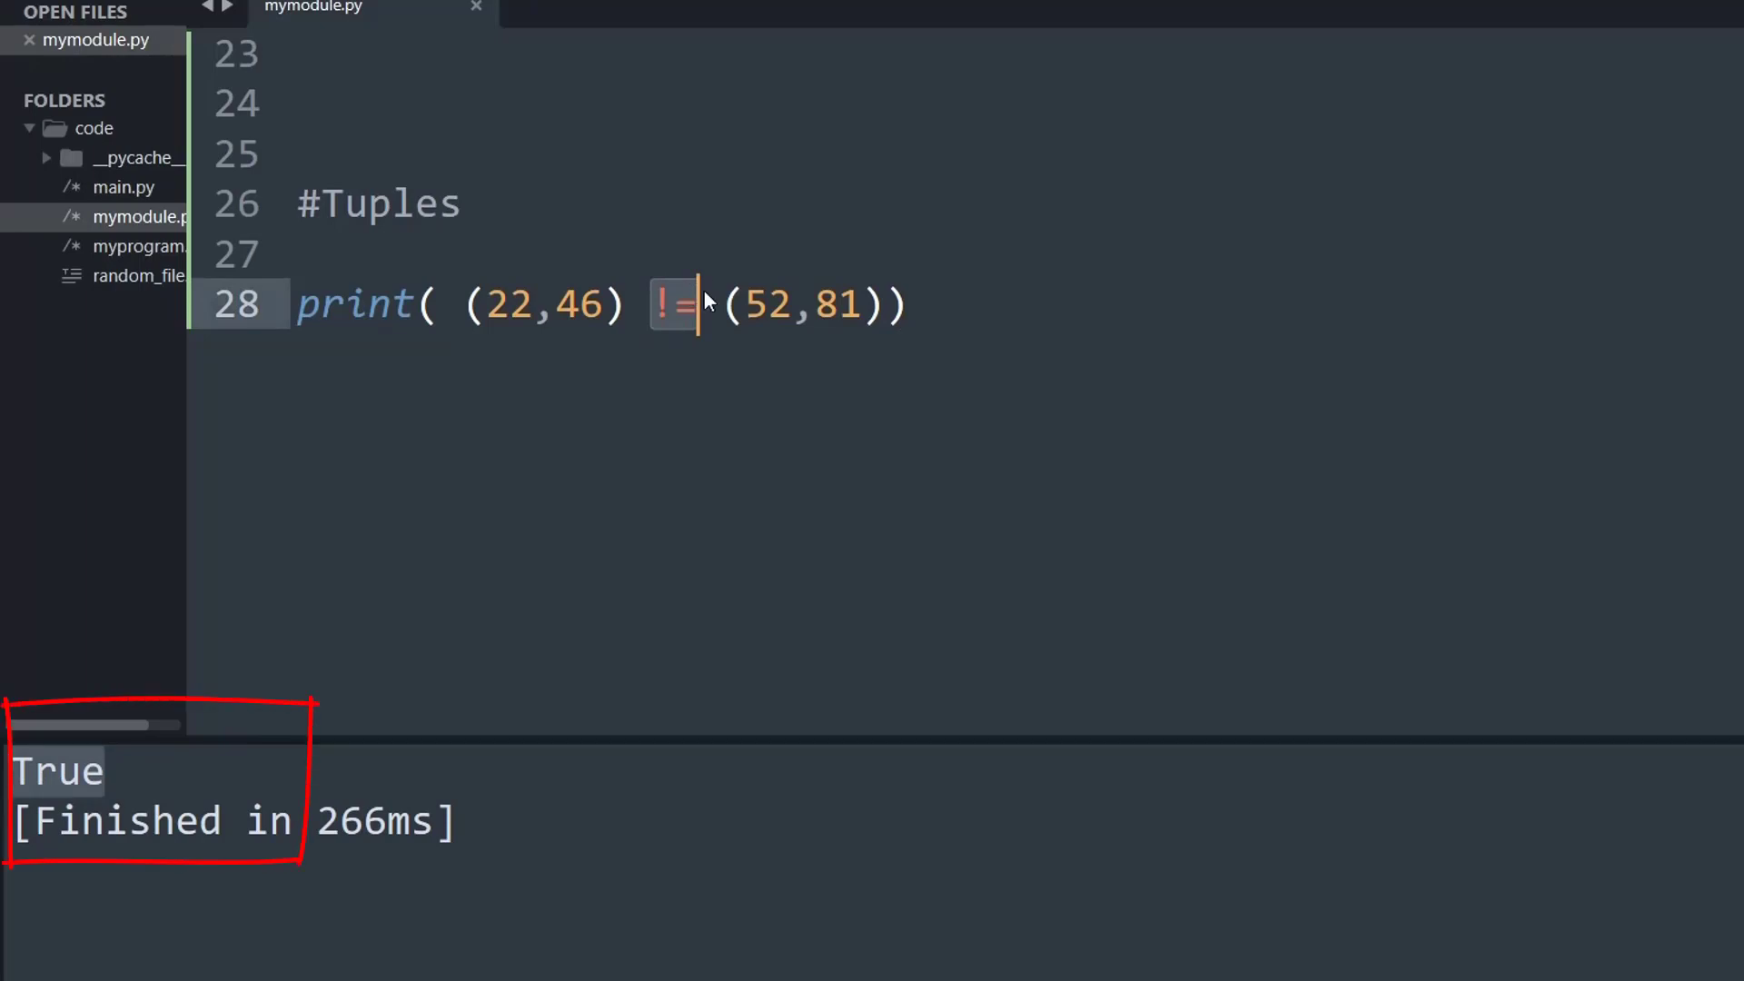
text(is not)
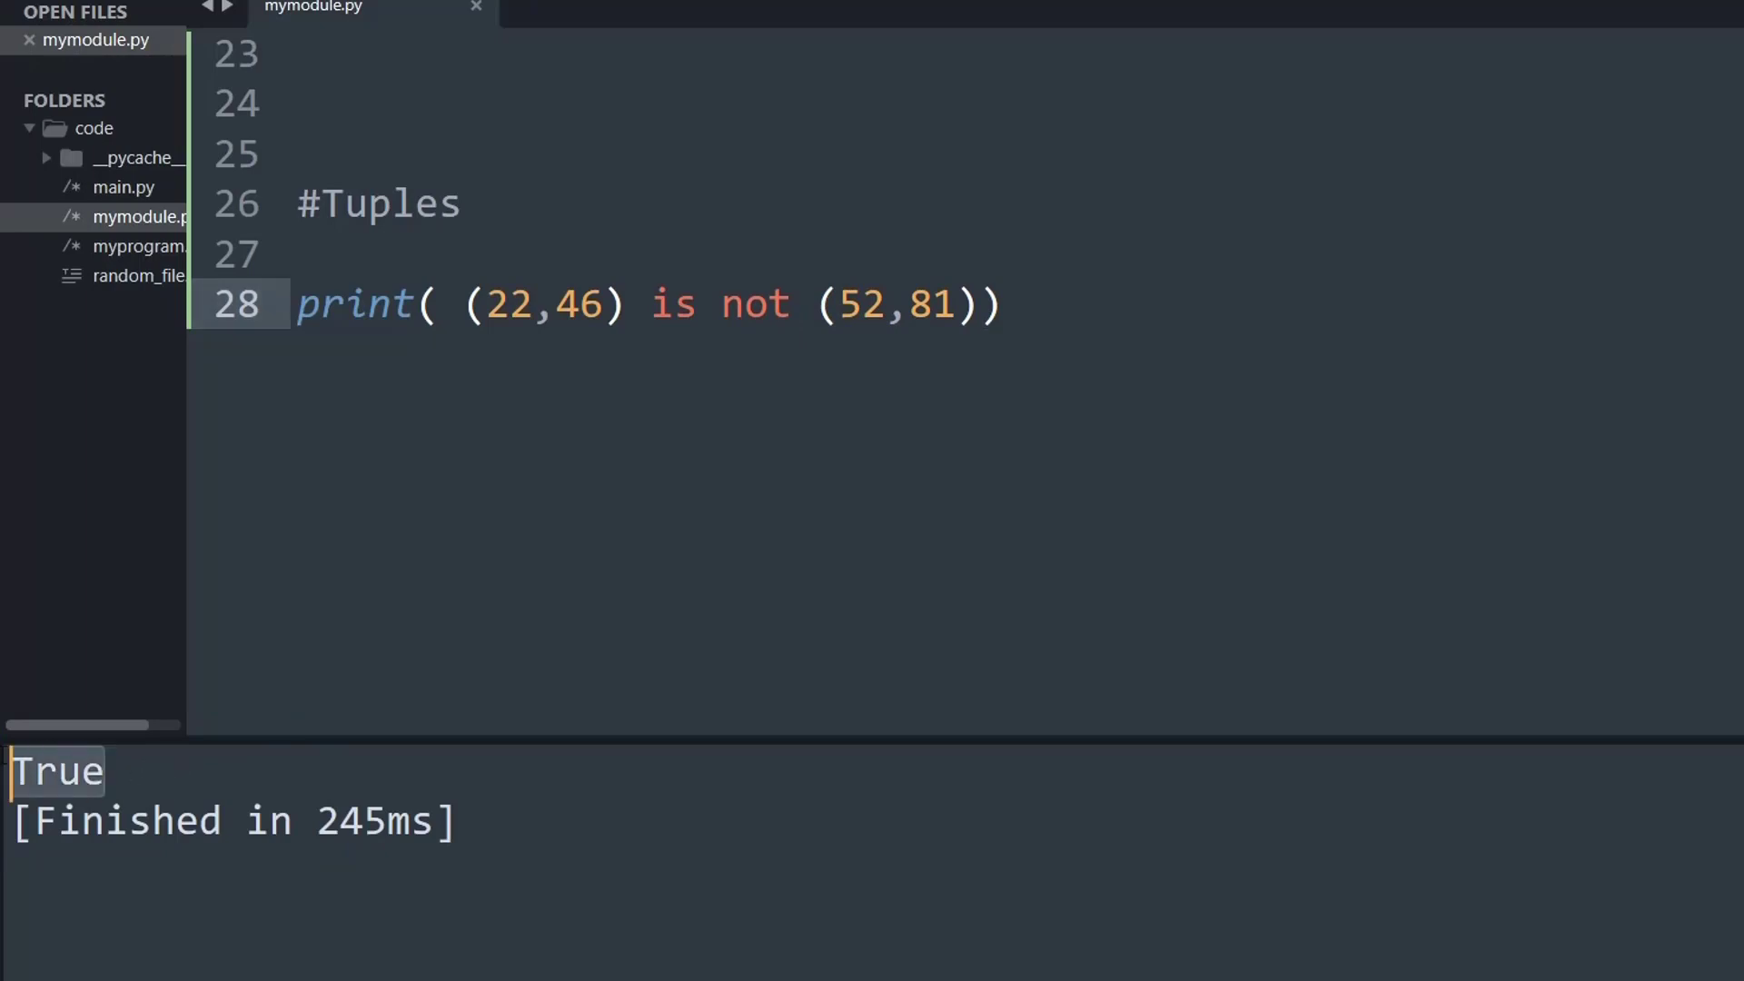
double_click(540, 304)
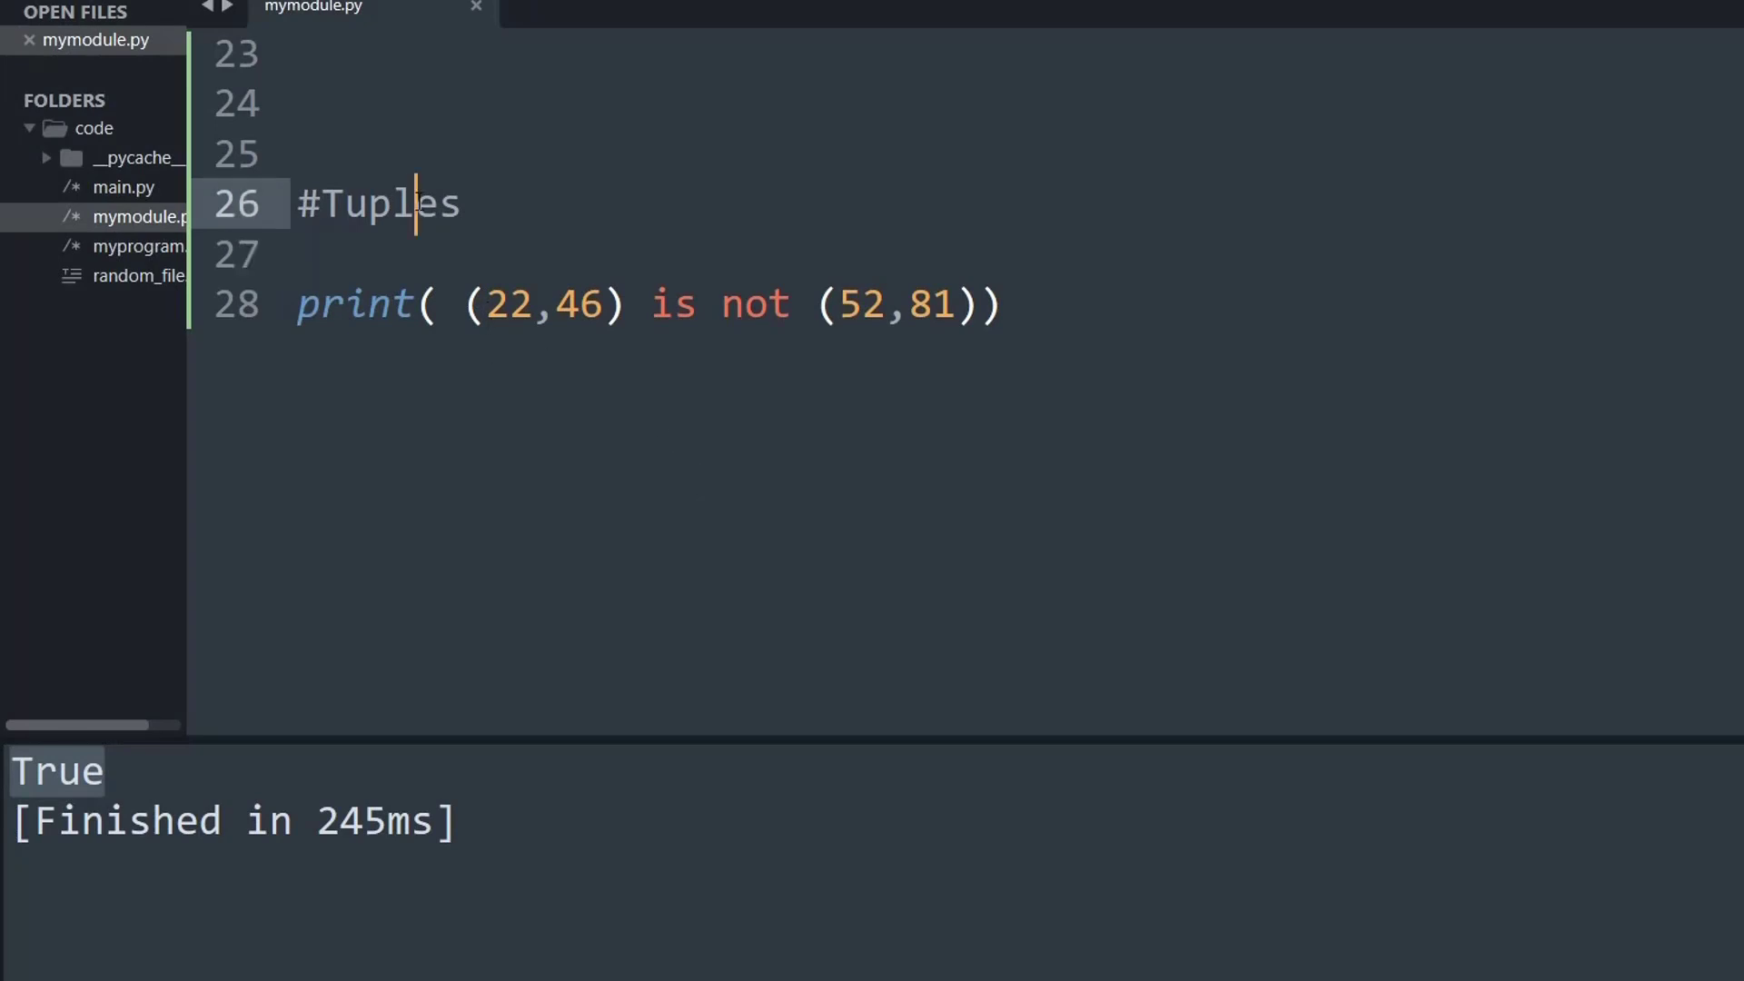
Rename the section heading to #Set Comparision
text(Set)
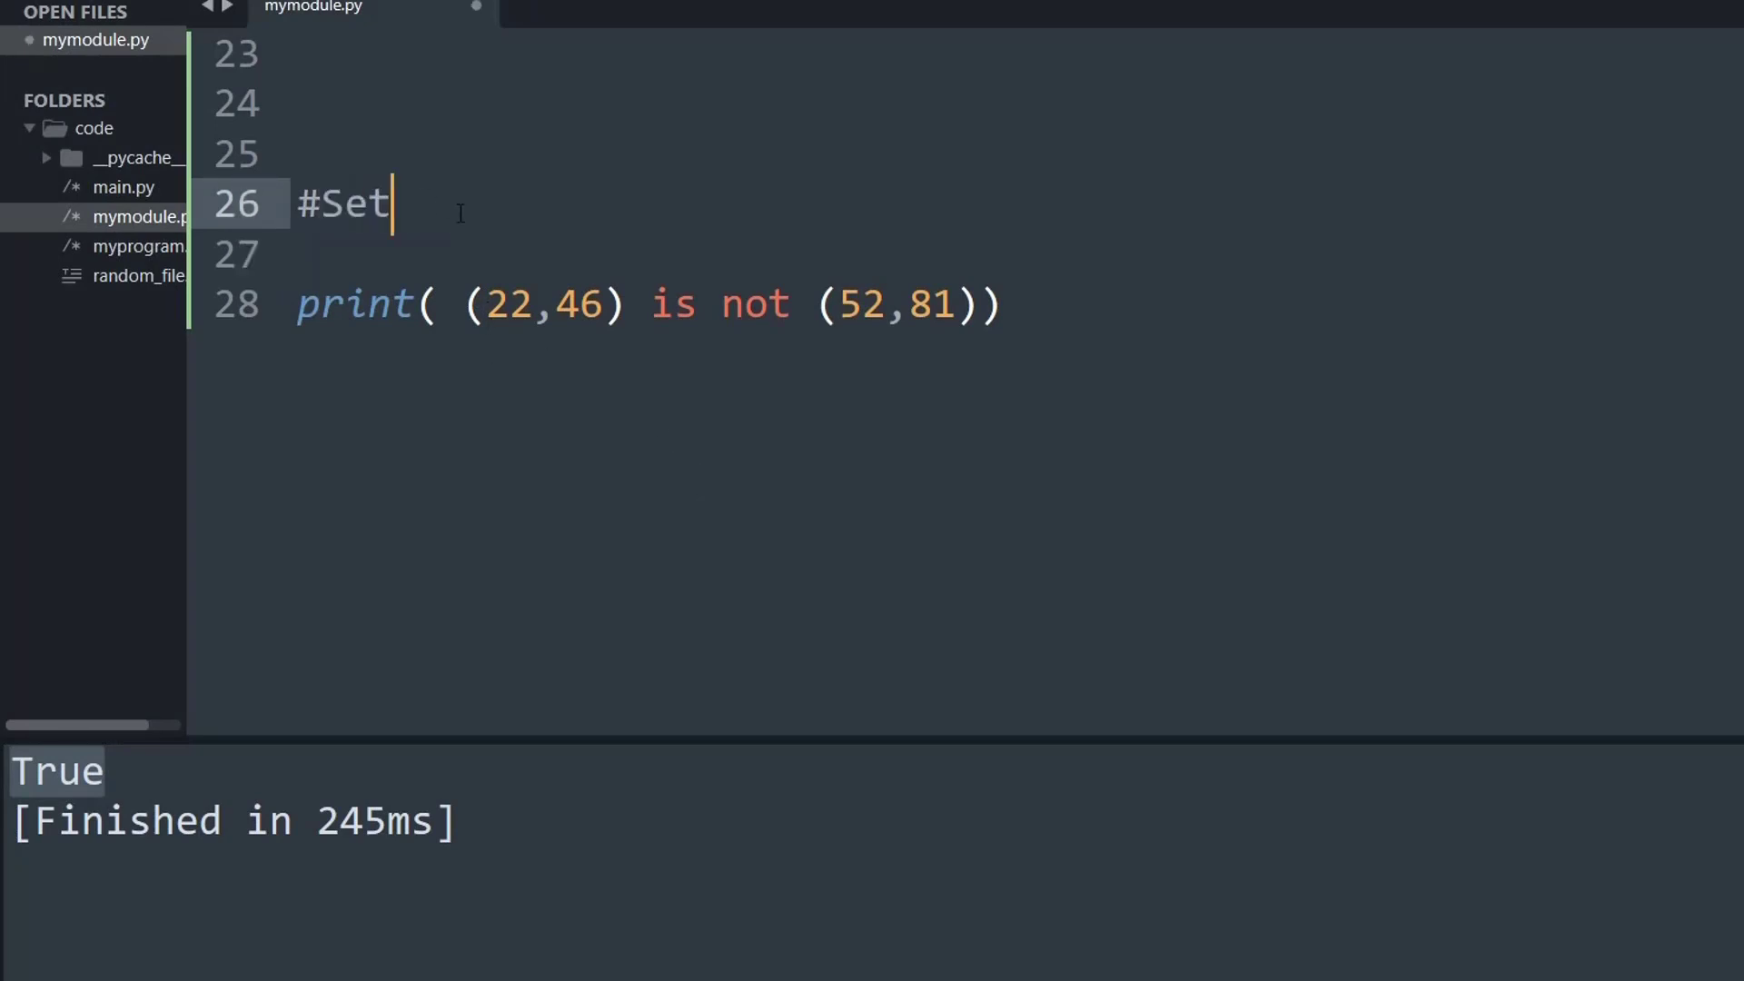
text(C)
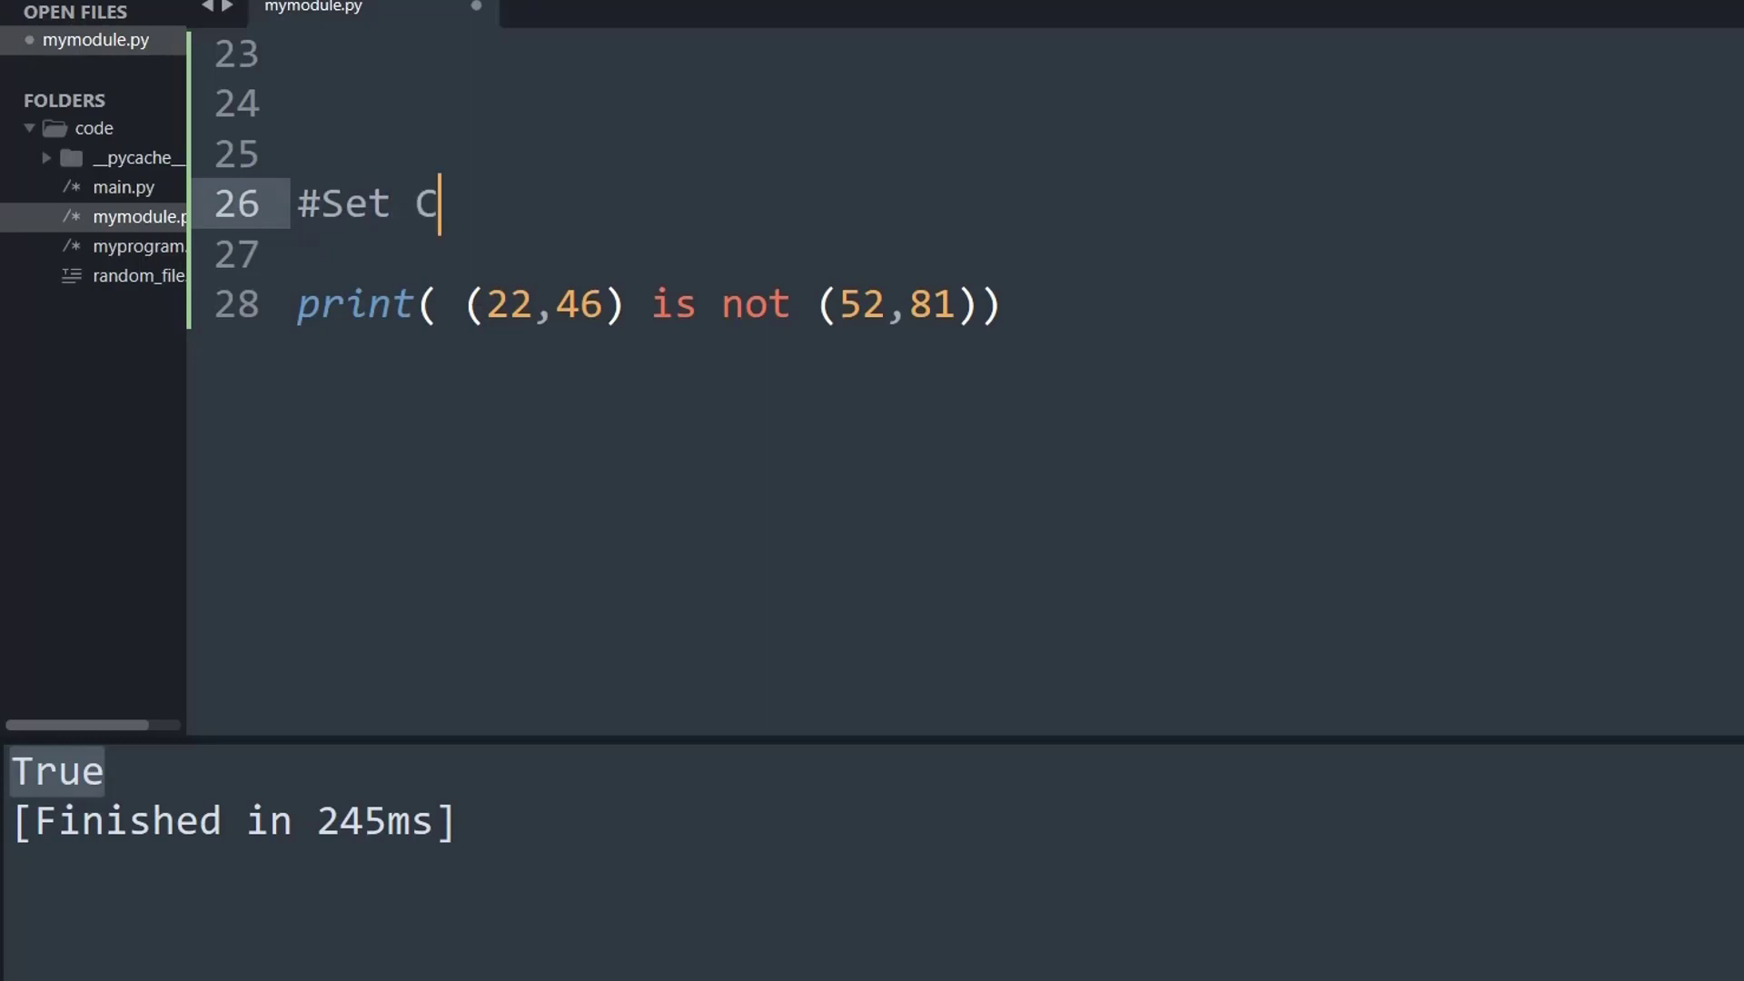
text(omparision)
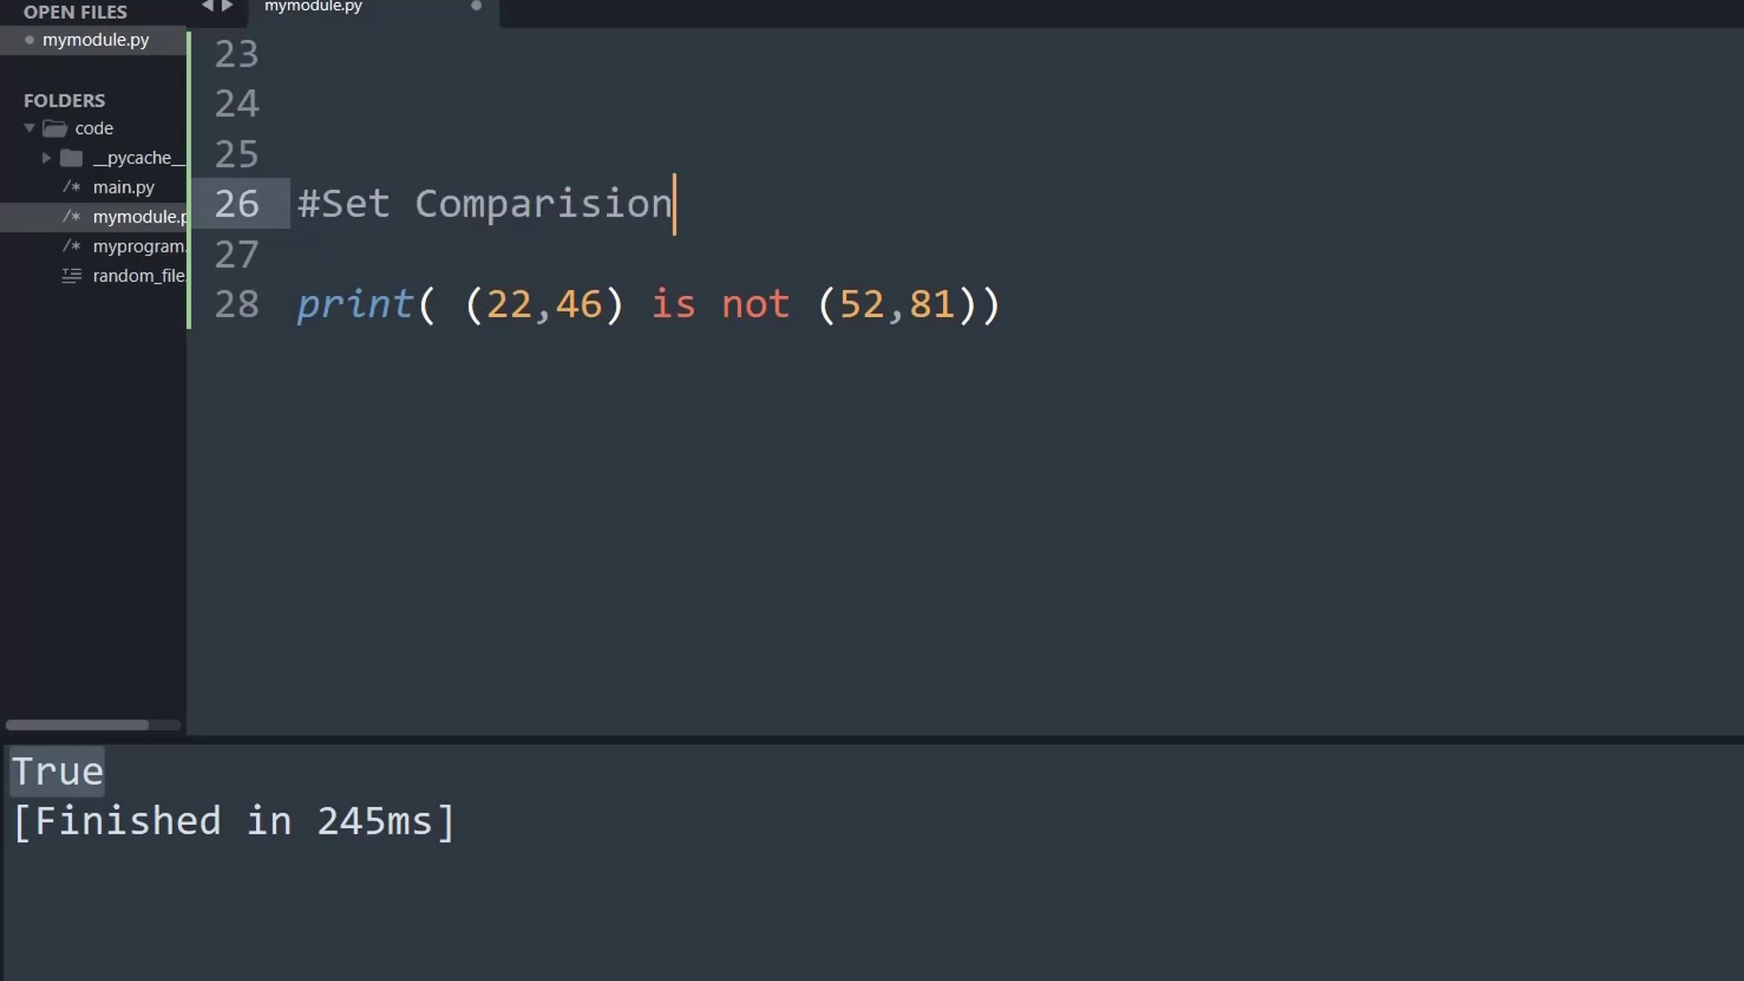
Wrap both tuples in set() and begin turning the first into set([22,46])
click(467, 303)
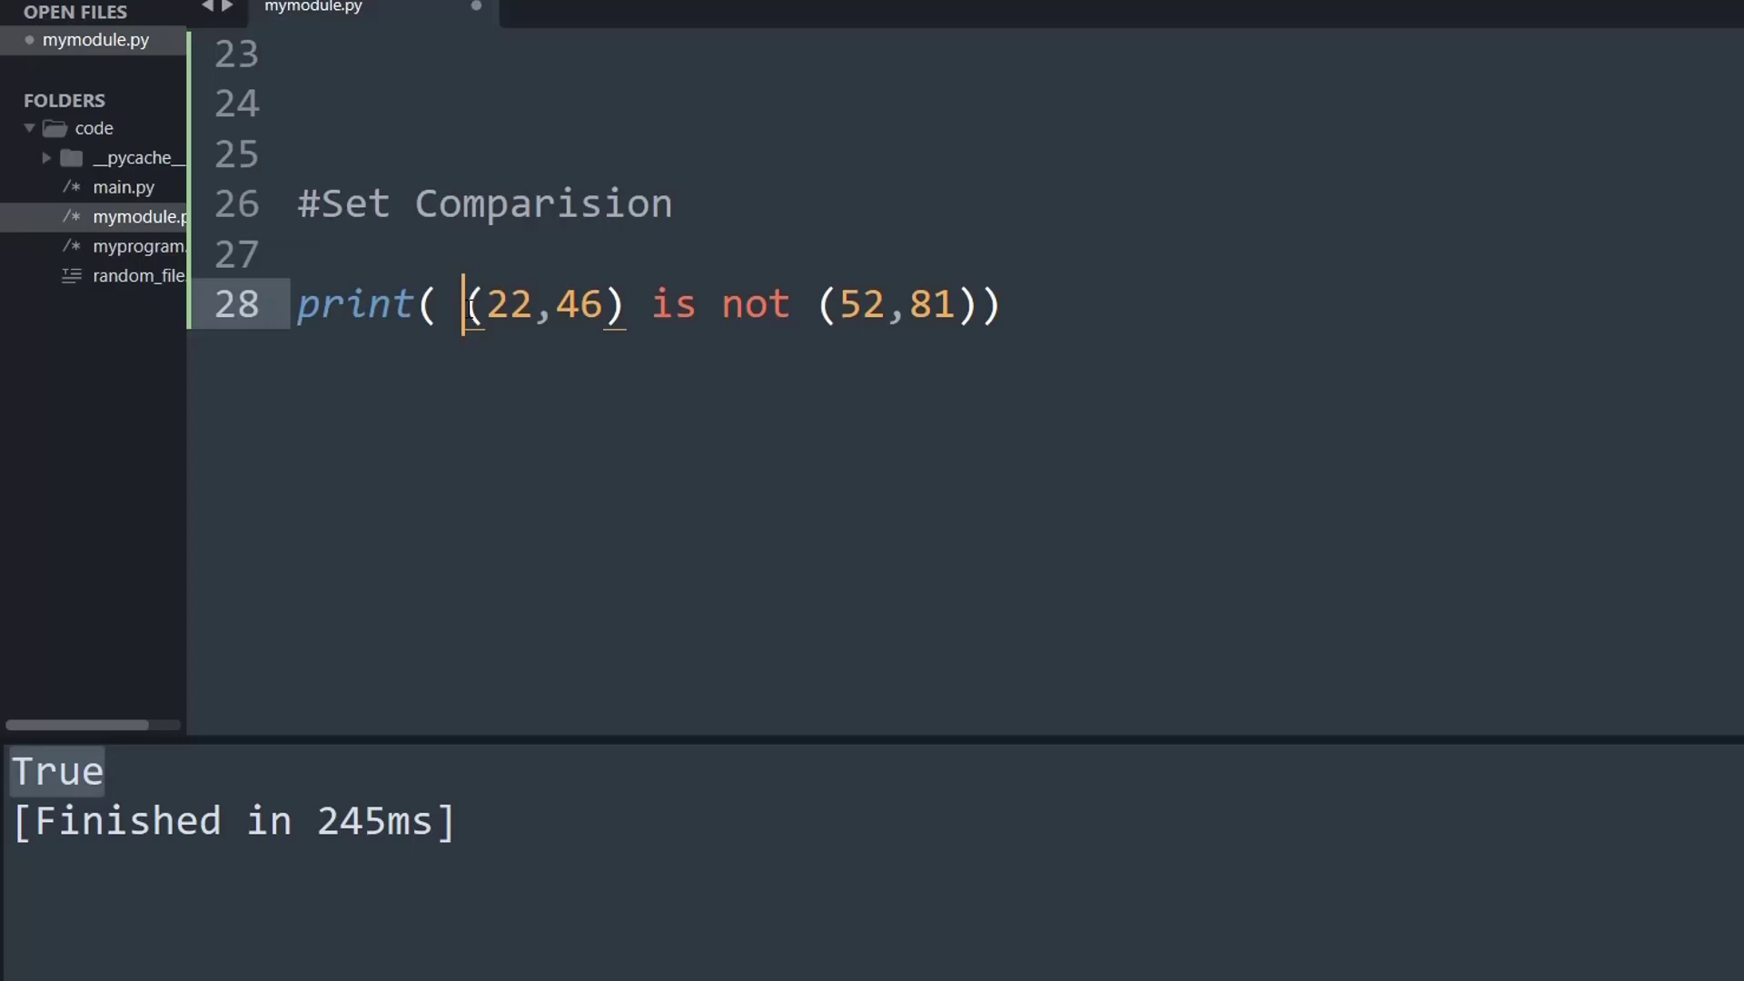
text(s)
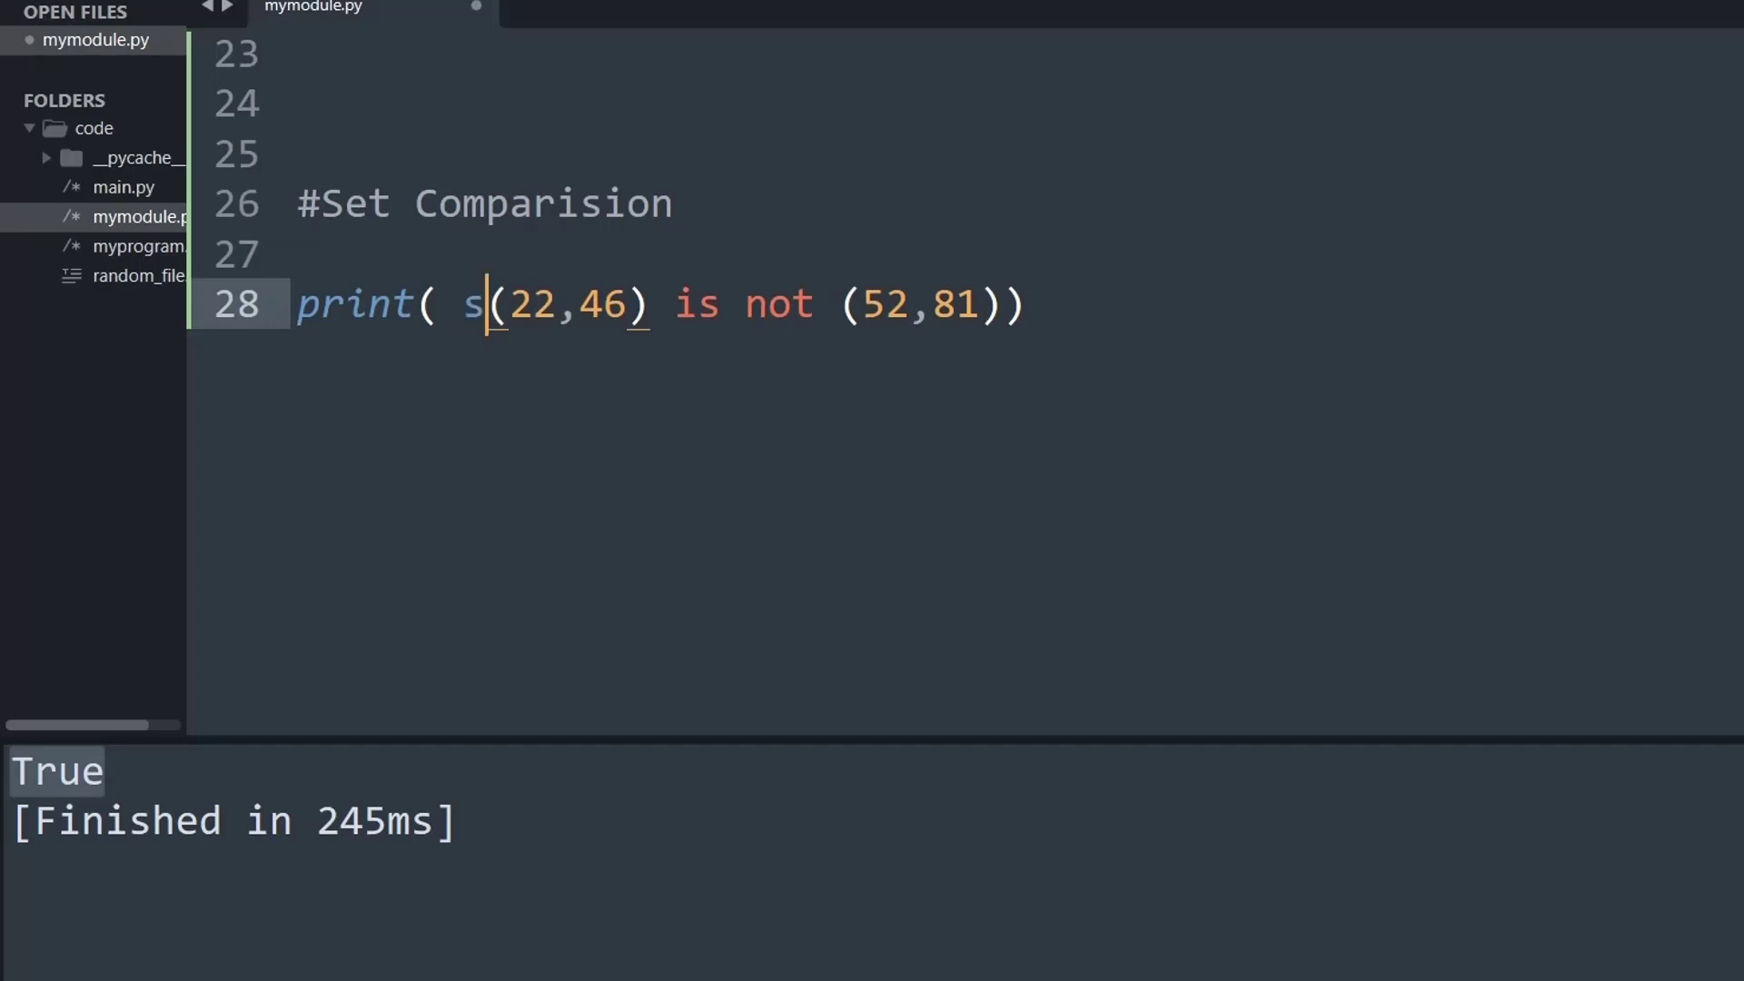
text(et)
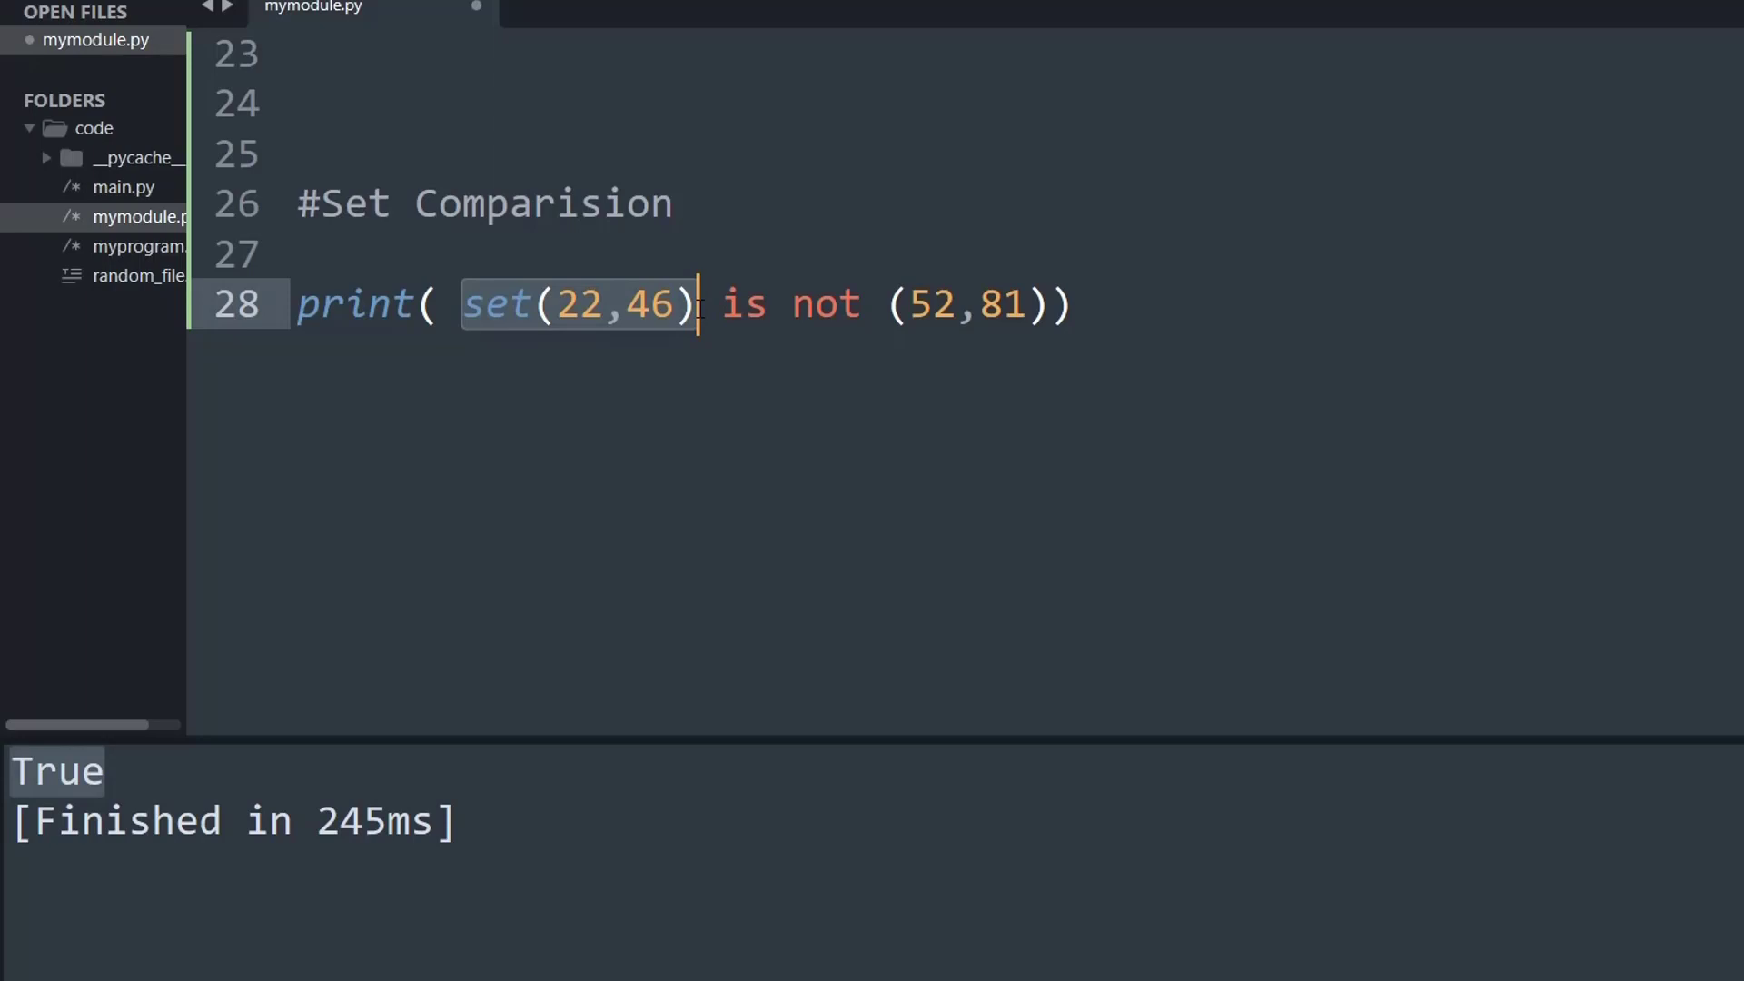
click(888, 304)
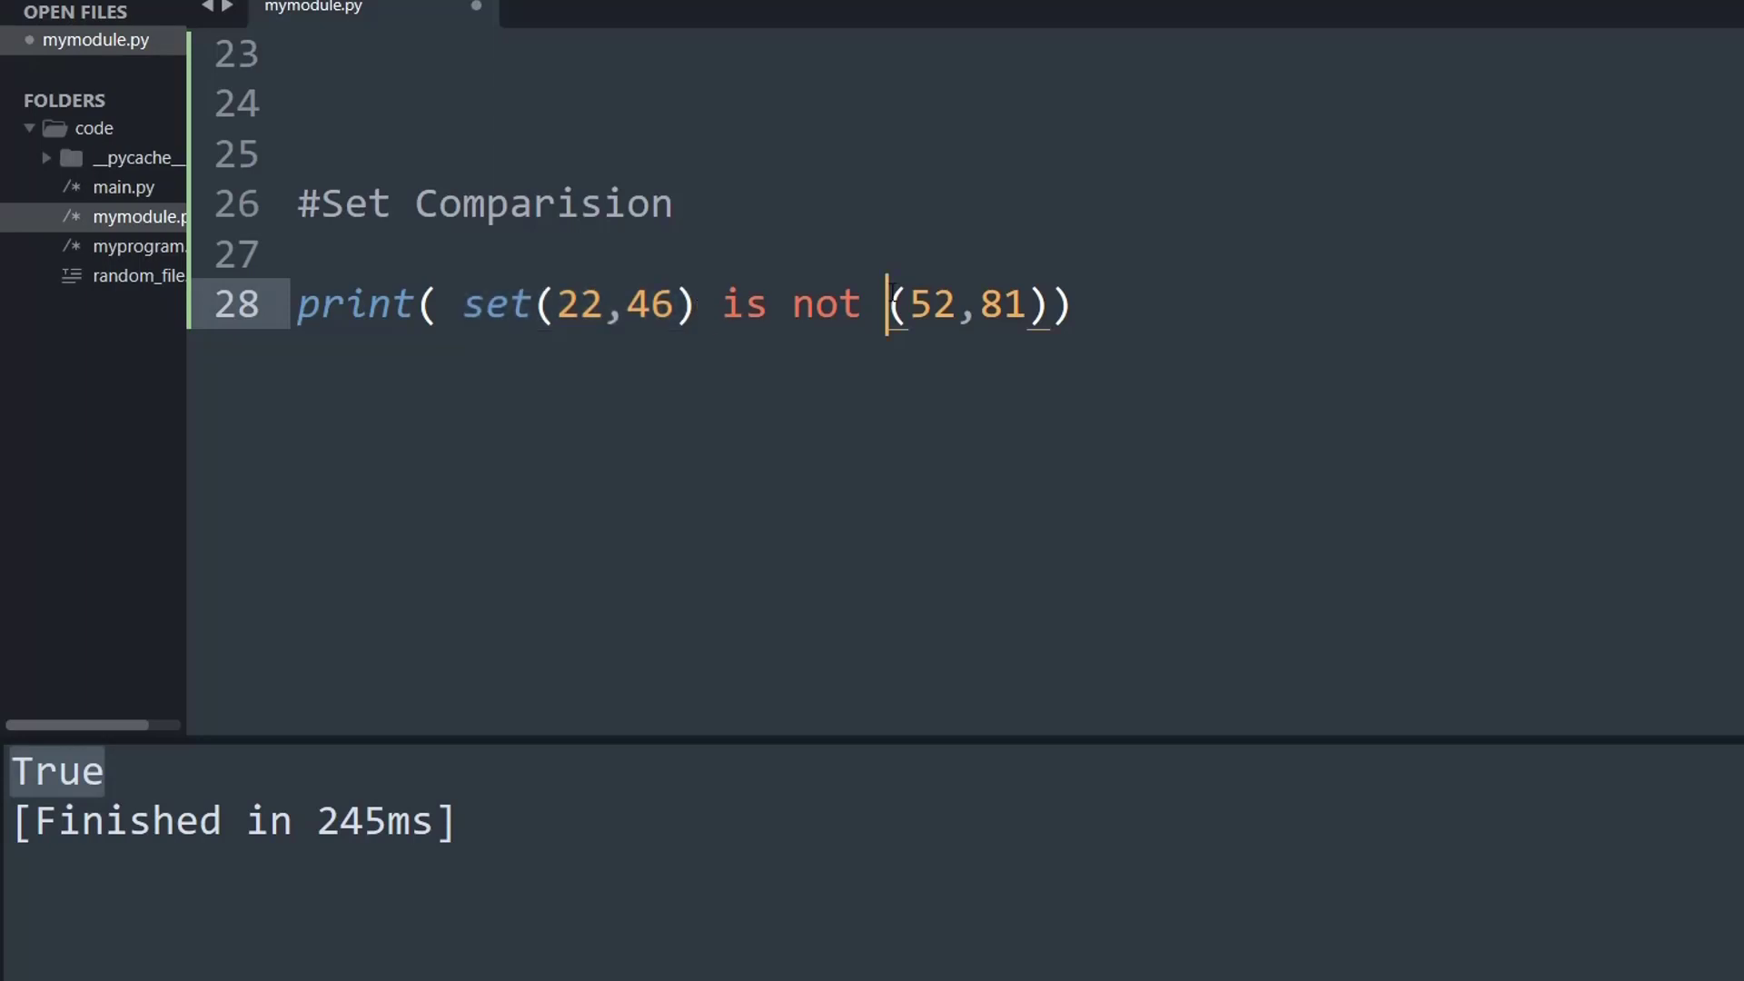
text(set)
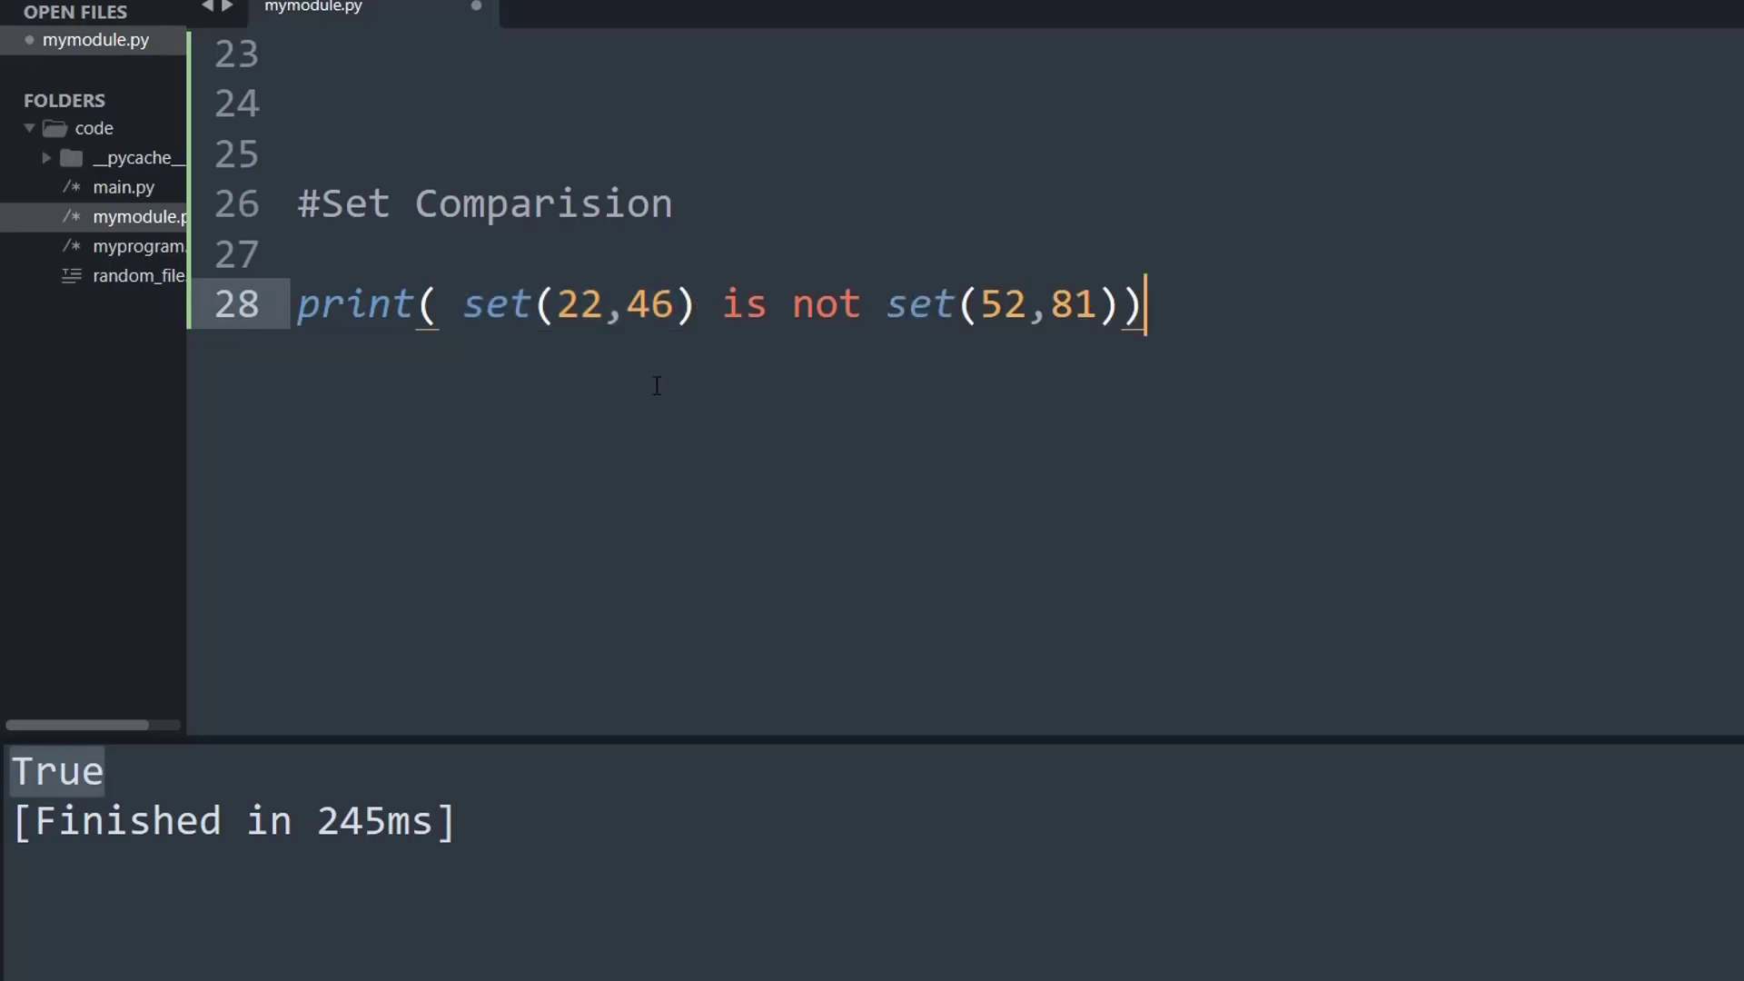
click(556, 304)
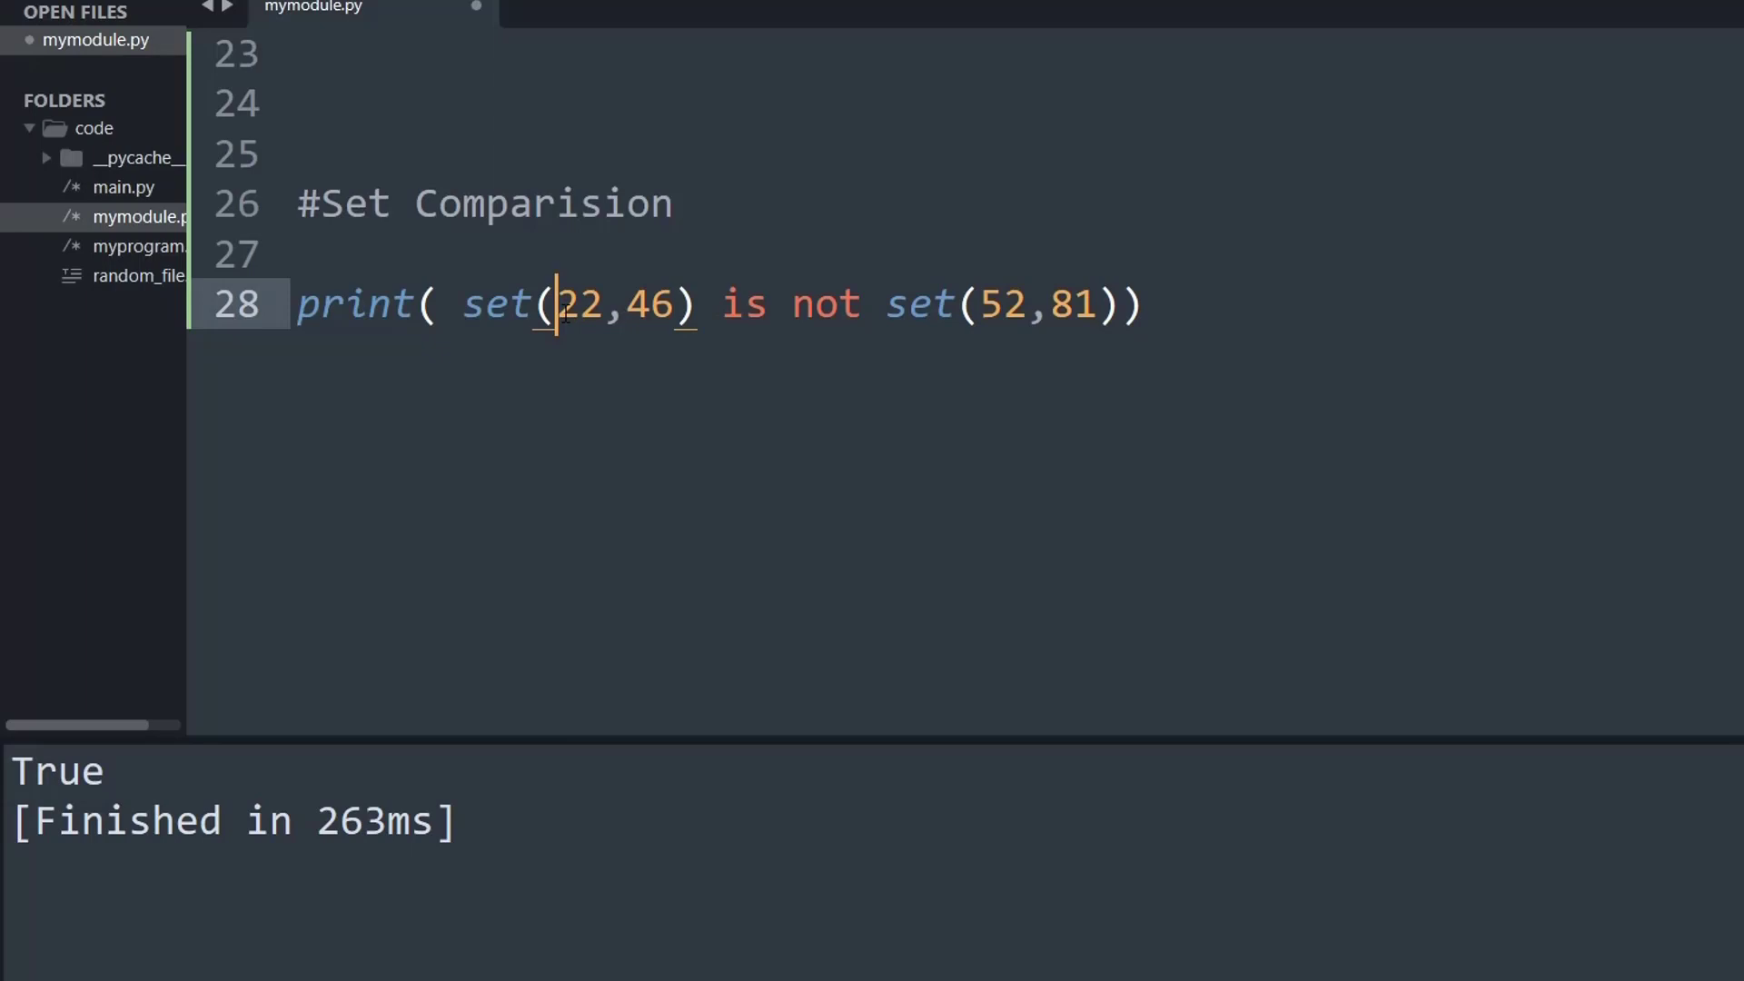
text([)
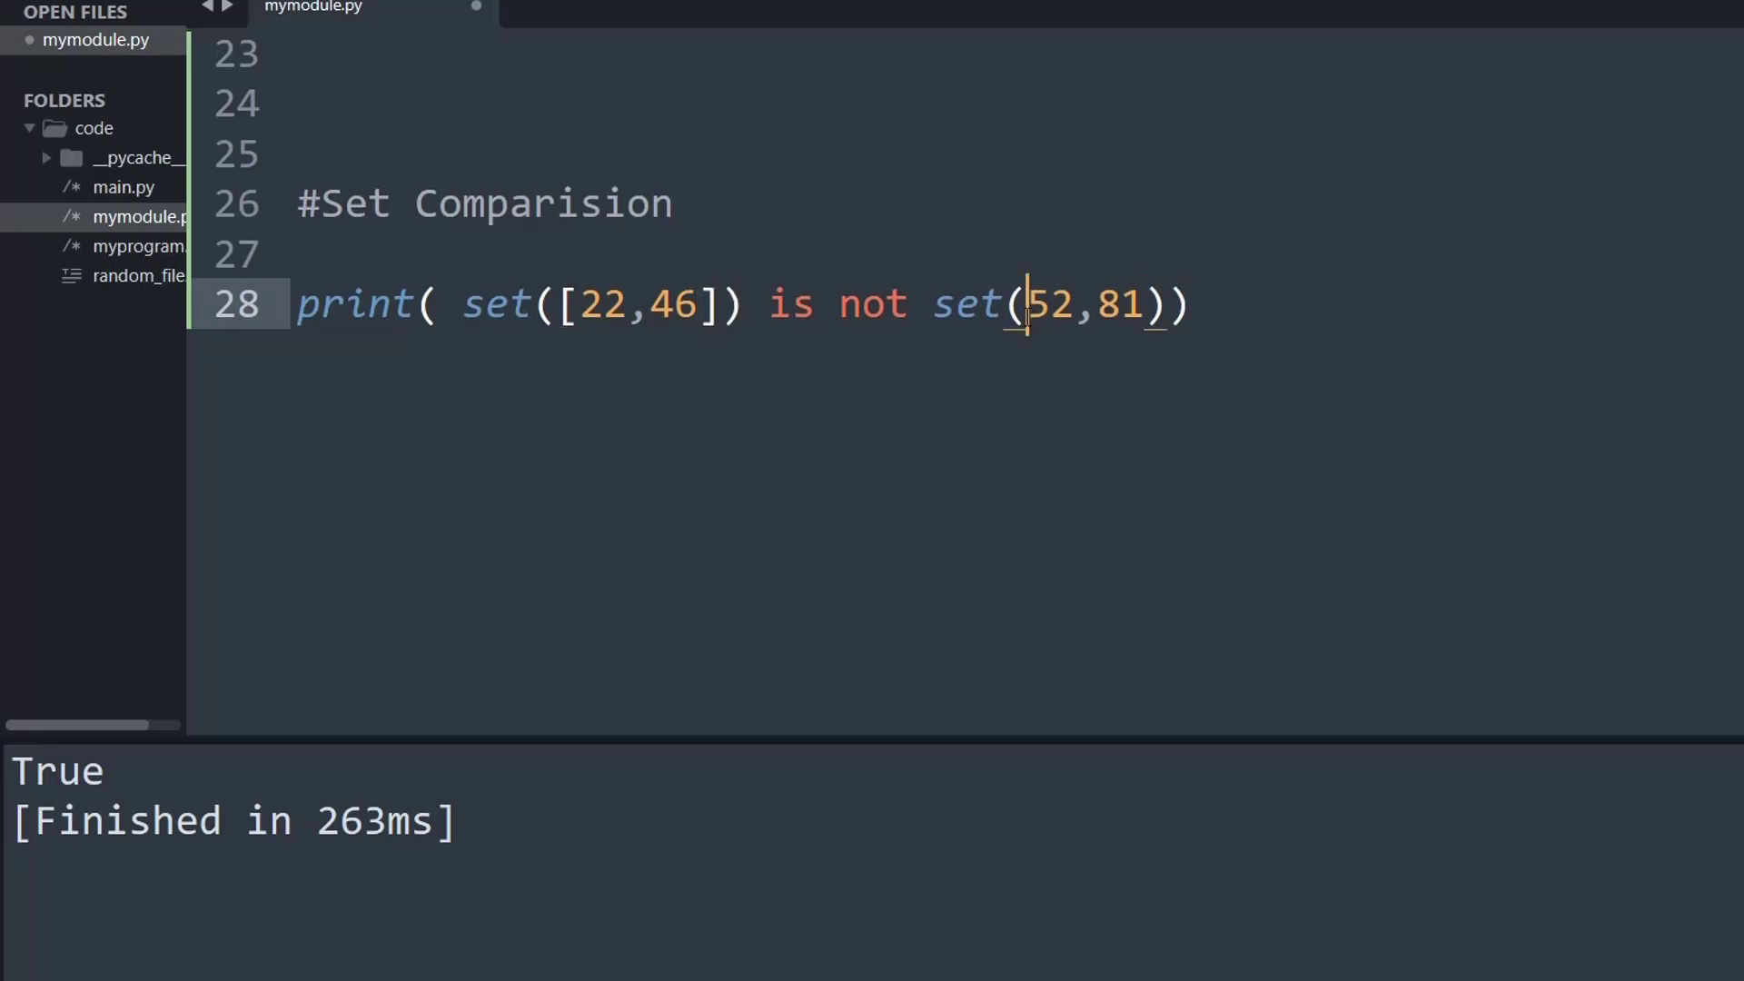
Make the second value set([52,81]) so the set is not comparison prints True
text([])
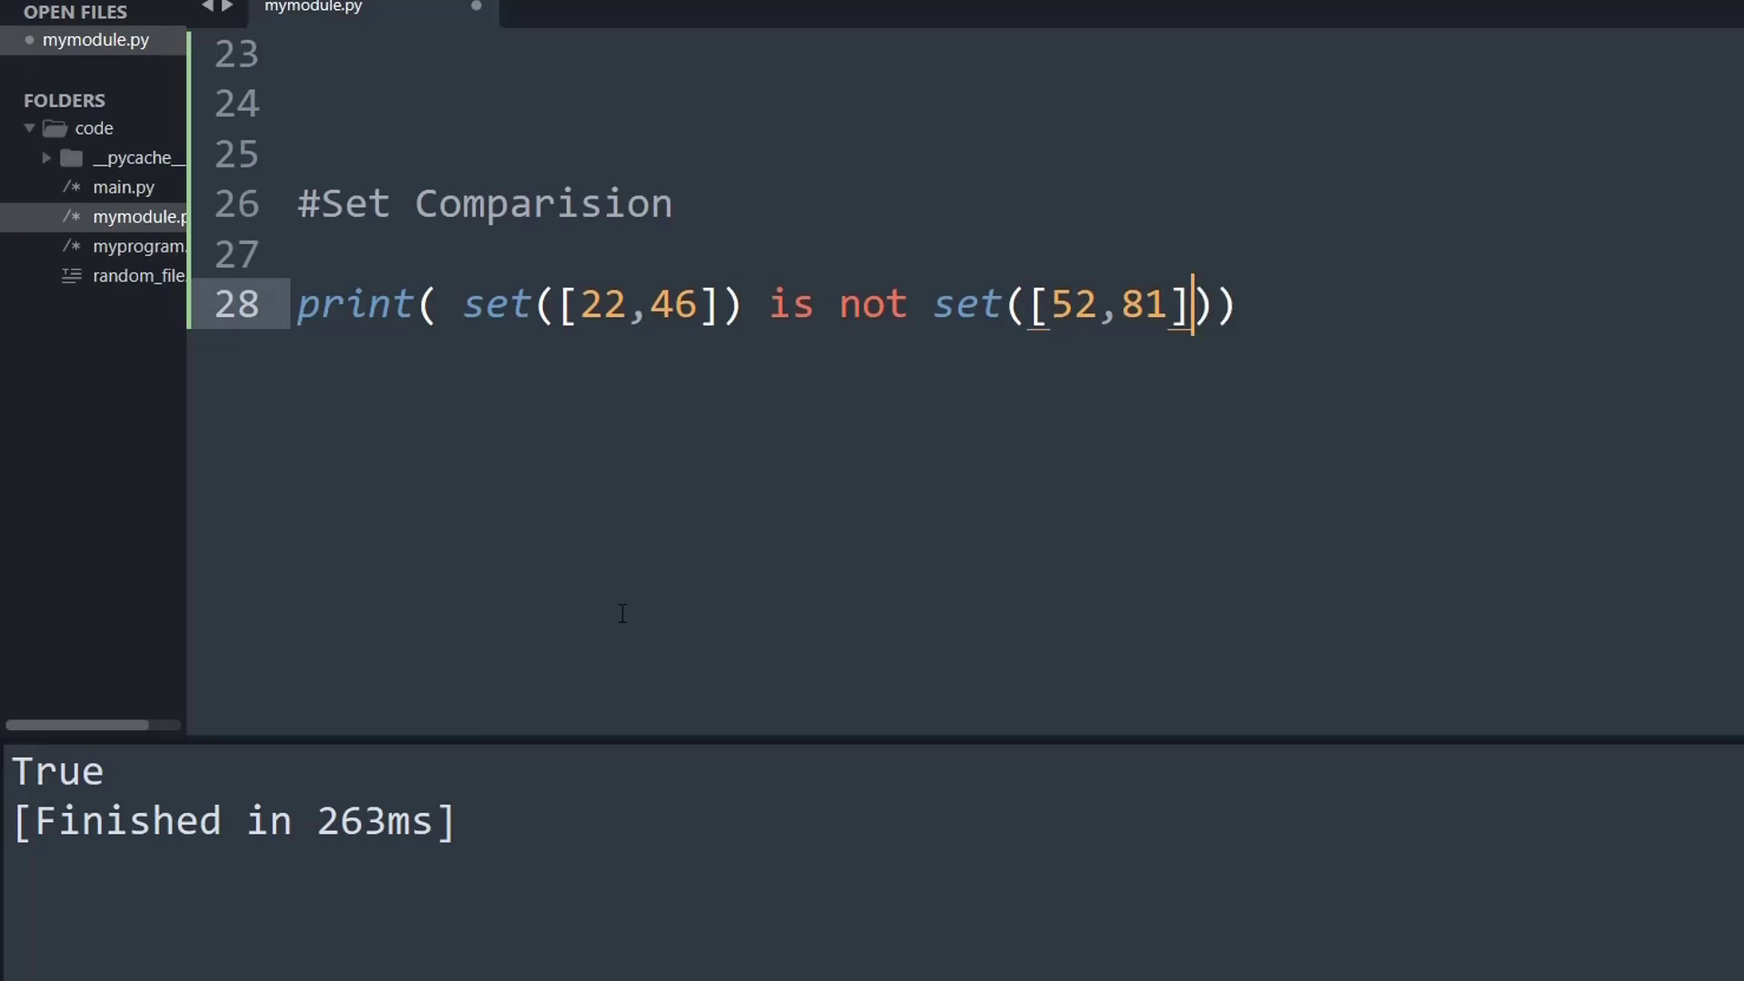
mouse_move(543, 592)
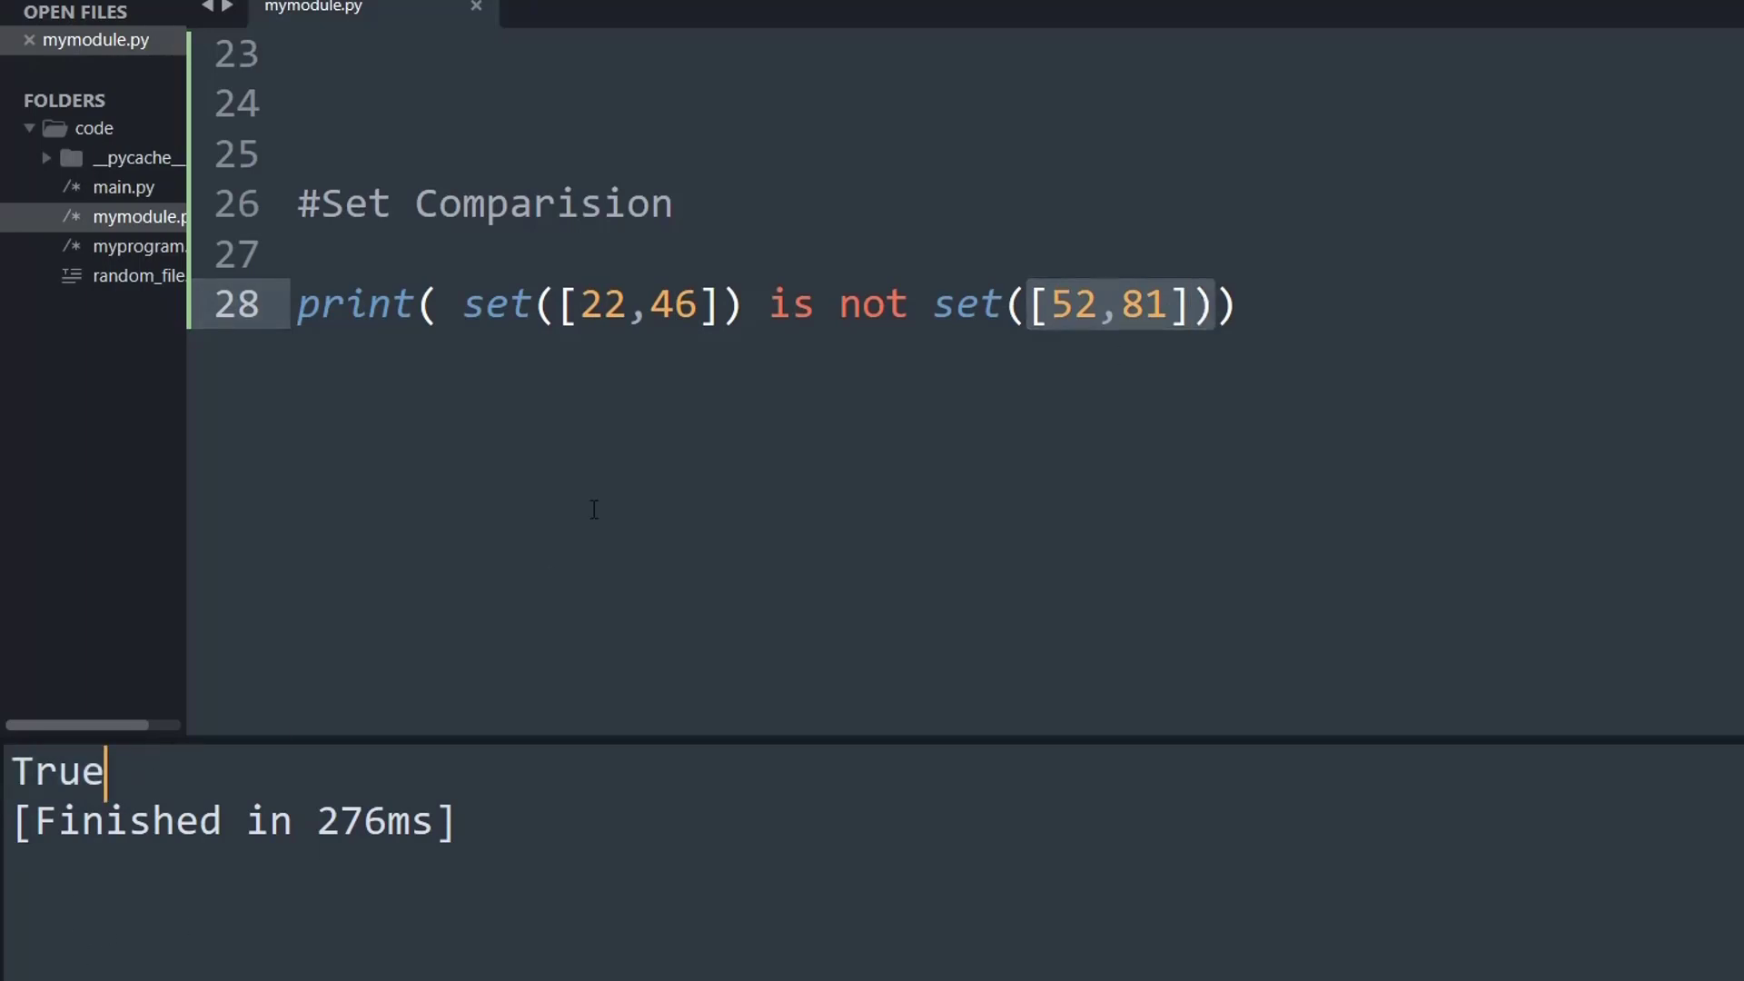
click(1241, 303)
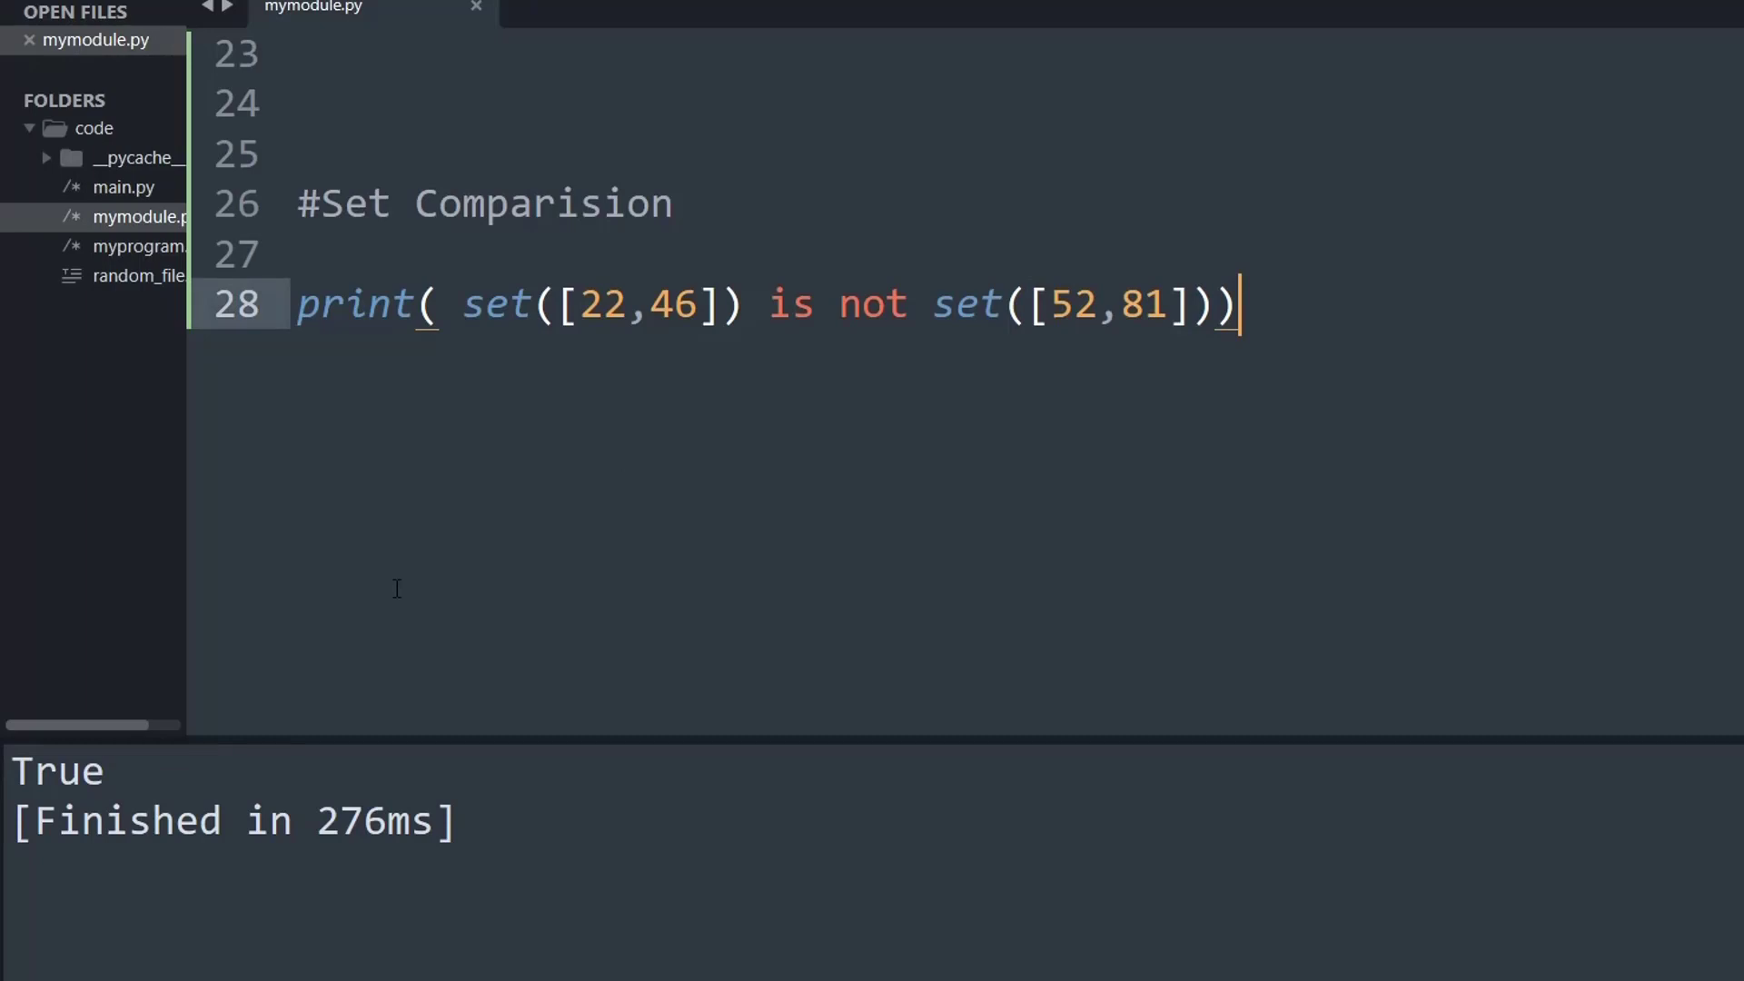